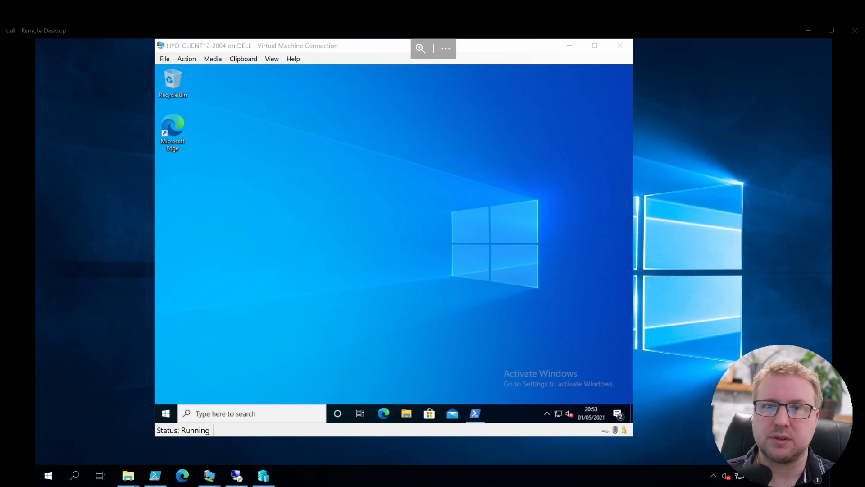
pyautogui.moveTo(491, 400)
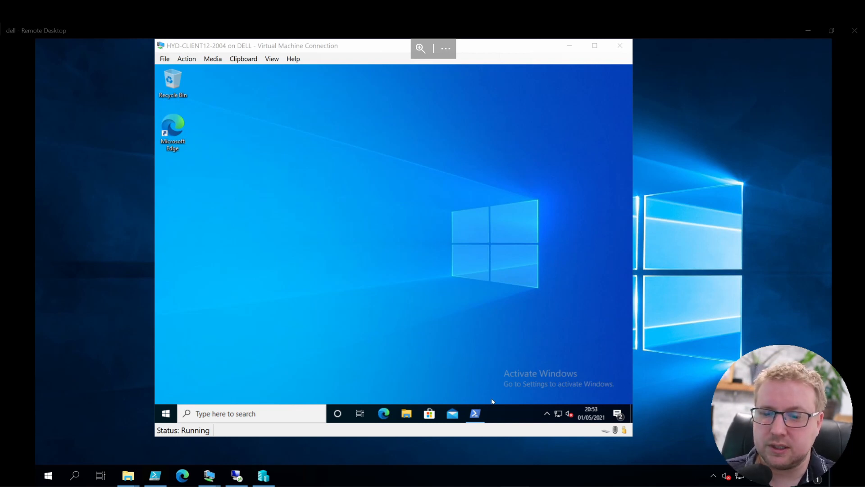
# Step: Run dsregcmd /status in PowerShell and review the Azure AD joined and domain joined output
pyautogui.click(474, 413)
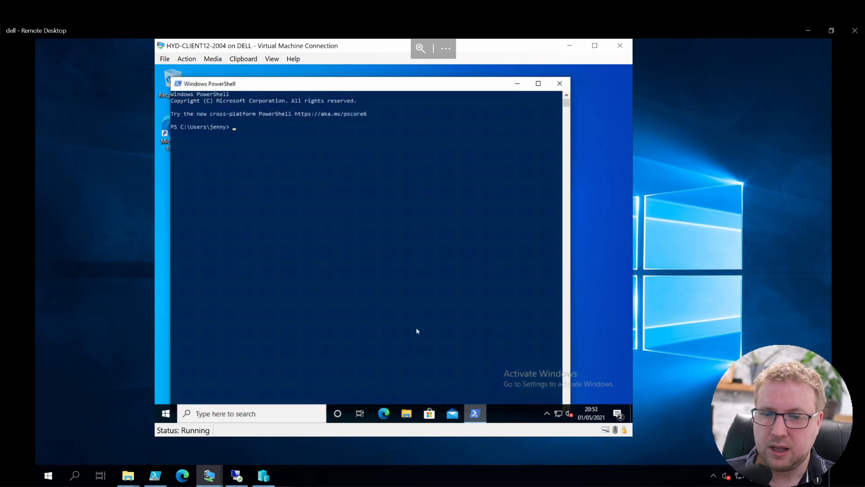
pyautogui.write('dsregcmd /sta')
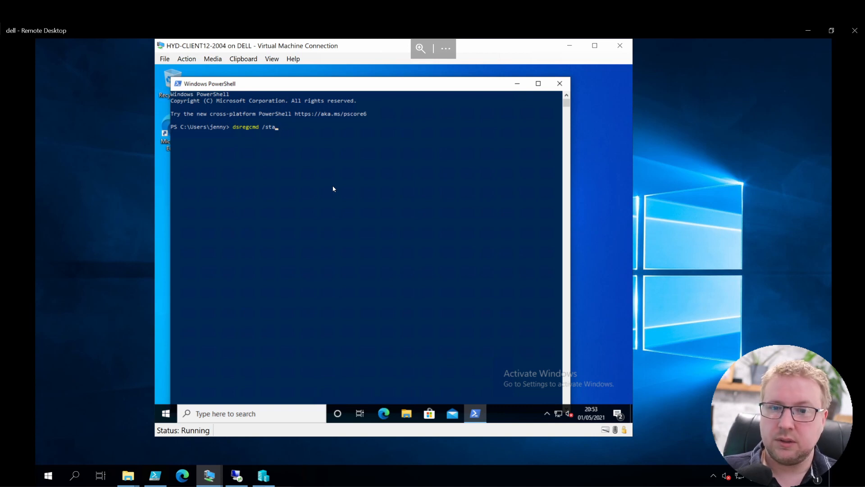
pyautogui.write('t')
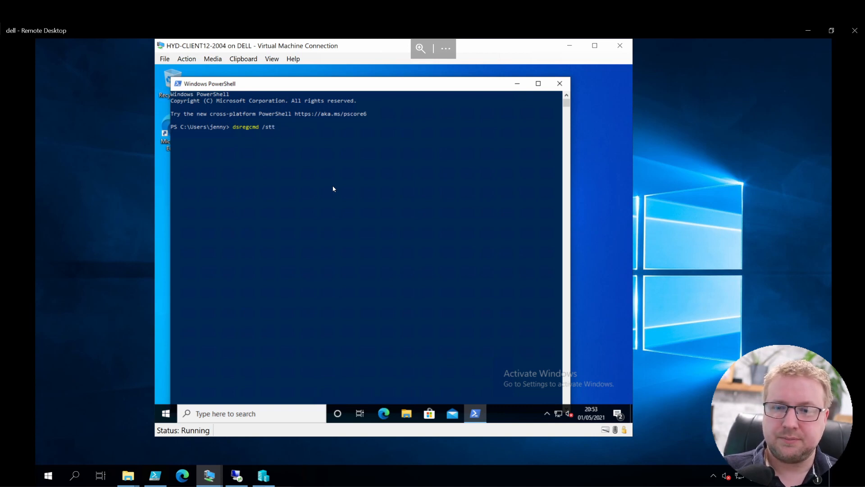
pyautogui.press('Return')
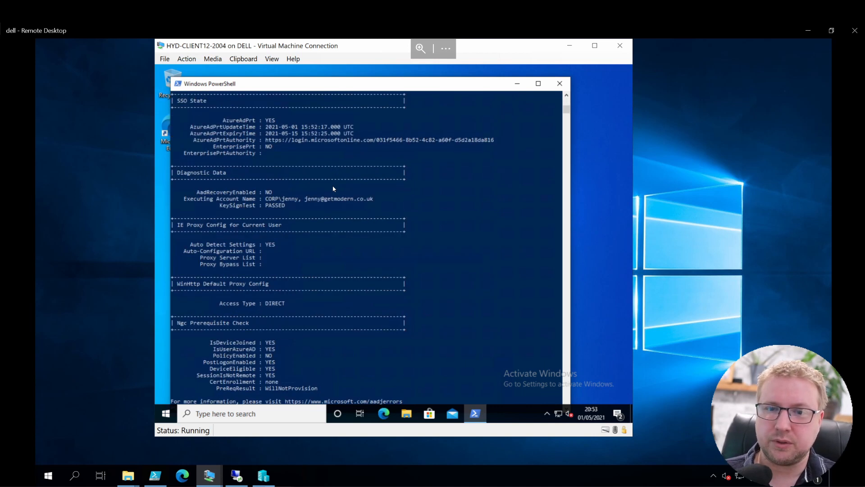
pyautogui.scroll(3)
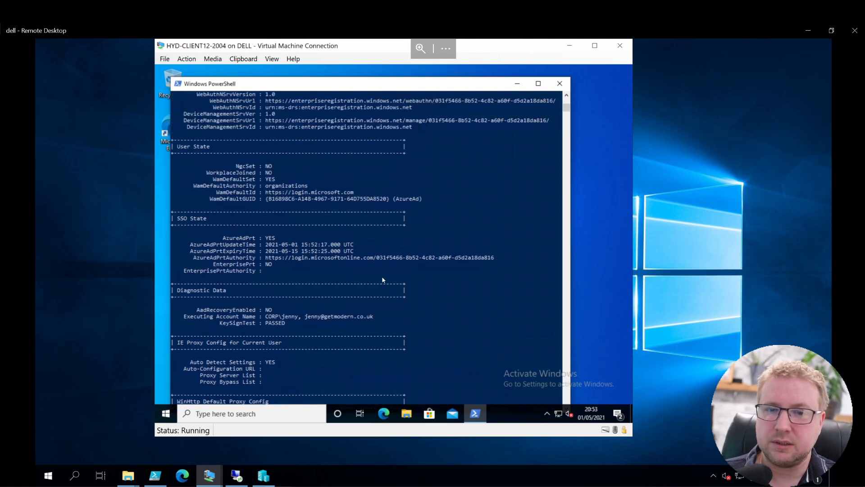
pyautogui.scroll(3)
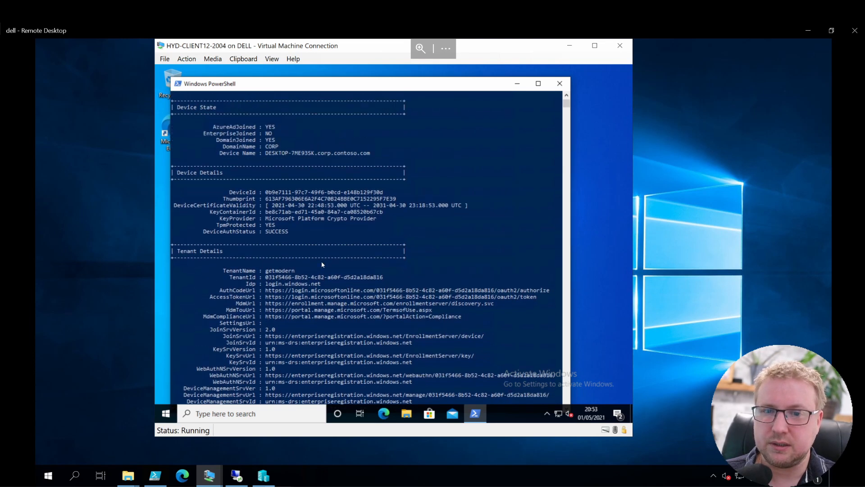
pyautogui.scroll(3)
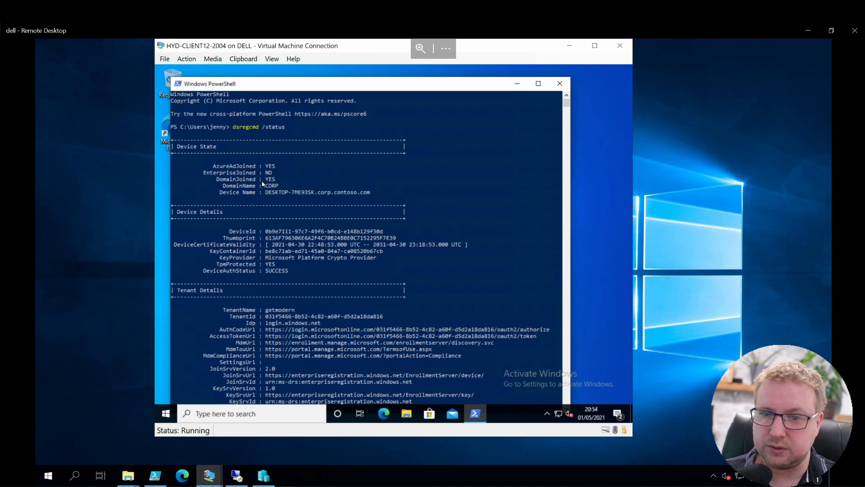
pyautogui.moveTo(249, 195)
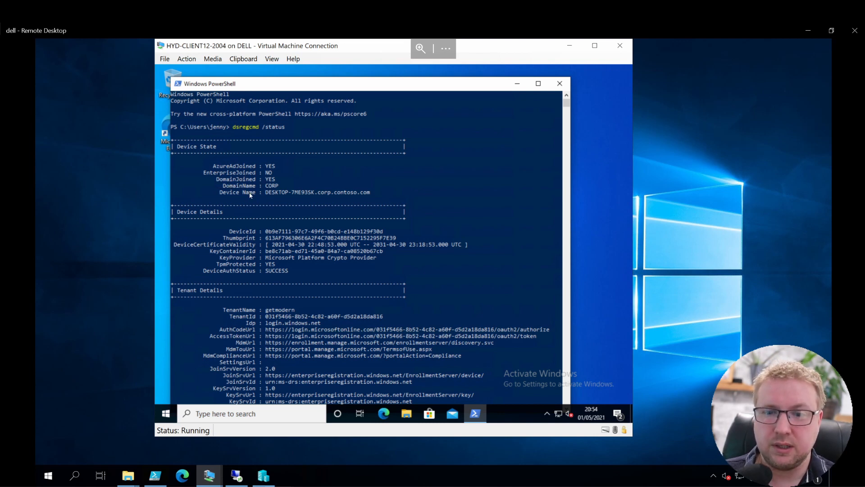
pyautogui.moveTo(216, 200)
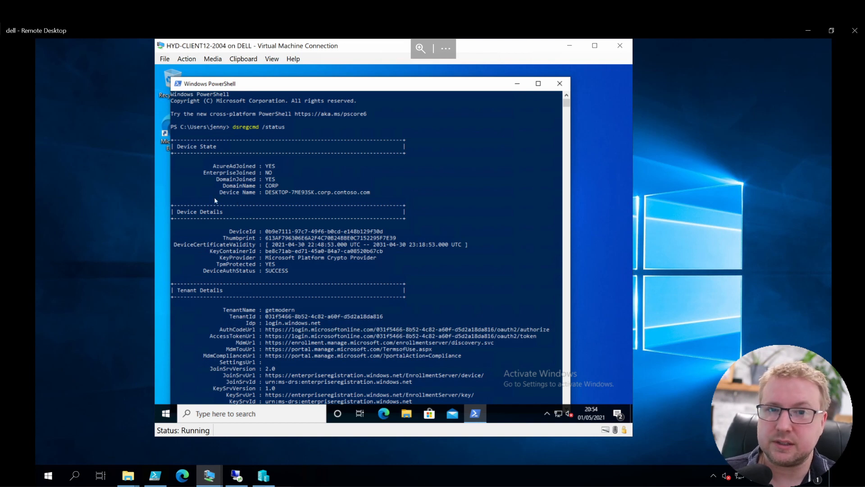
pyautogui.moveTo(235, 160)
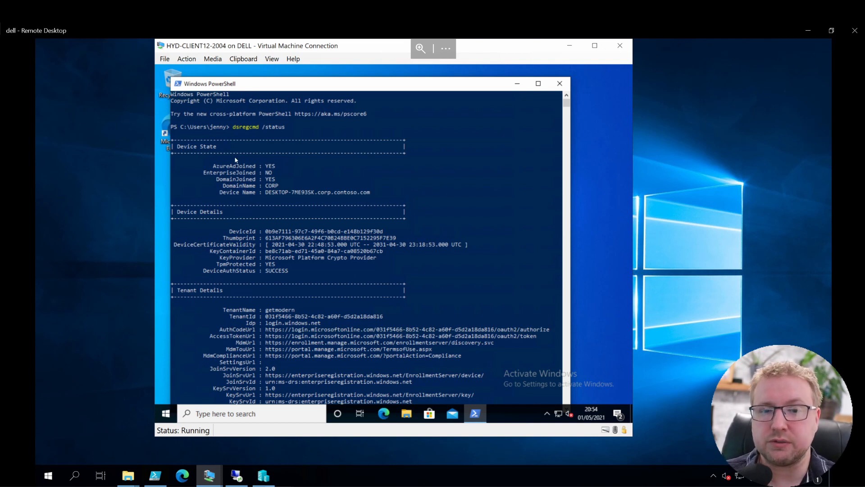
pyautogui.moveTo(457, 279)
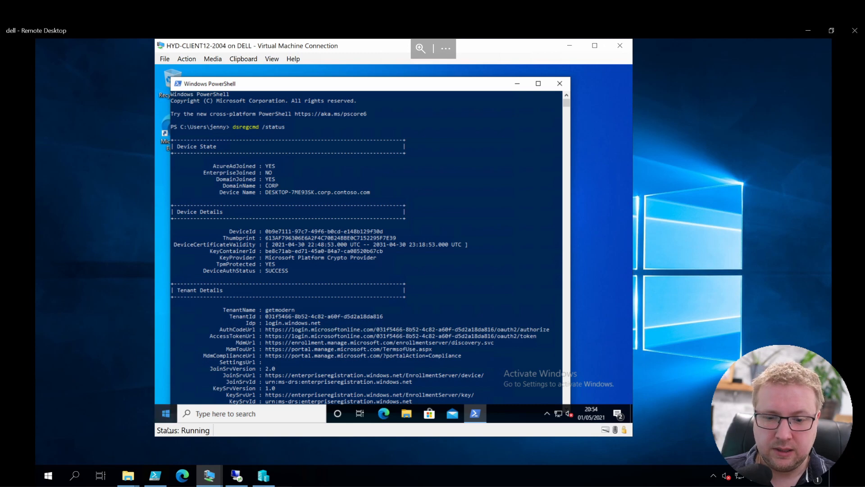
# Step: Open the CORP AD work-or-school connection's Info page under Settings > Accounts > Access work or school
pyautogui.click(165, 414)
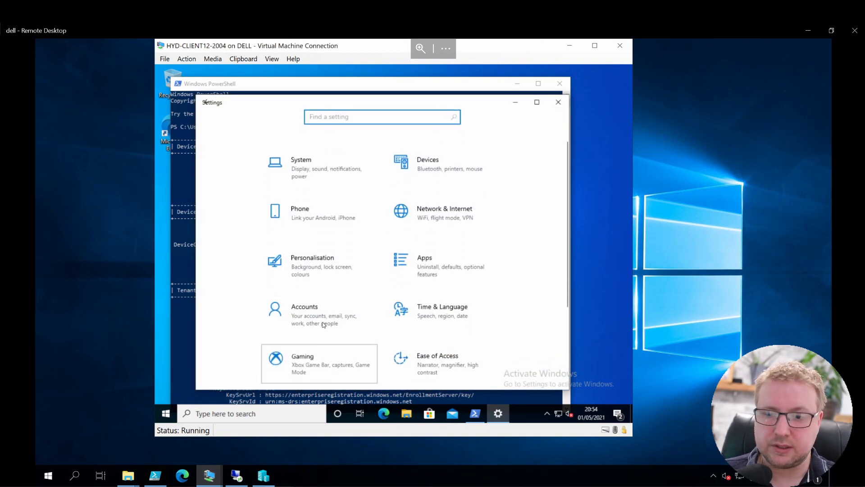
pyautogui.click(303, 364)
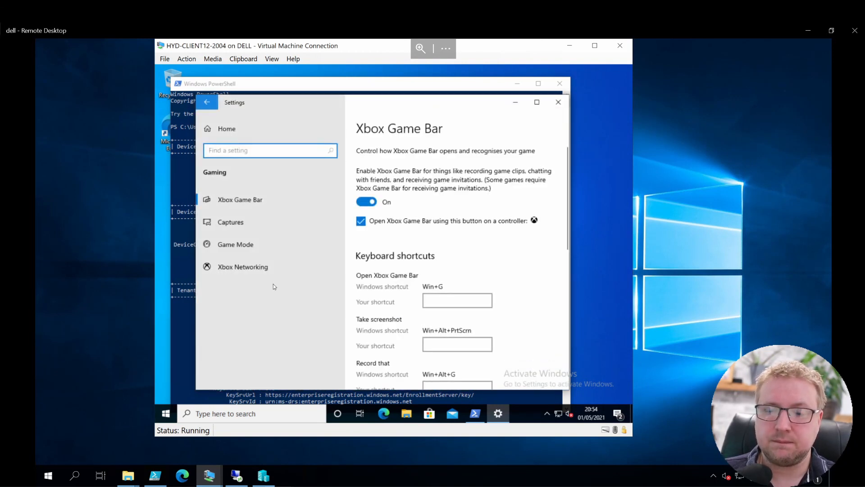
pyautogui.click(207, 102)
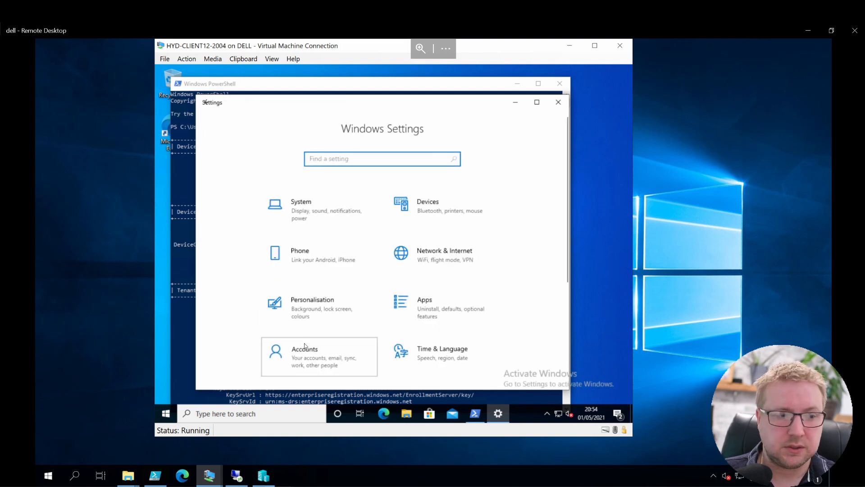
pyautogui.click(319, 356)
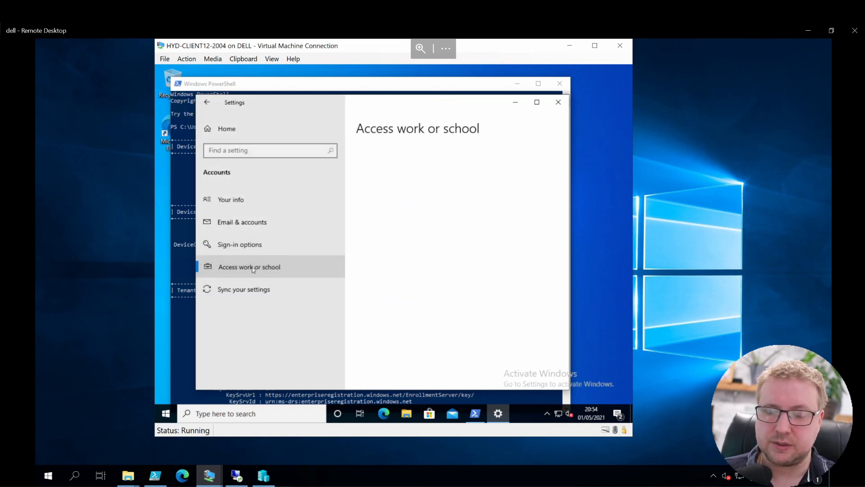
pyautogui.click(249, 266)
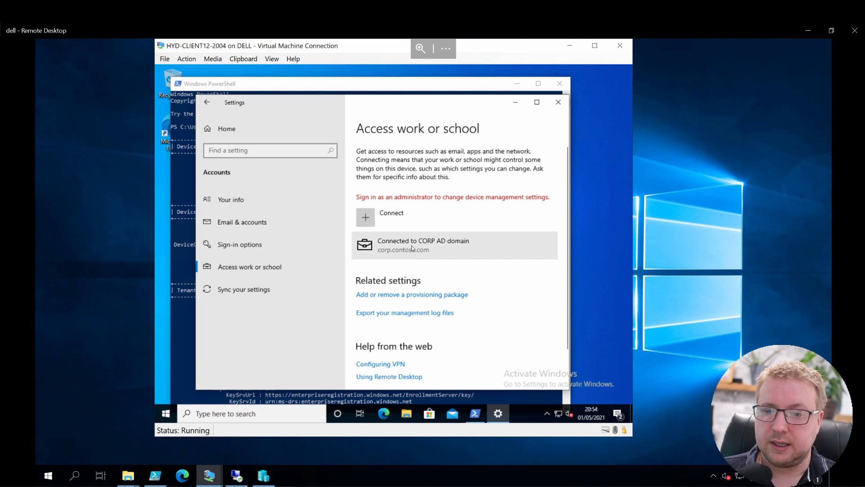
pyautogui.click(423, 244)
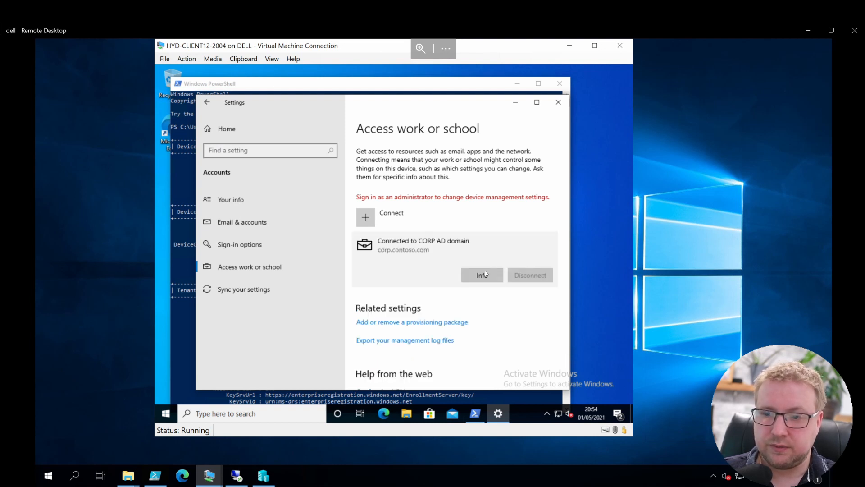
pyautogui.click(481, 274)
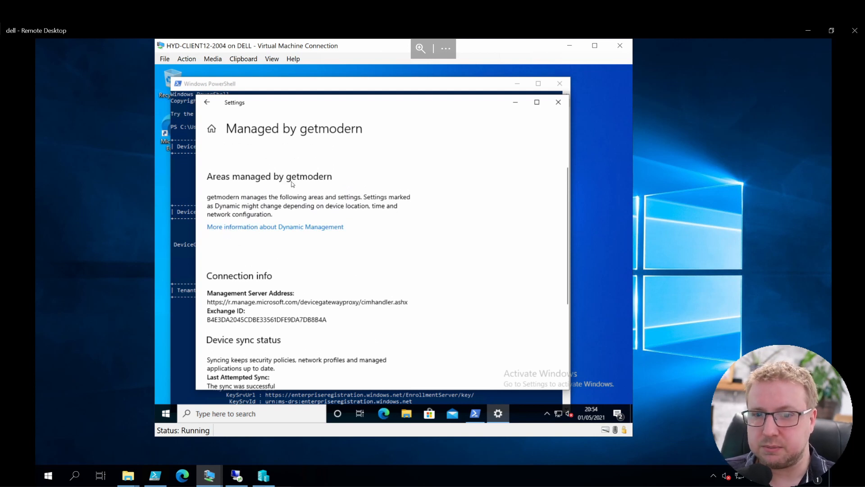
pyautogui.moveTo(297, 241)
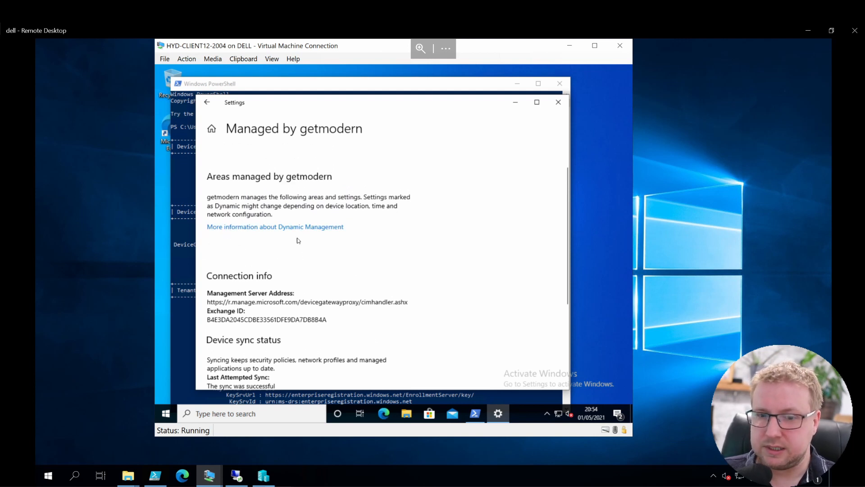
pyautogui.moveTo(245, 234)
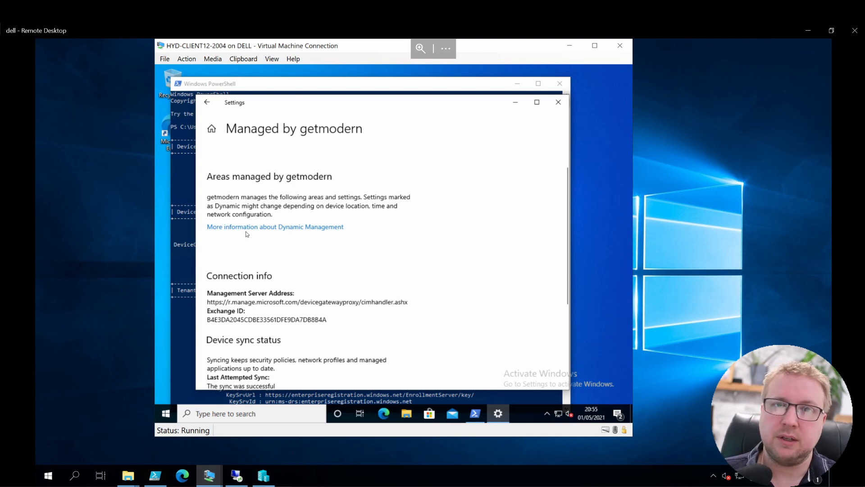
pyautogui.moveTo(248, 230)
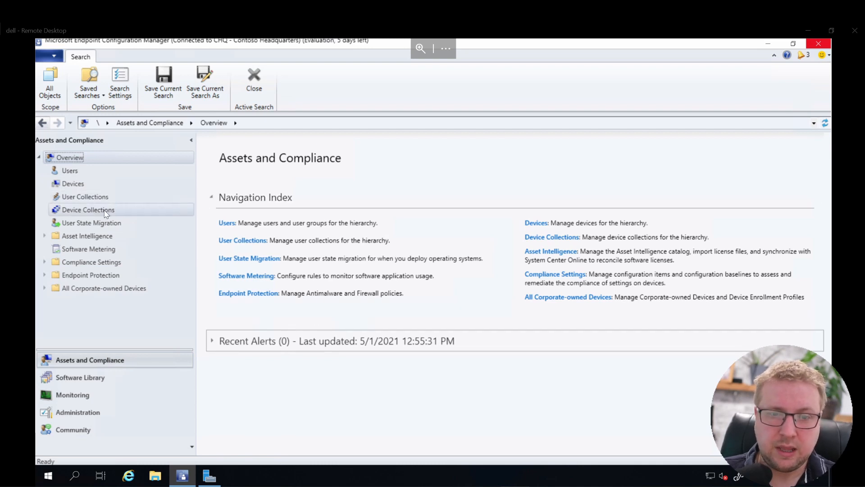
# Step: Check CoMgmt-EndpointProtection's membership rules, showing DESKTOP-7ME93SK as its one direct member
pyautogui.click(88, 210)
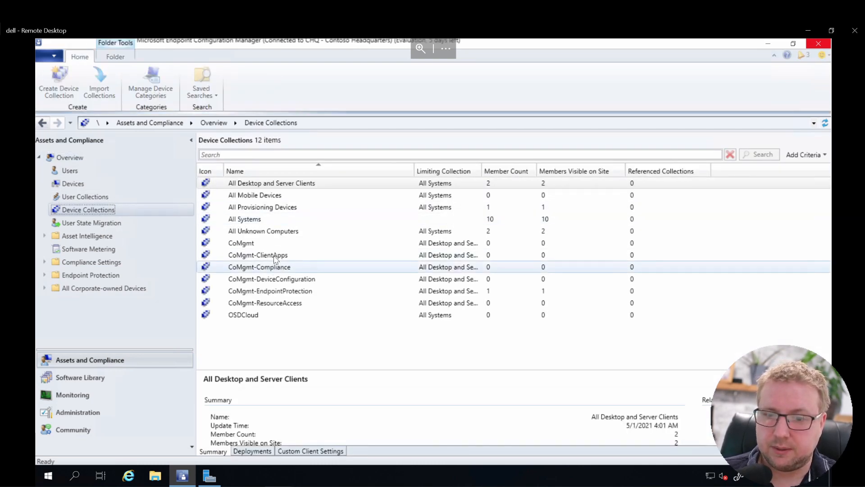
pyautogui.click(257, 255)
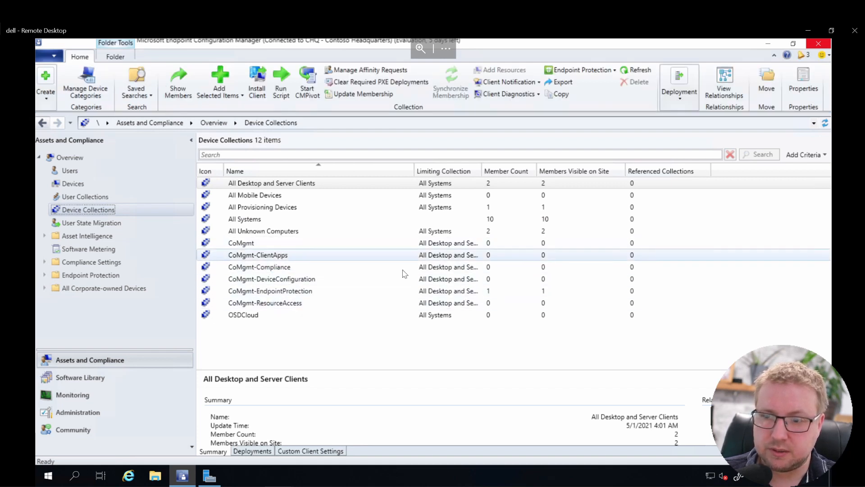
pyautogui.click(270, 291)
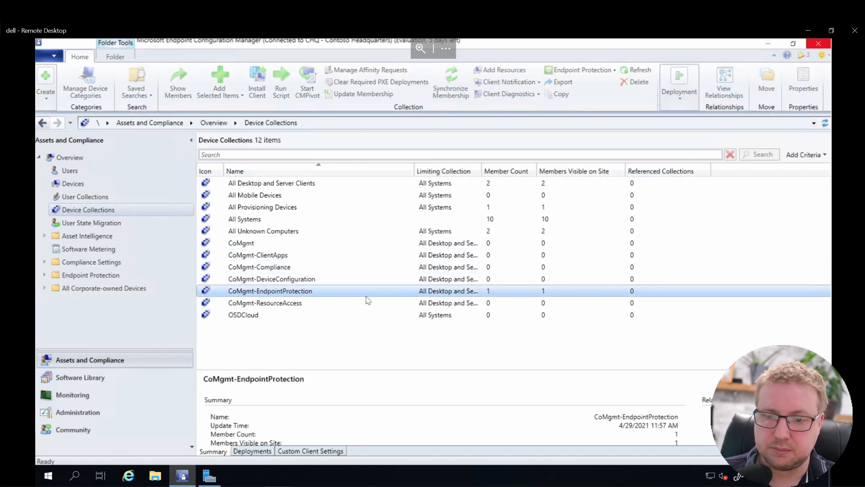
pyautogui.click(270, 291)
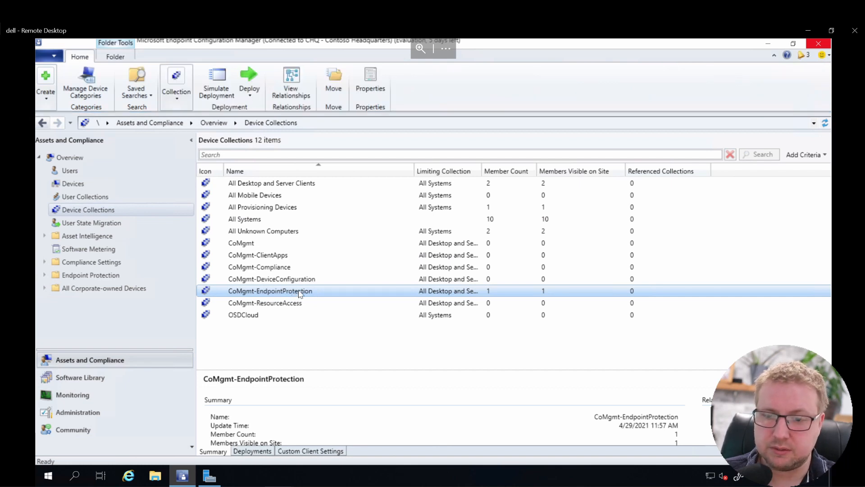
pyautogui.rightClick(269, 291)
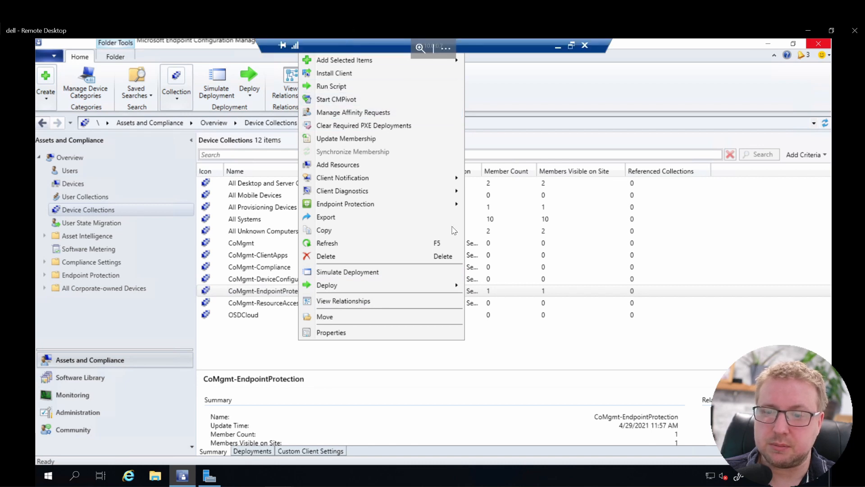
pyautogui.moveTo(361, 332)
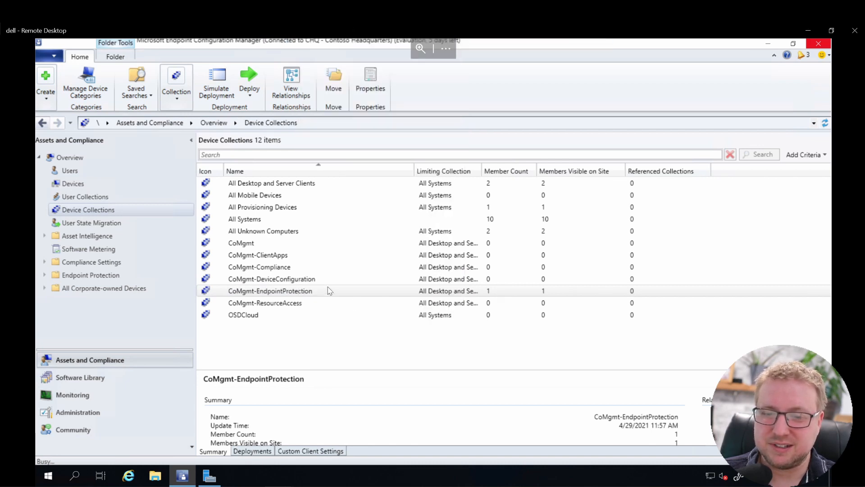
pyautogui.moveTo(303, 291)
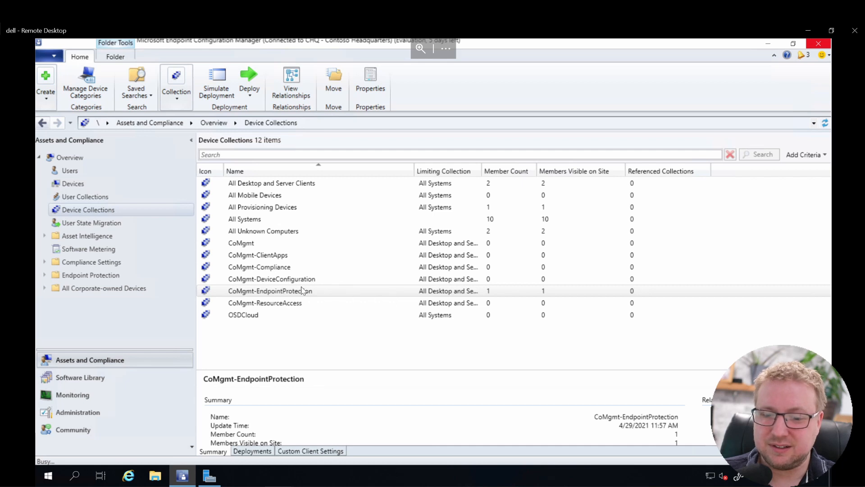
pyautogui.moveTo(310, 295)
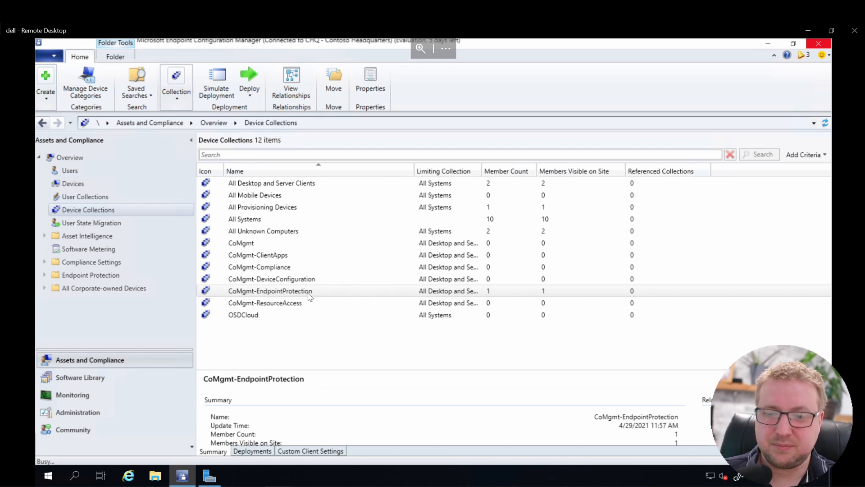
pyautogui.click(370, 80)
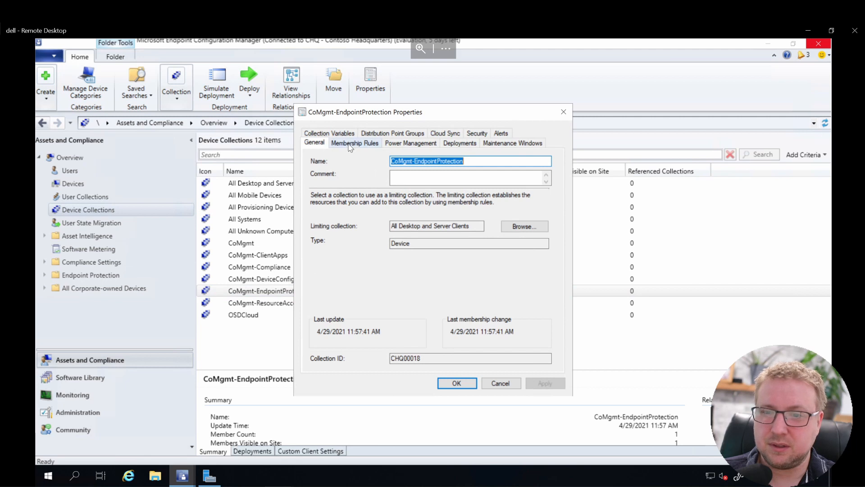
pyautogui.click(354, 143)
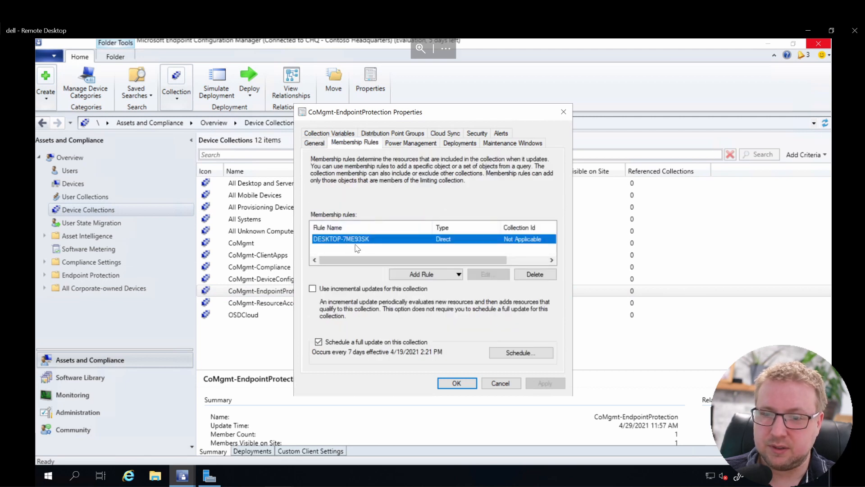
pyautogui.moveTo(474, 345)
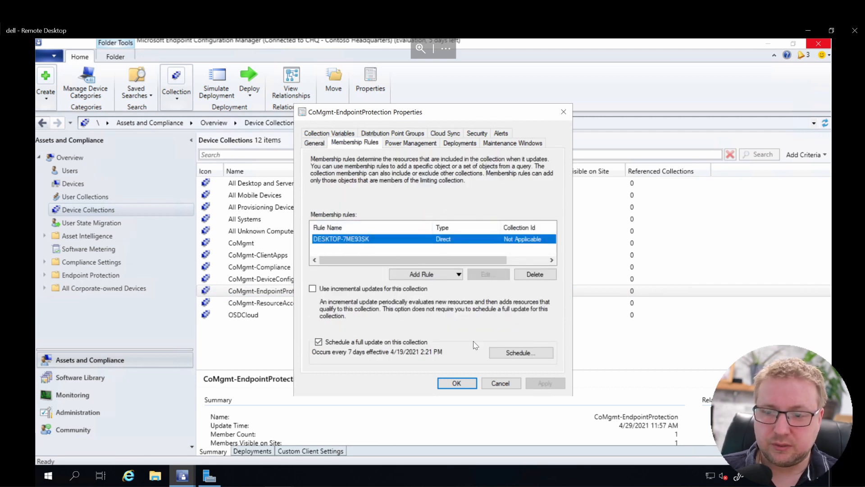
pyautogui.click(457, 383)
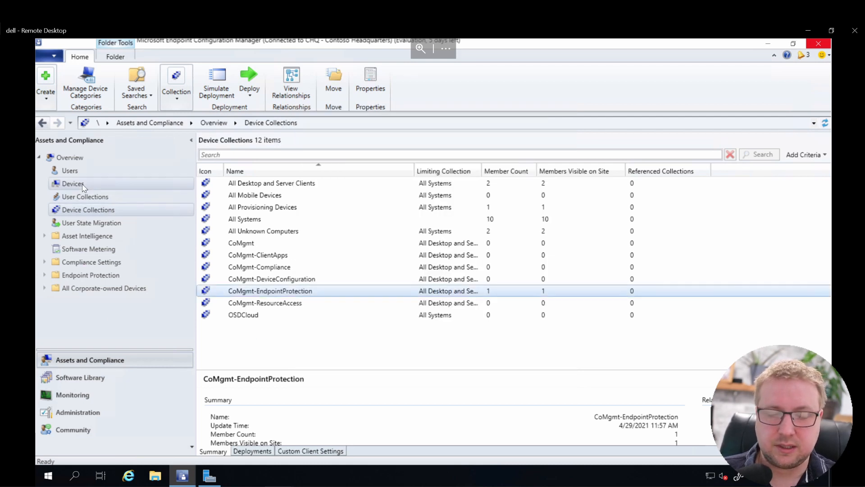
pyautogui.moveTo(71, 190)
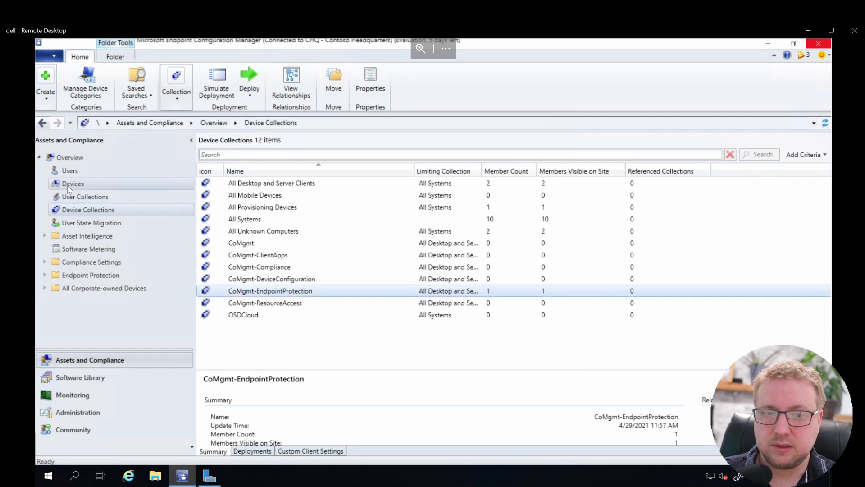
# Step: Select DESKTOP-7ME93SK in the Devices list to confirm it is an active, co-managed client
pyautogui.click(72, 184)
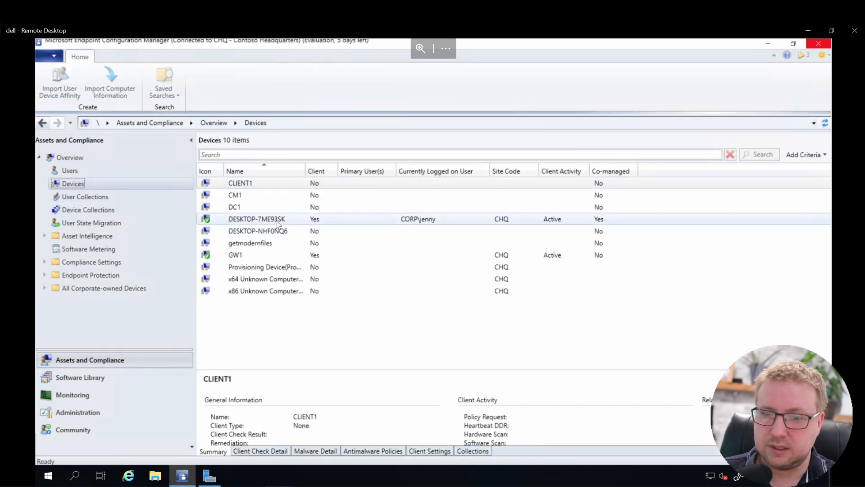
pyautogui.click(257, 219)
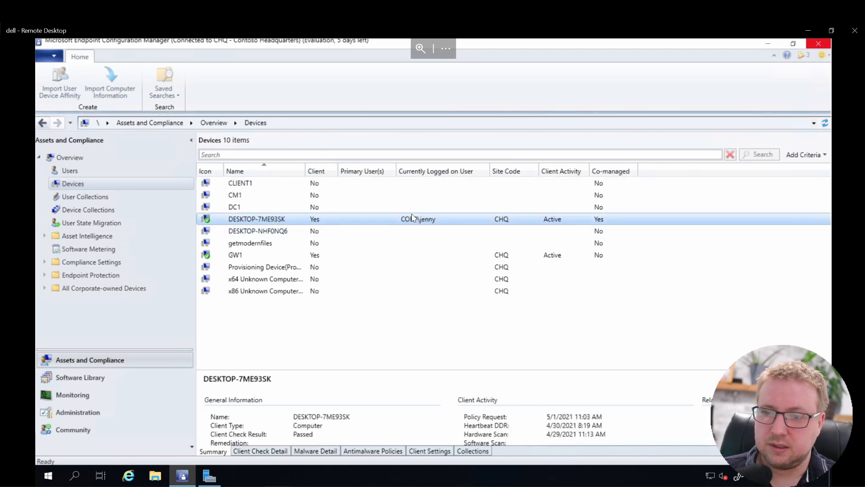
pyautogui.click(255, 219)
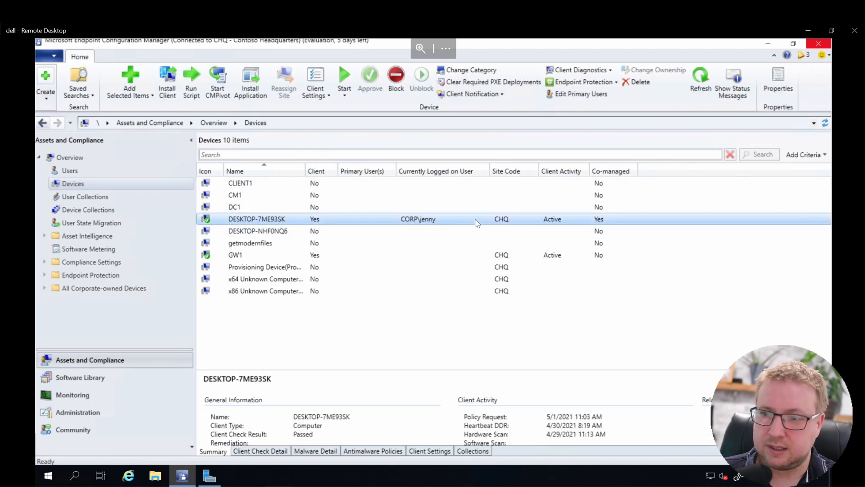
pyautogui.moveTo(598, 224)
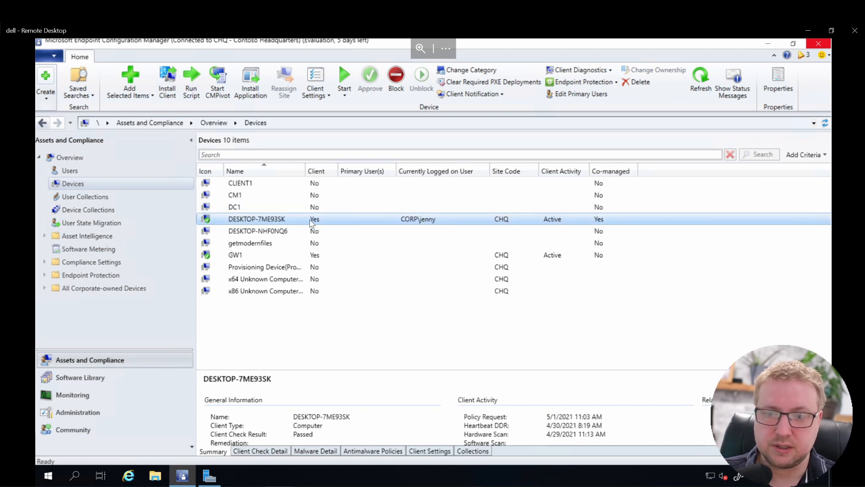
pyautogui.moveTo(357, 214)
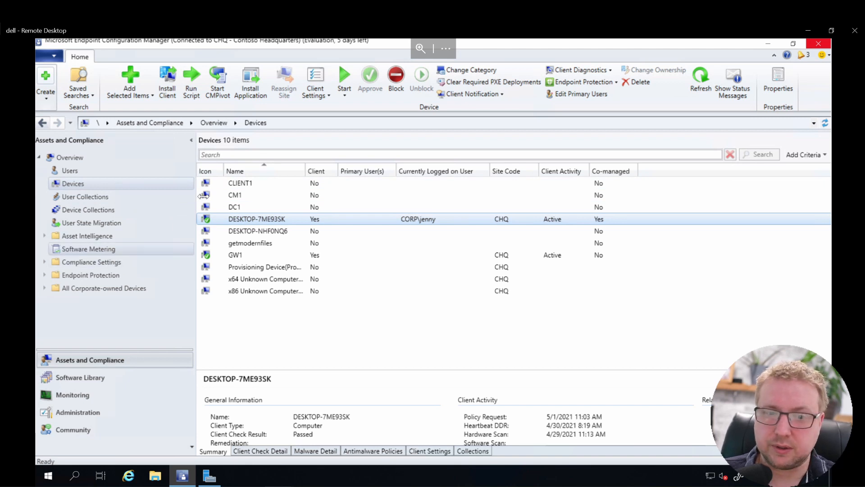
pyautogui.moveTo(95, 265)
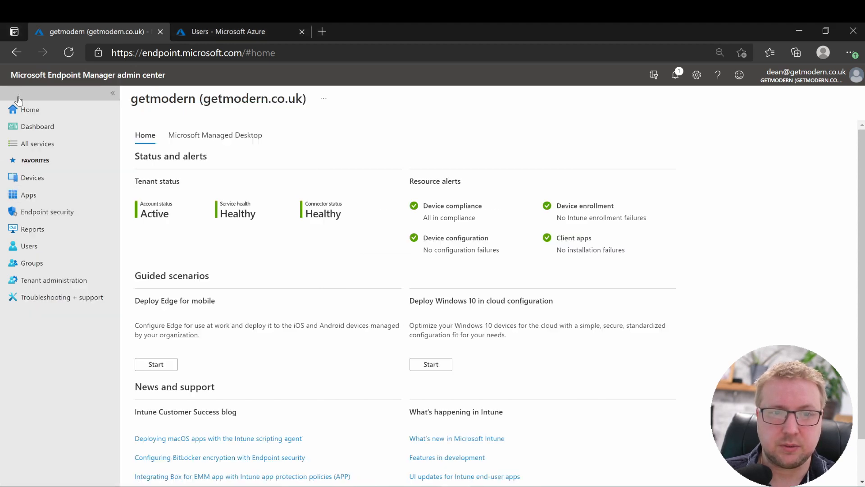
# Step: Go to Devices > All devices to see DESKTOP-7ME93SK listed as co-managed
pyautogui.click(32, 177)
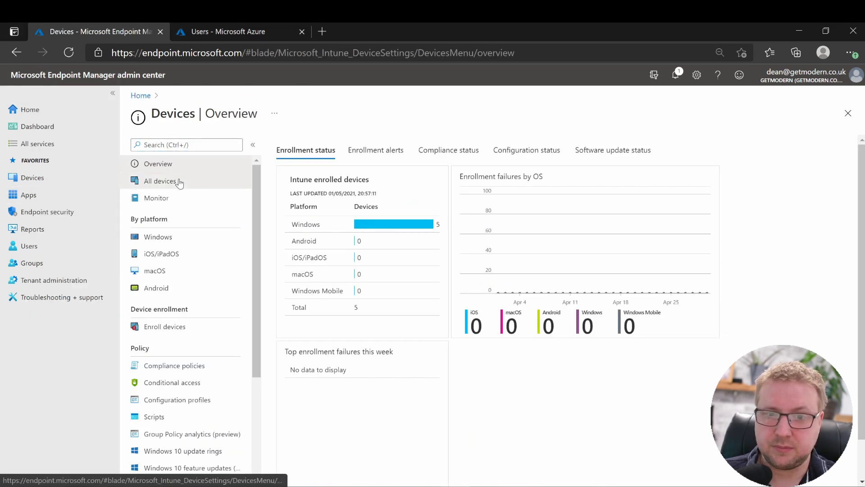
pyautogui.click(162, 181)
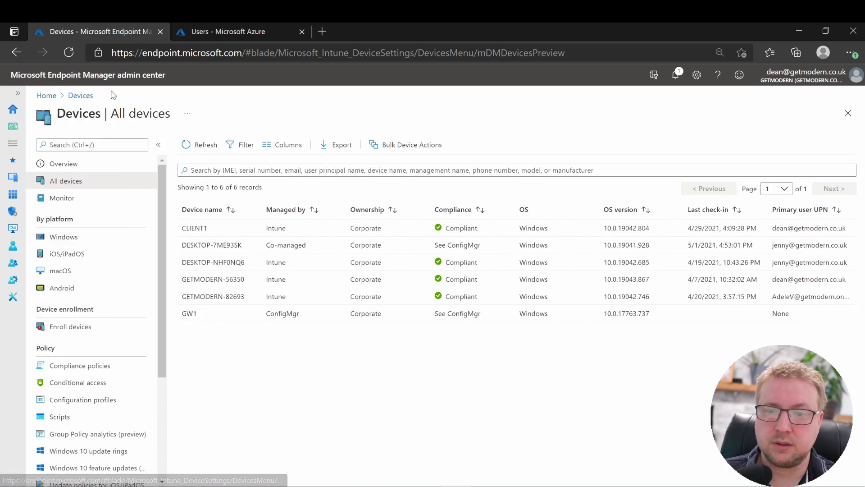
pyautogui.moveTo(231, 245)
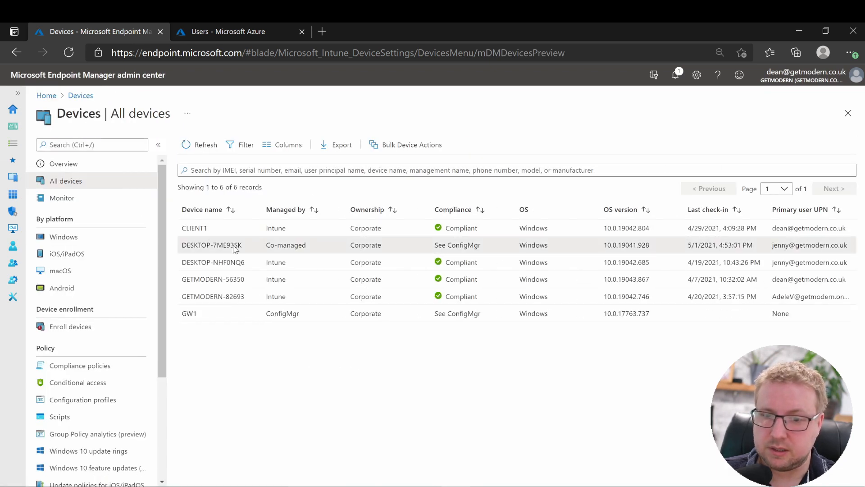
# Step: Review DESKTOP-7ME93SK's Co-management section showing a healthy agent and Intune-managed Endpoint Protection
pyautogui.click(212, 244)
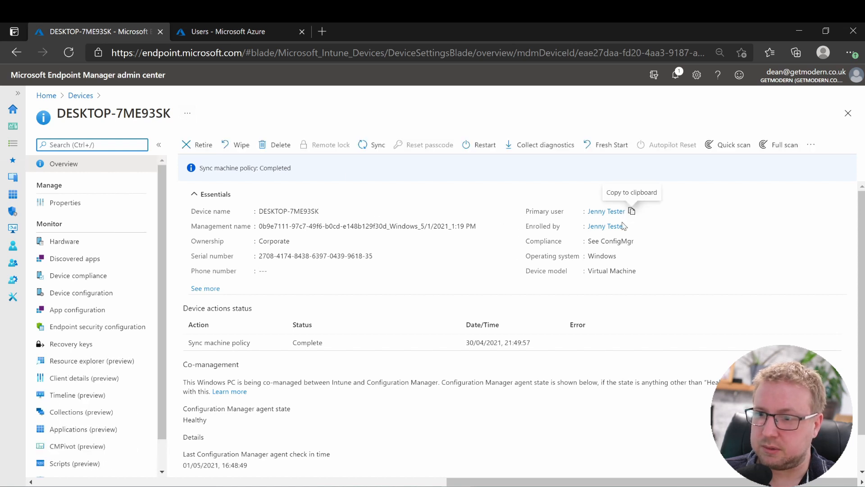
pyautogui.moveTo(640, 241)
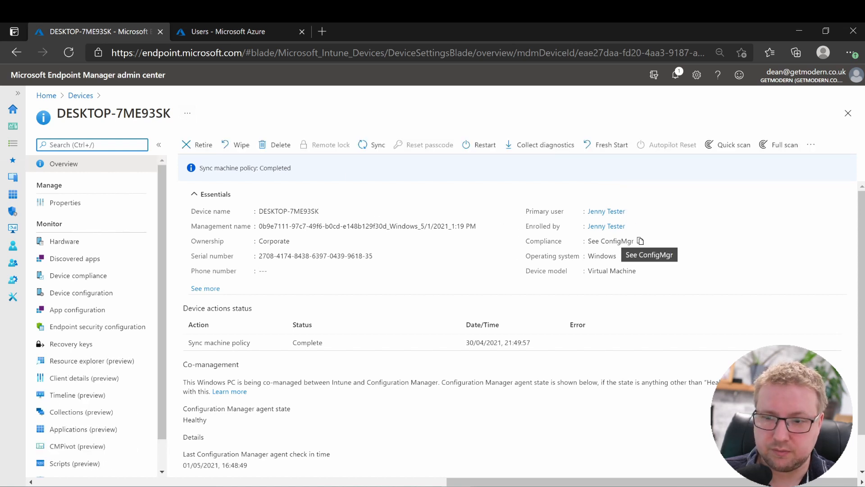
pyautogui.moveTo(285, 236)
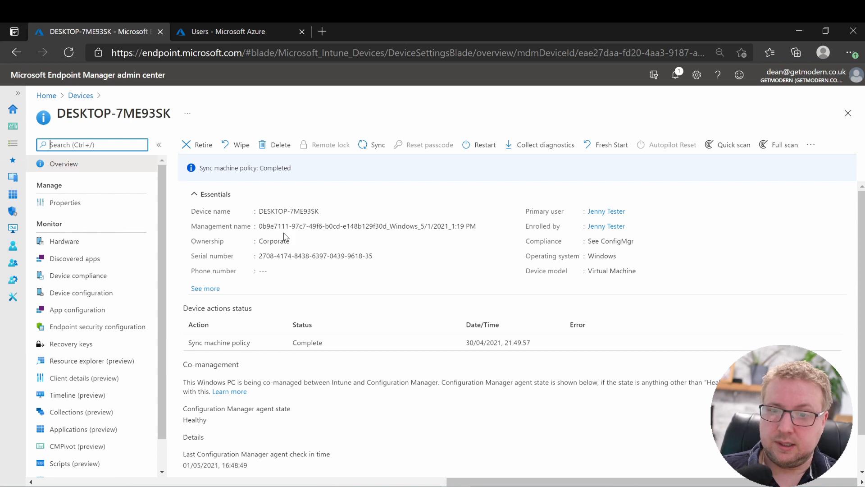
pyautogui.scroll(-3)
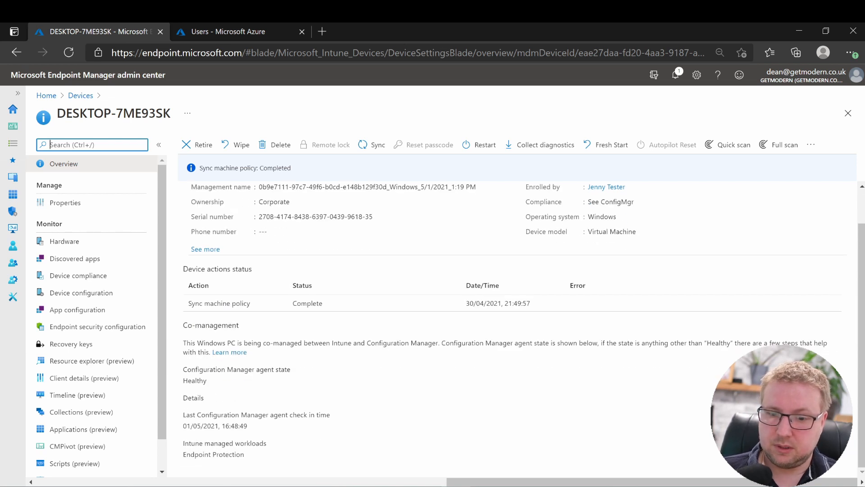
pyautogui.doubleClick(211, 324)
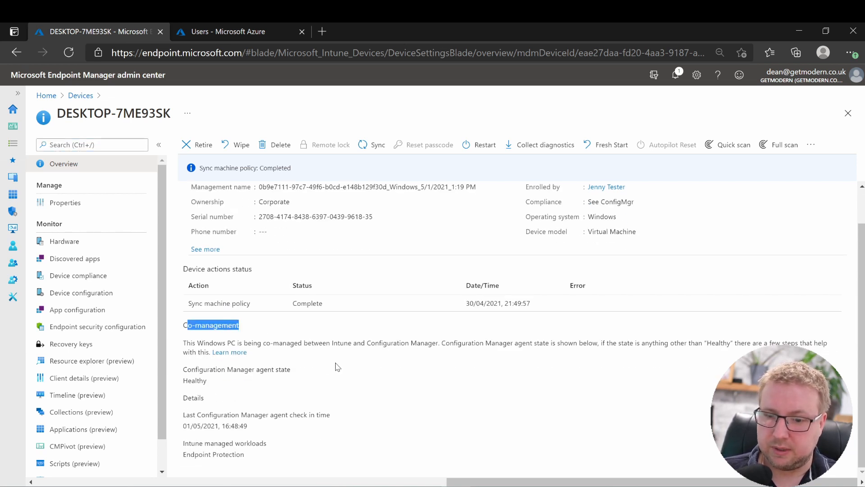
pyautogui.moveTo(342, 386)
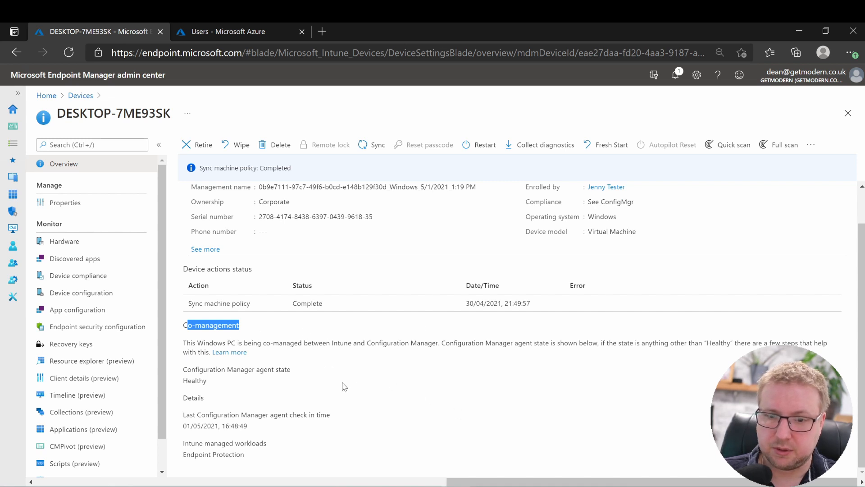
pyautogui.moveTo(307, 373)
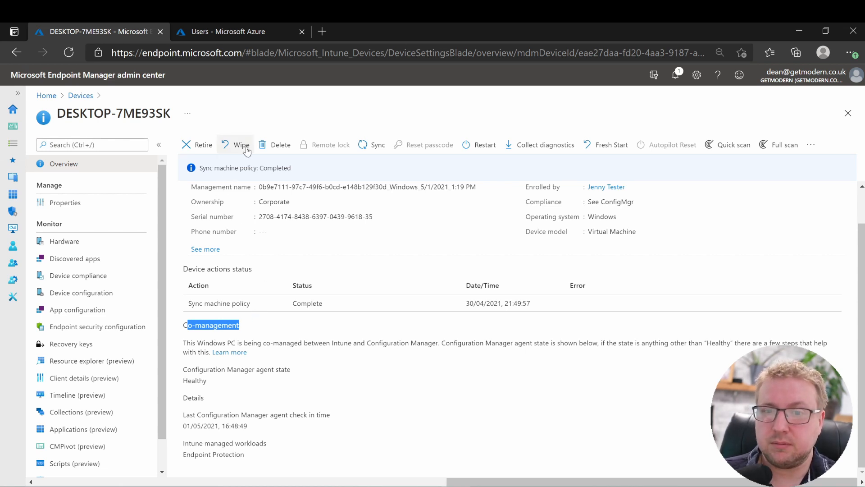
pyautogui.moveTo(437, 148)
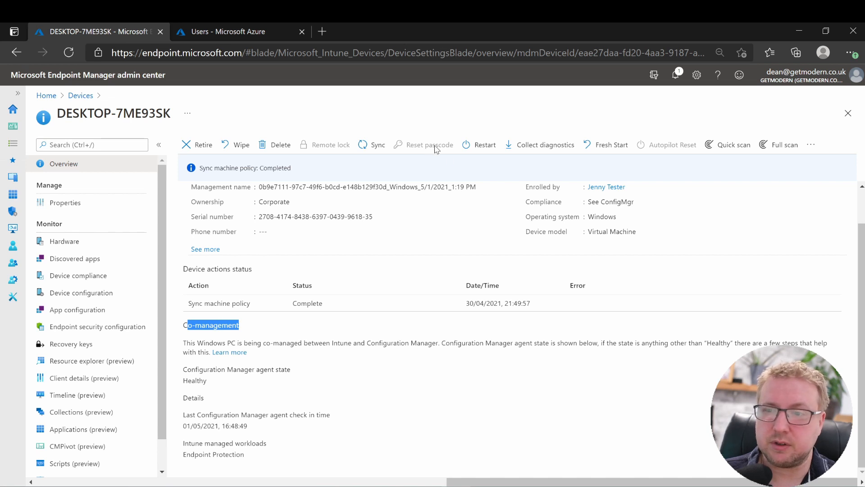
pyautogui.moveTo(543, 145)
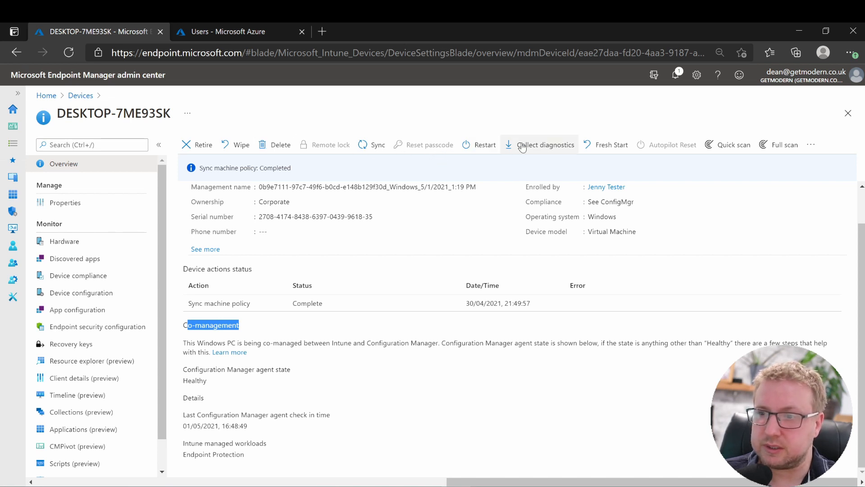
pyautogui.click(212, 187)
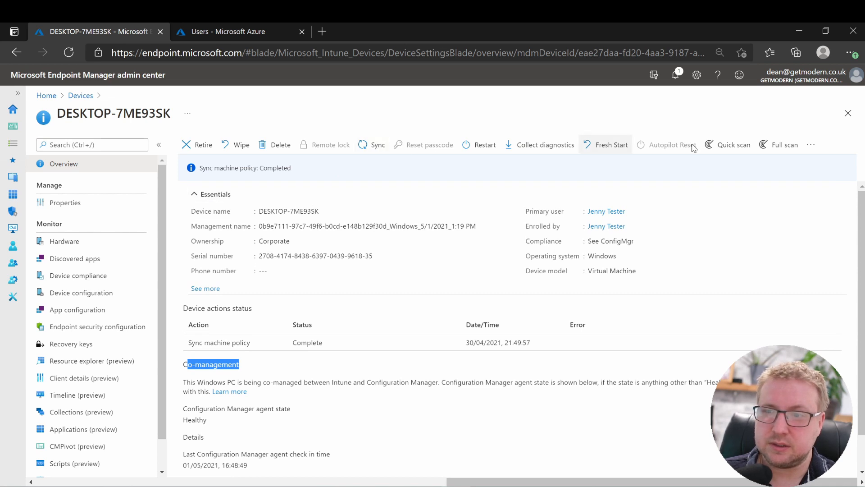
pyautogui.moveTo(784, 144)
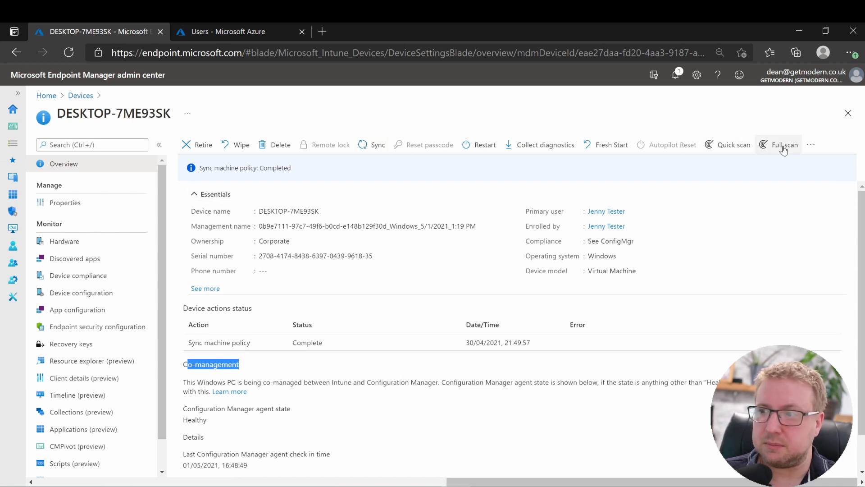
pyautogui.click(811, 145)
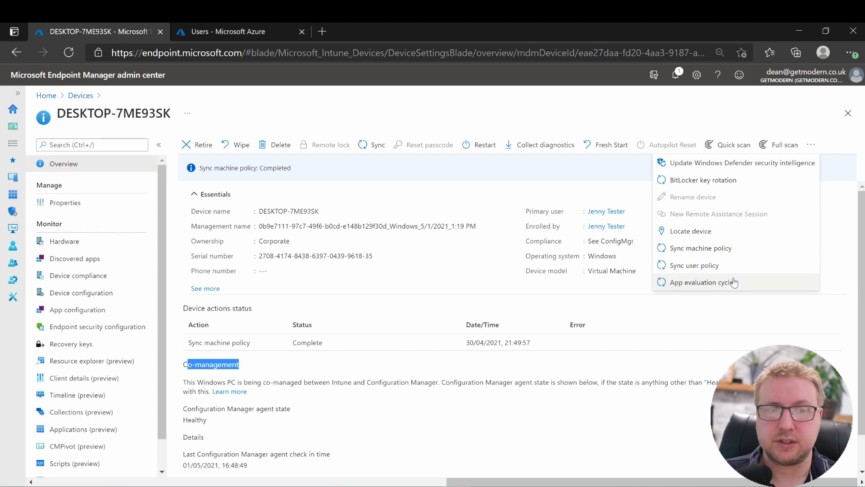
pyautogui.moveTo(733, 290)
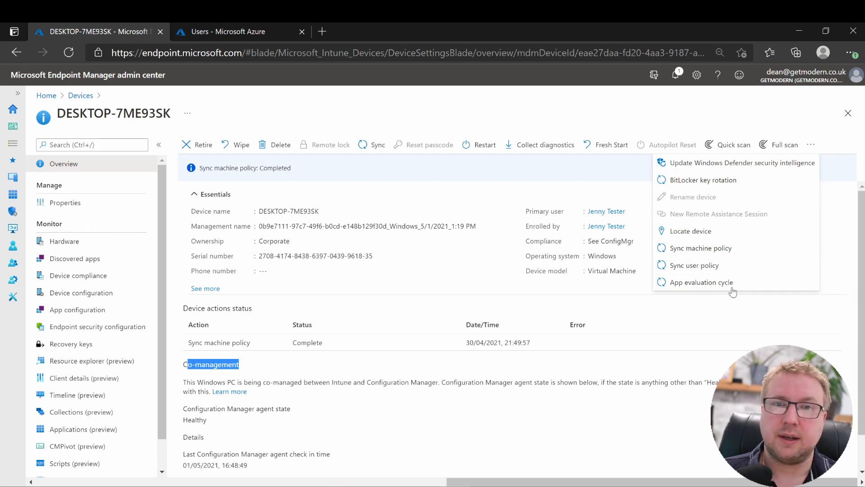
pyautogui.moveTo(541, 233)
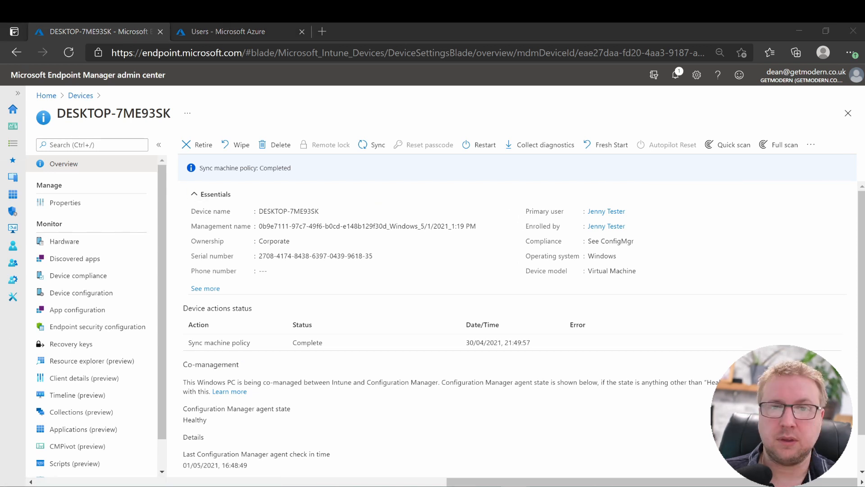
# Step: Return via the DESKTOP-7ME93SK breadcrumb to the device overview and review its Monitor entries
pyautogui.scroll(-3)
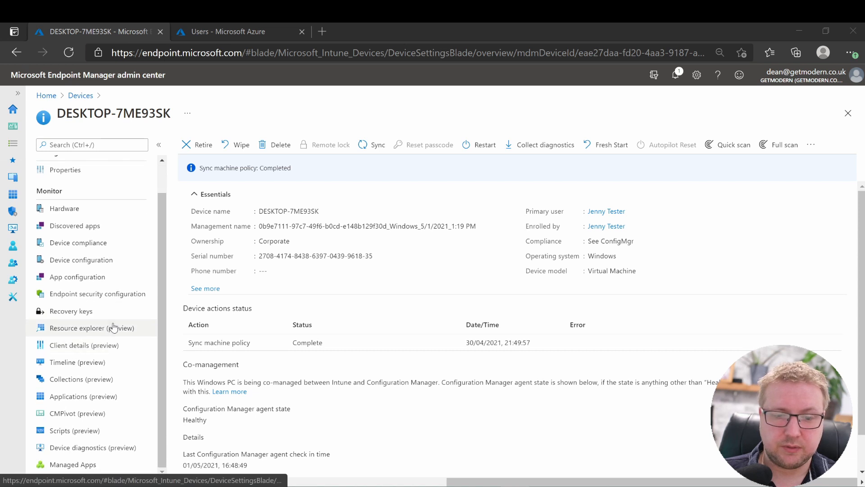
pyautogui.click(92, 327)
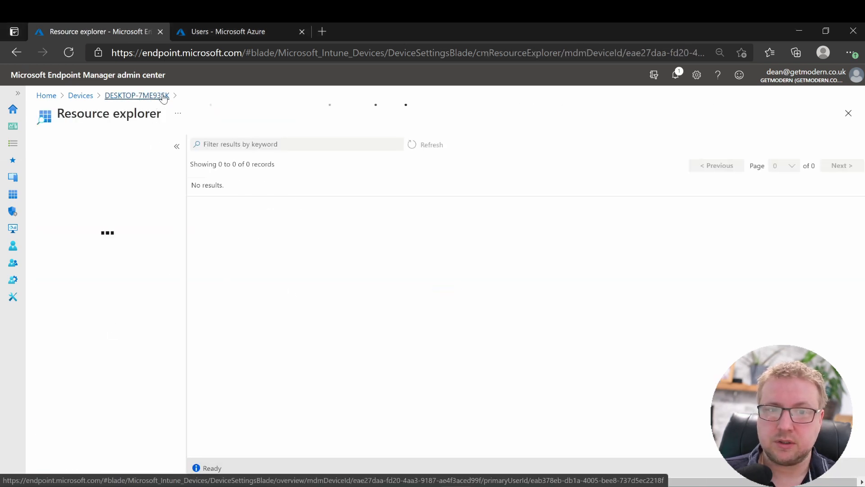
pyautogui.click(136, 95)
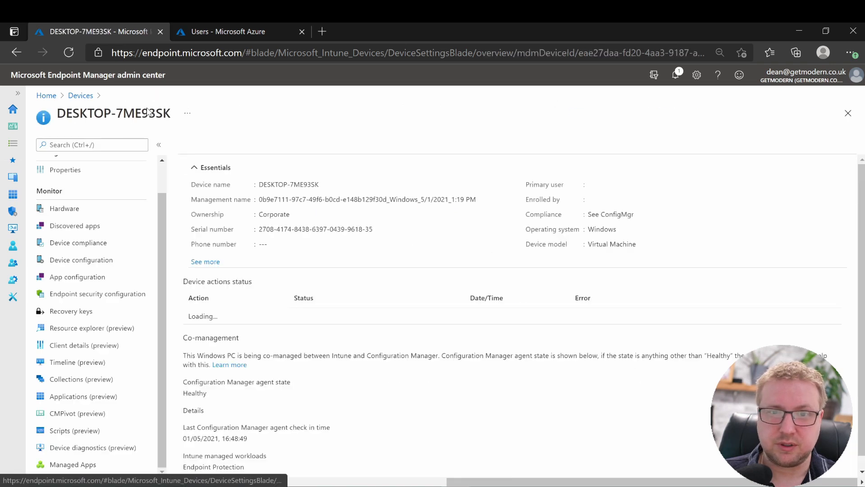
pyautogui.click(377, 144)
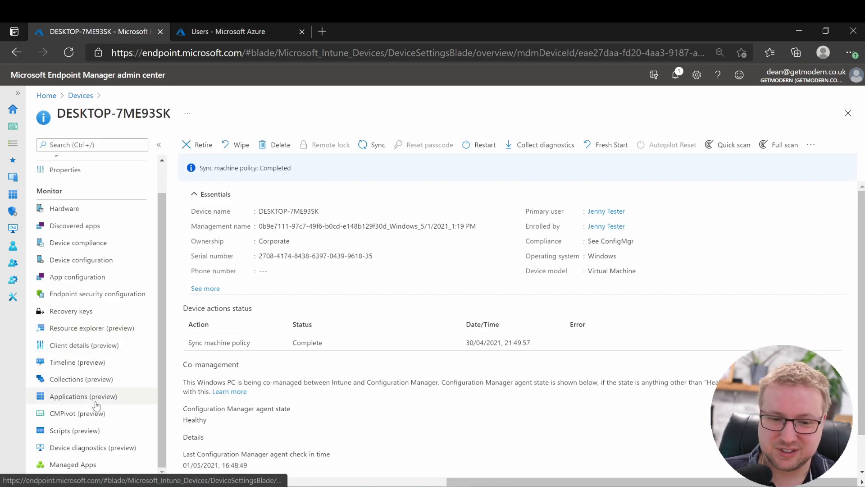
pyautogui.moveTo(90, 415)
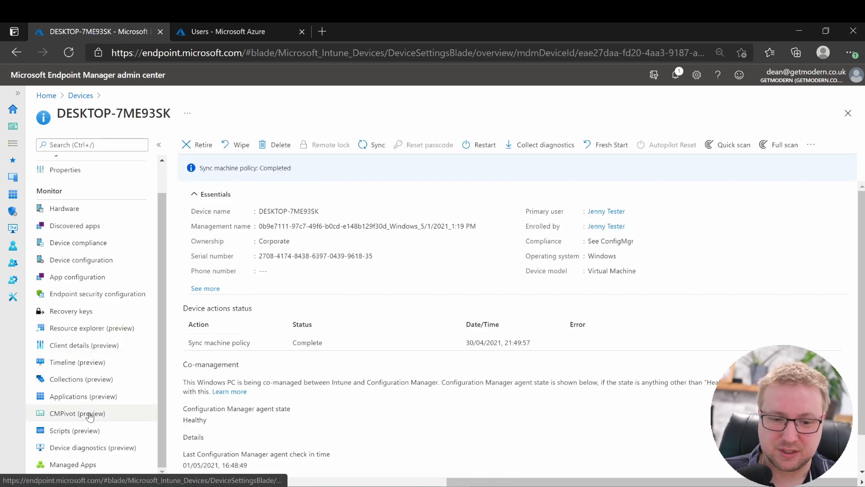
pyautogui.moveTo(75, 430)
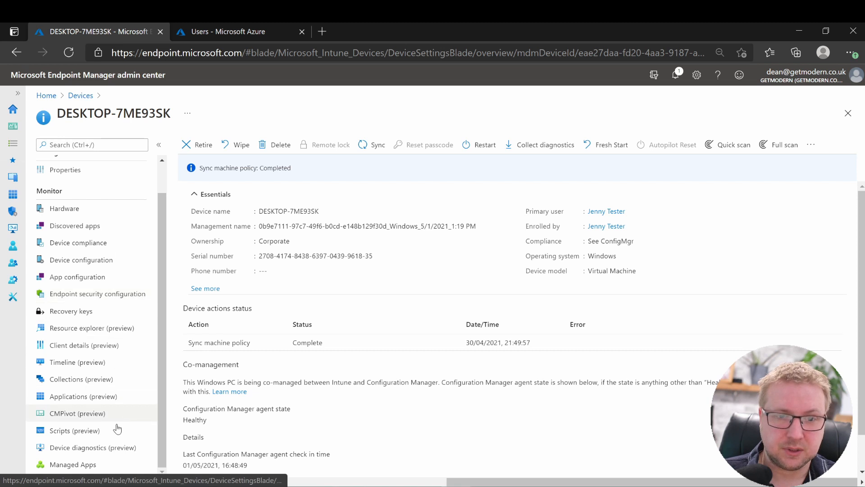
pyautogui.moveTo(112, 451)
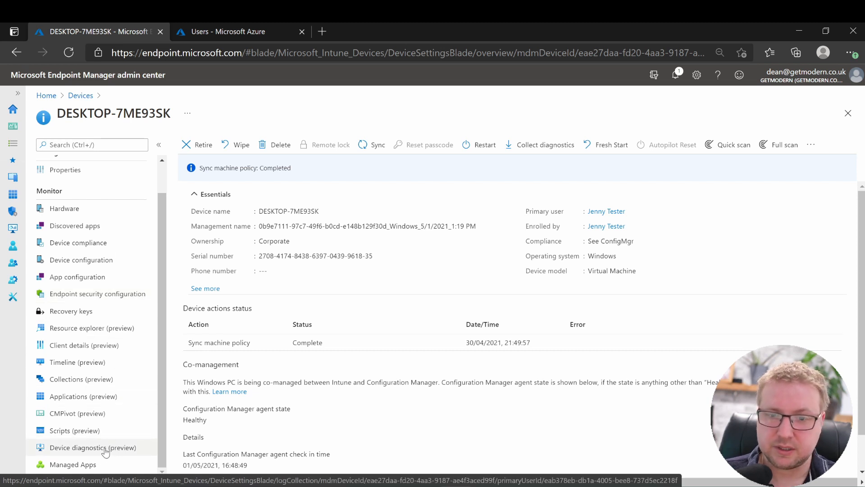
pyautogui.scroll(3)
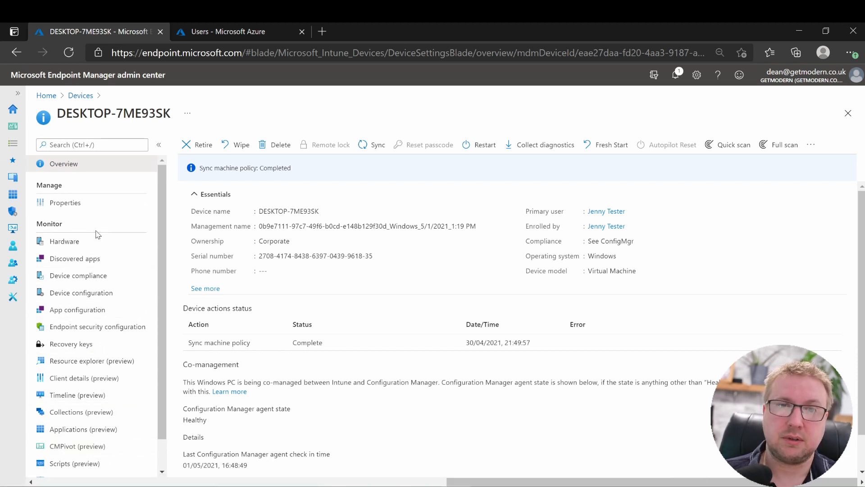
pyautogui.moveTo(13, 126)
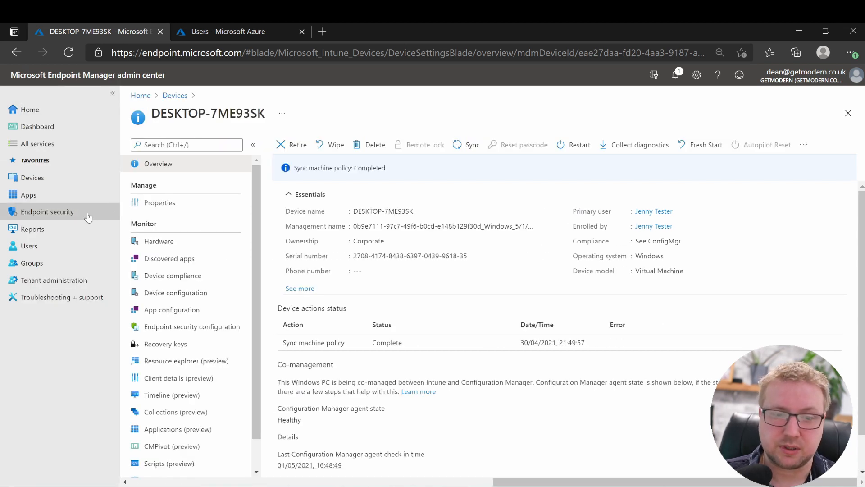
# Step: Open Endpoint security > Security baselines > Windows 10 Security Baseline profiles
pyautogui.click(47, 211)
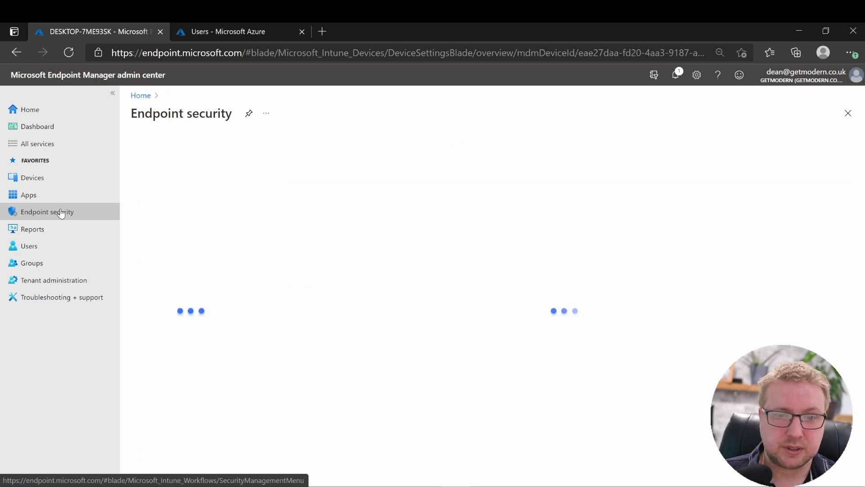
pyautogui.click(46, 212)
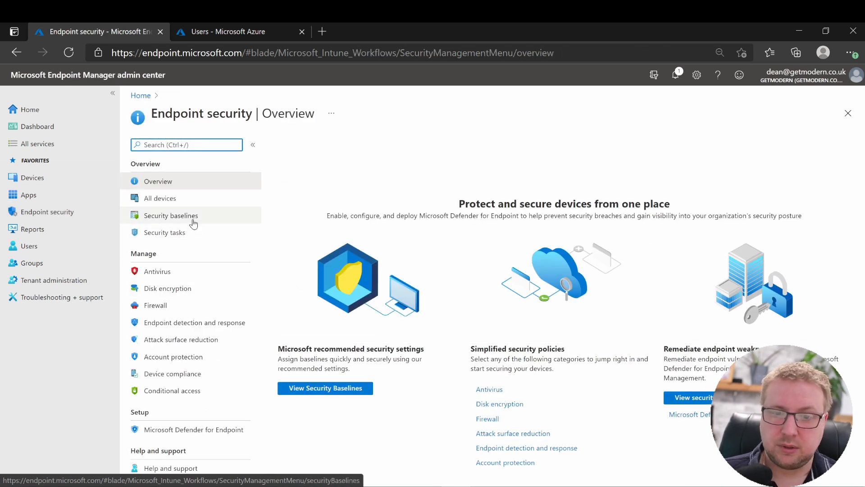
pyautogui.click(170, 215)
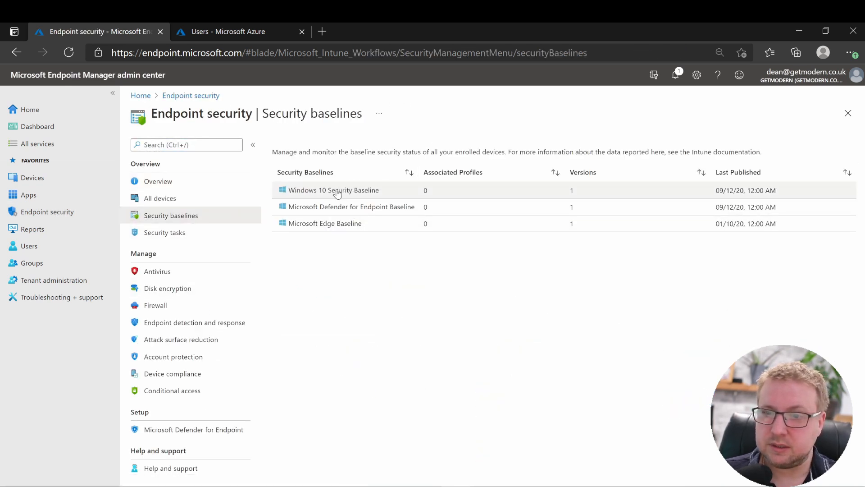
pyautogui.click(333, 190)
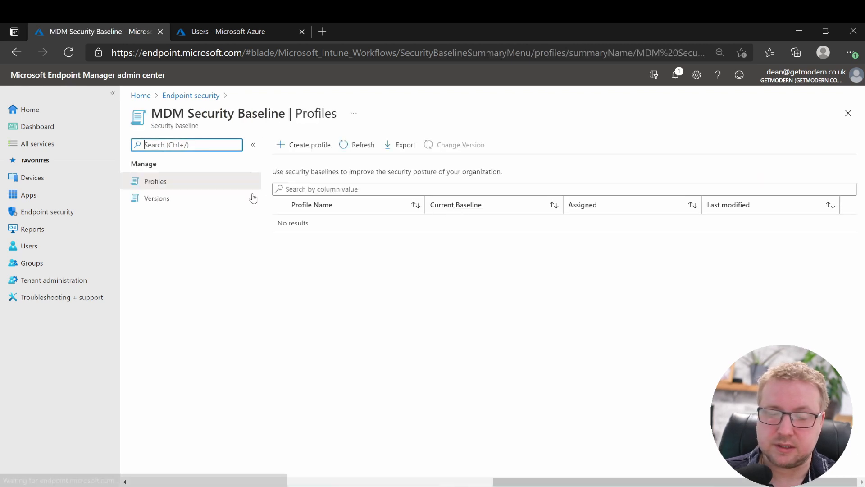
# Step: Create the 'Windows 10 Endpoint Baseline' profile with default settings, assigned to all devices
pyautogui.click(303, 144)
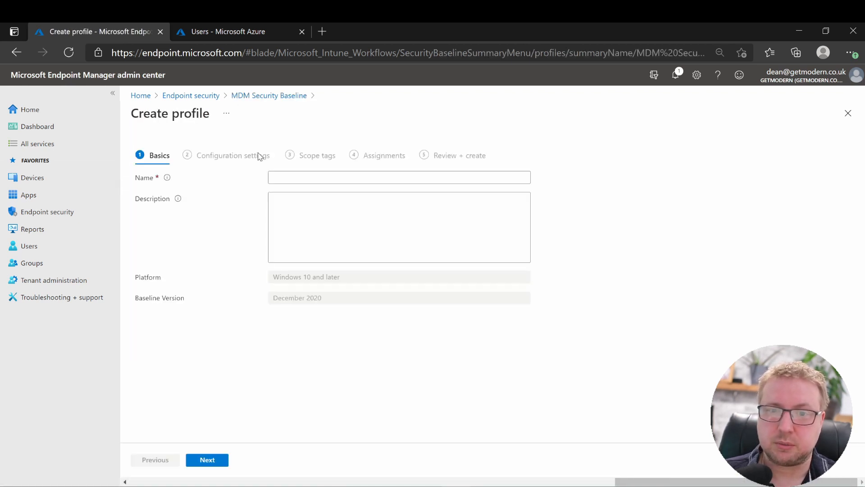
pyautogui.write('Window')
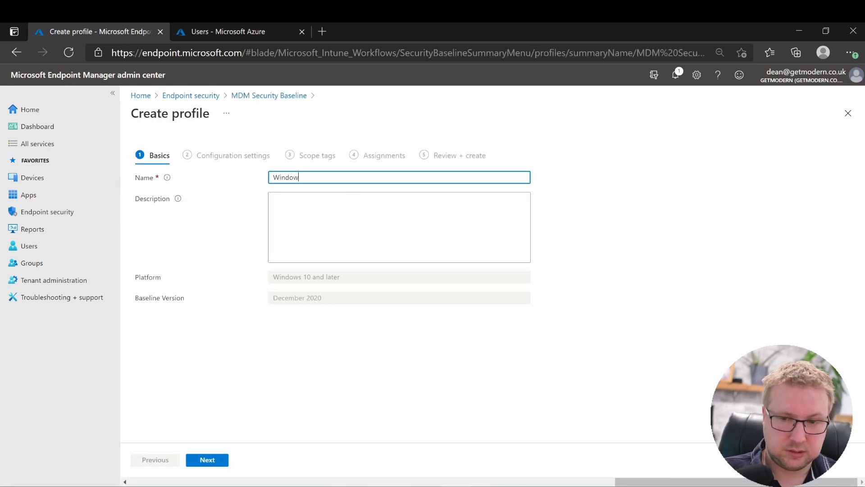
pyautogui.write('s 10 Endpoint Baseline')
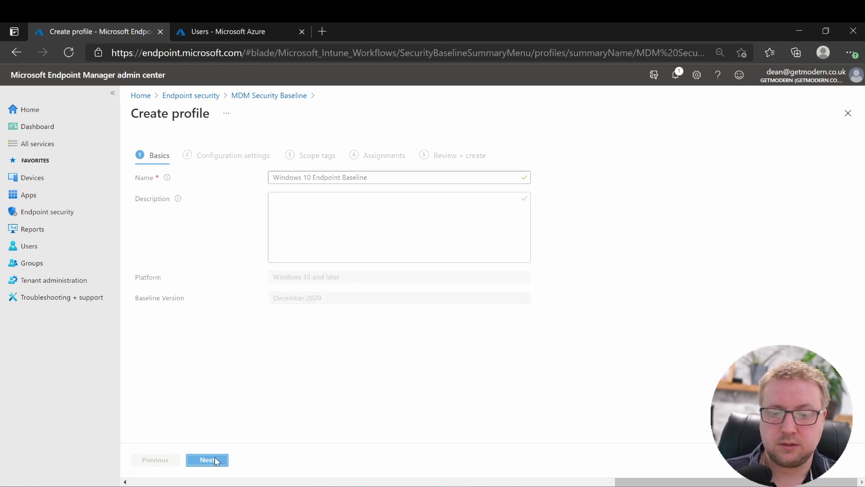
pyautogui.click(207, 459)
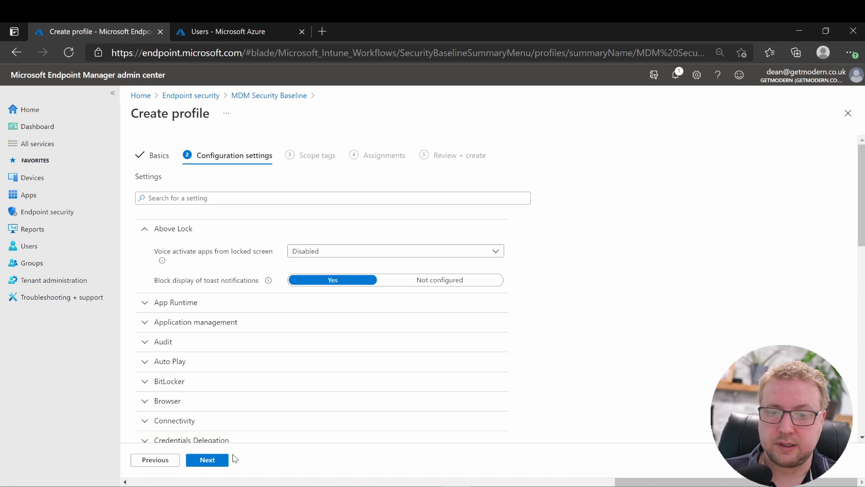
pyautogui.click(207, 460)
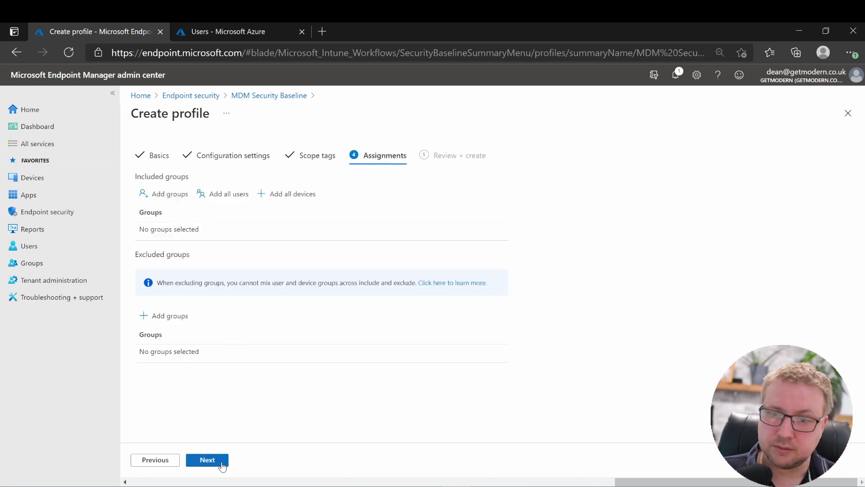
pyautogui.moveTo(170, 262)
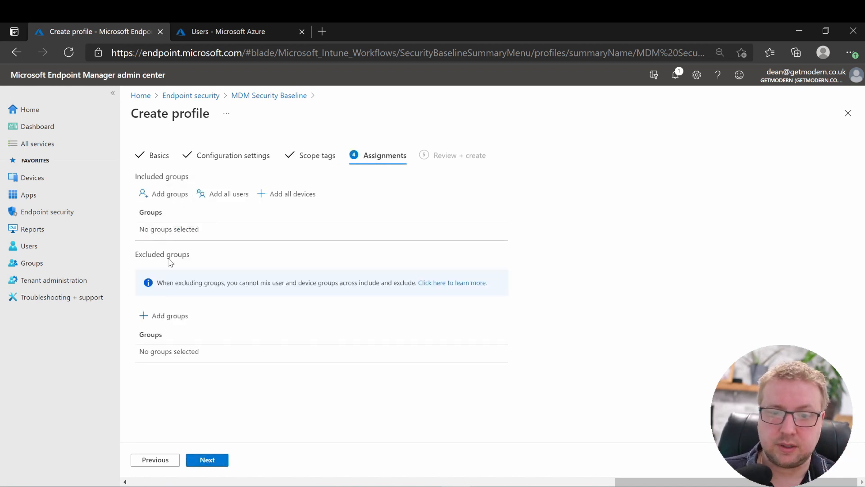
pyautogui.moveTo(286, 193)
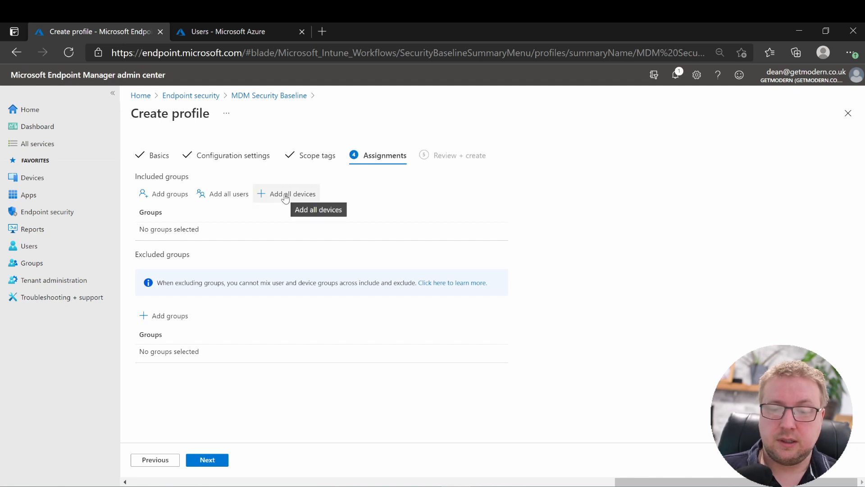
pyautogui.click(293, 193)
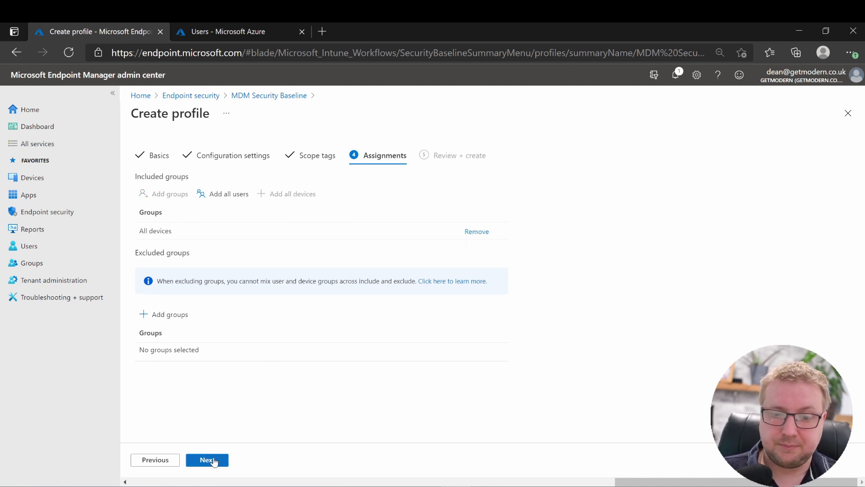
pyautogui.click(207, 459)
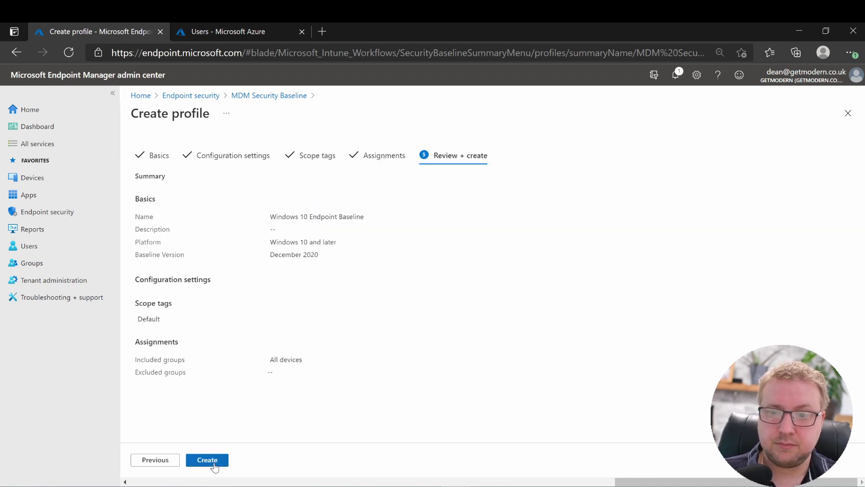
pyautogui.click(207, 460)
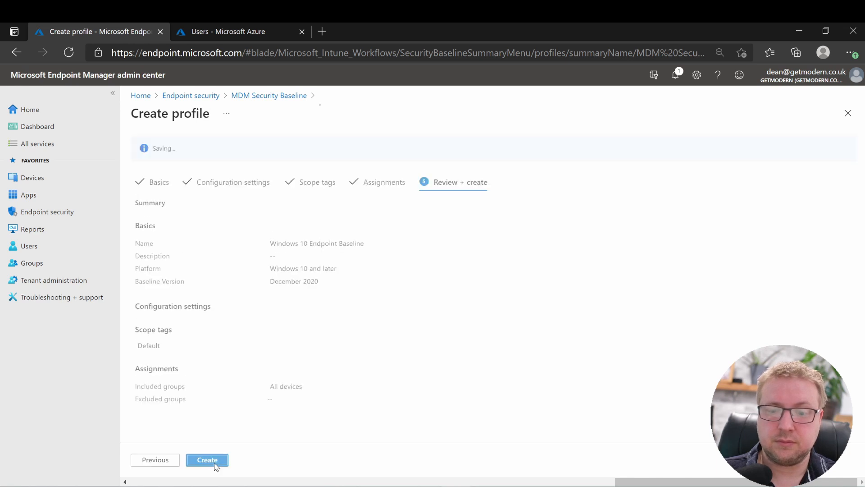
pyautogui.click(207, 459)
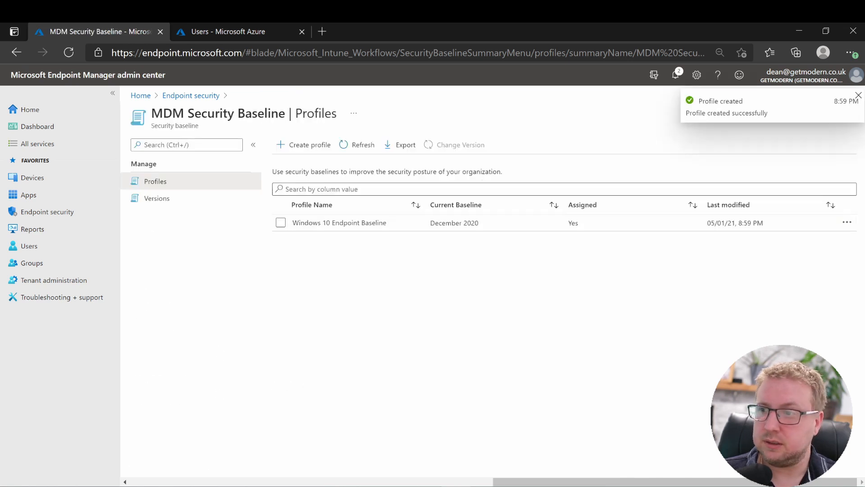
pyautogui.moveTo(405, 144)
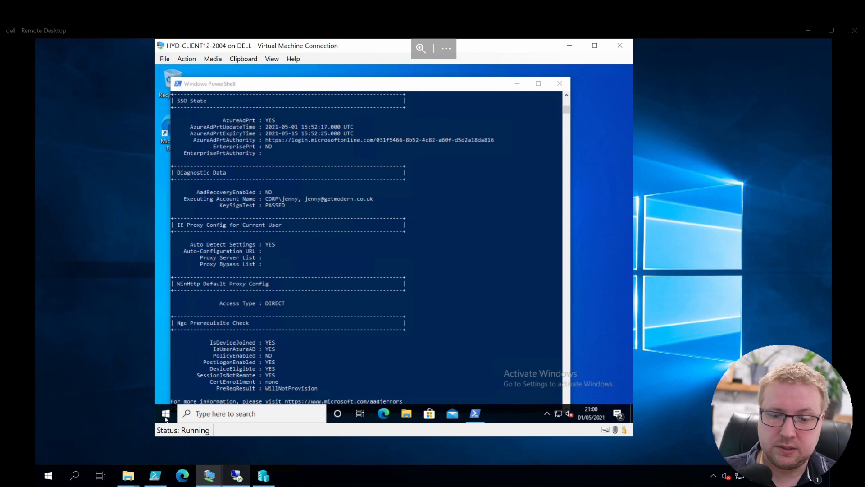
# Step: Reopen the domain connection's getmodern management info in Windows Settings on the client
pyautogui.click(166, 413)
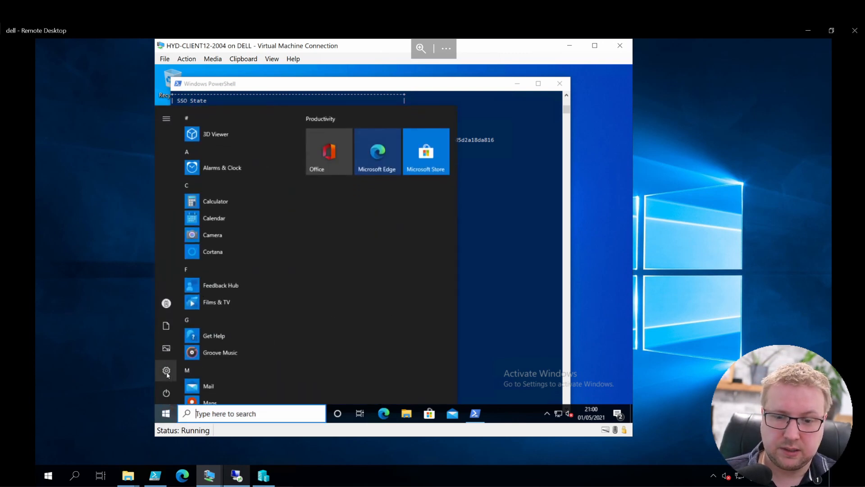
pyautogui.click(166, 371)
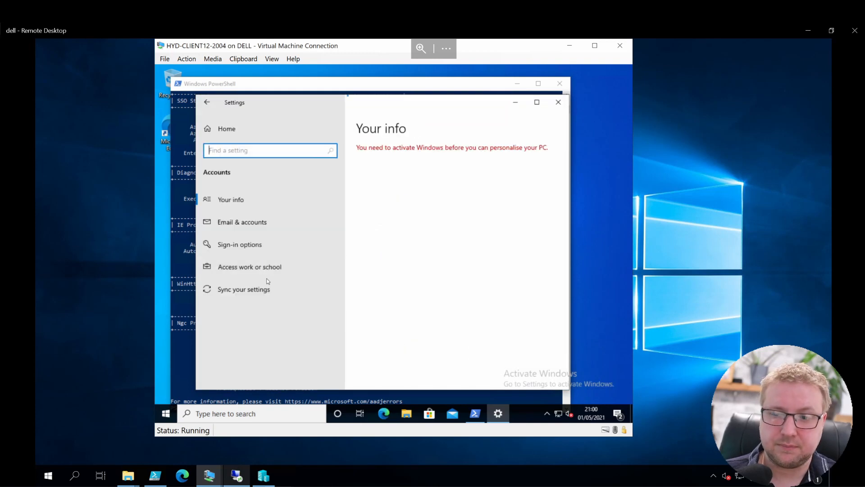
pyautogui.click(249, 267)
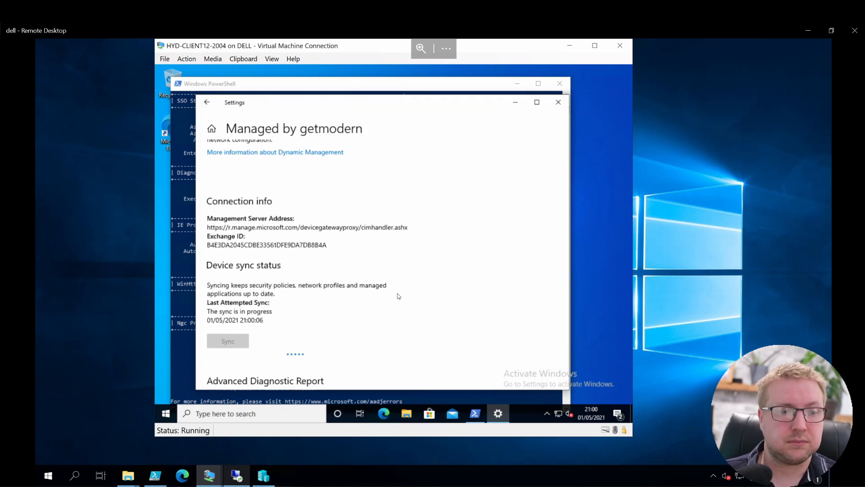
pyautogui.scroll(3)
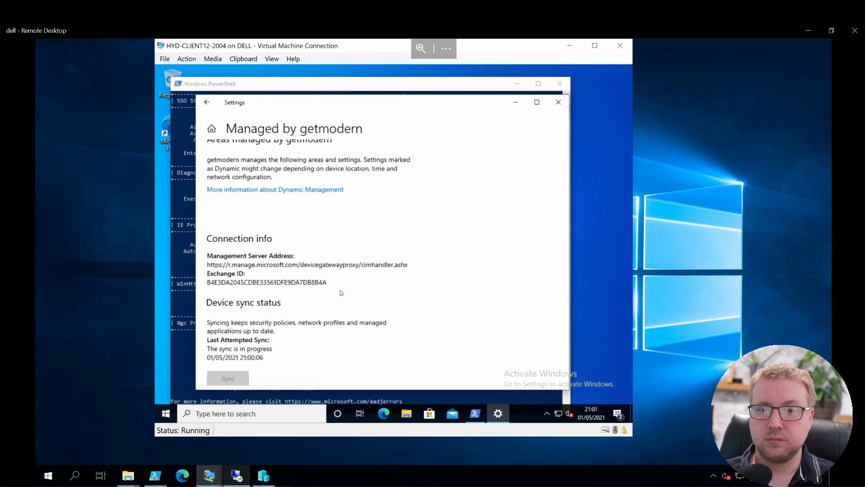
pyautogui.click(207, 103)
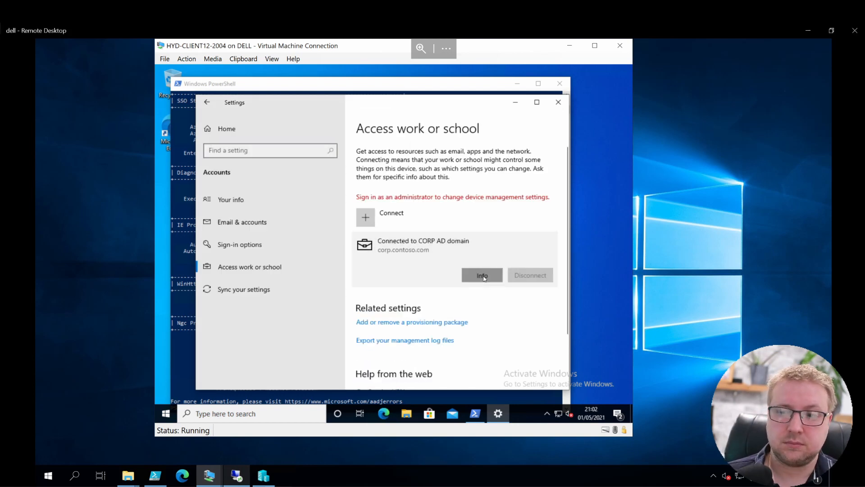
pyautogui.click(481, 275)
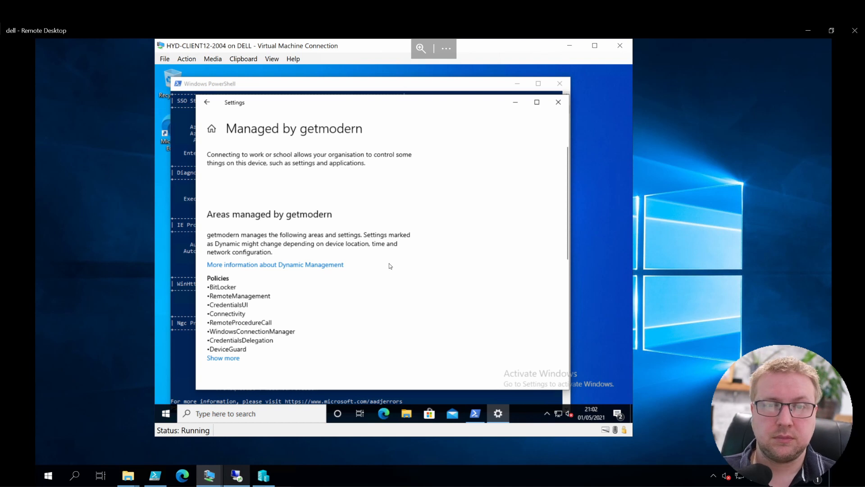
# Step: Show more policy areas, revealing Defender, Security and RemoteAssistance
pyautogui.scroll(-3)
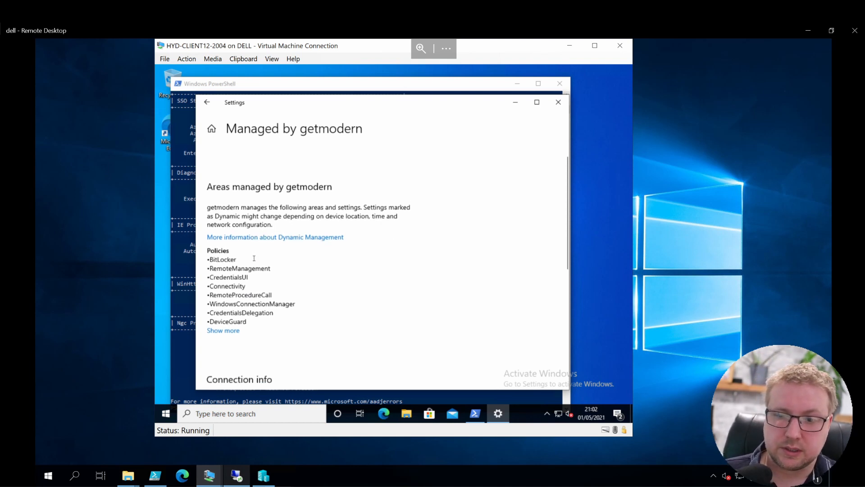
pyautogui.scroll(-3)
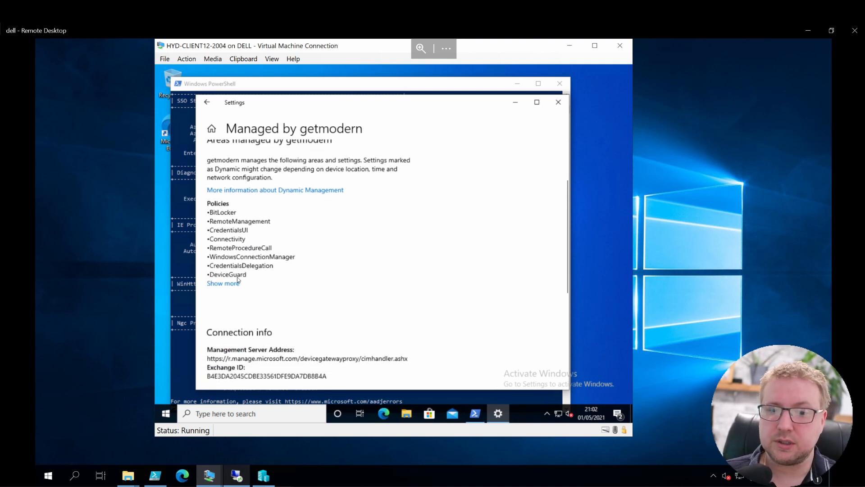
pyautogui.scroll(3)
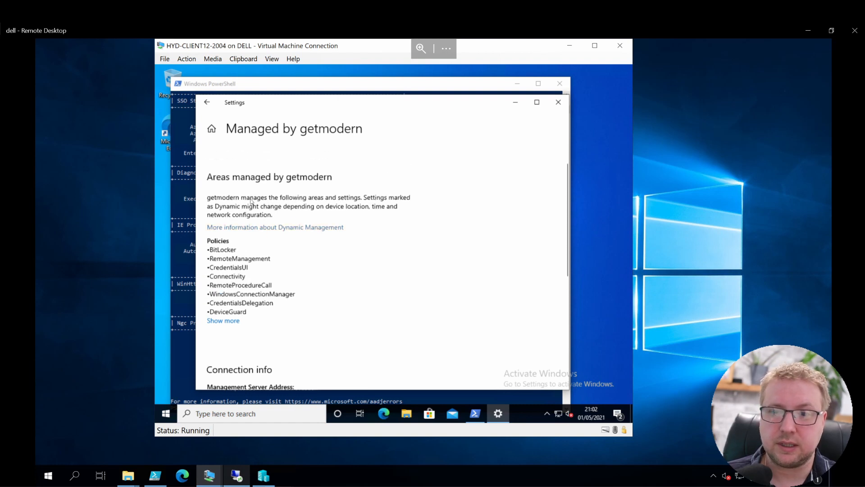
pyautogui.moveTo(229, 330)
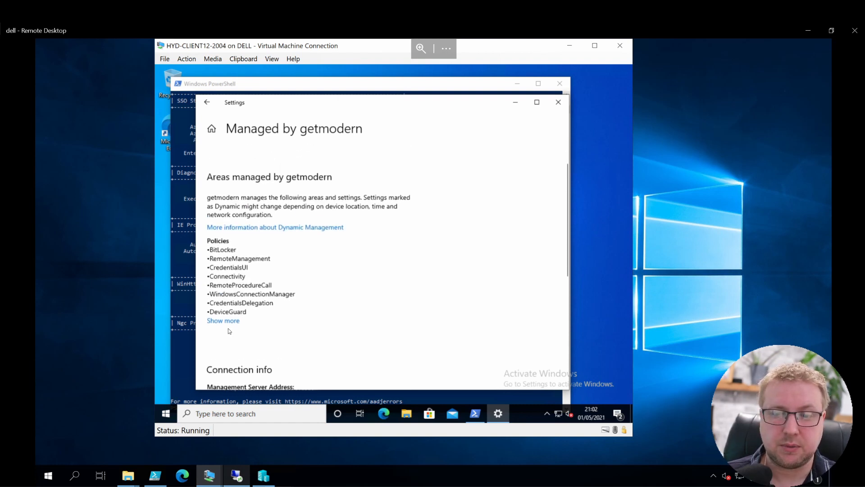
pyautogui.click(223, 320)
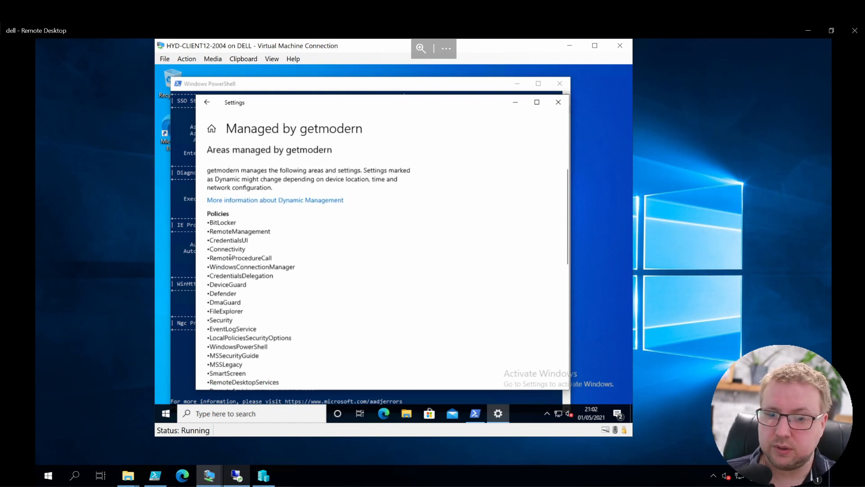
pyautogui.scroll(-3)
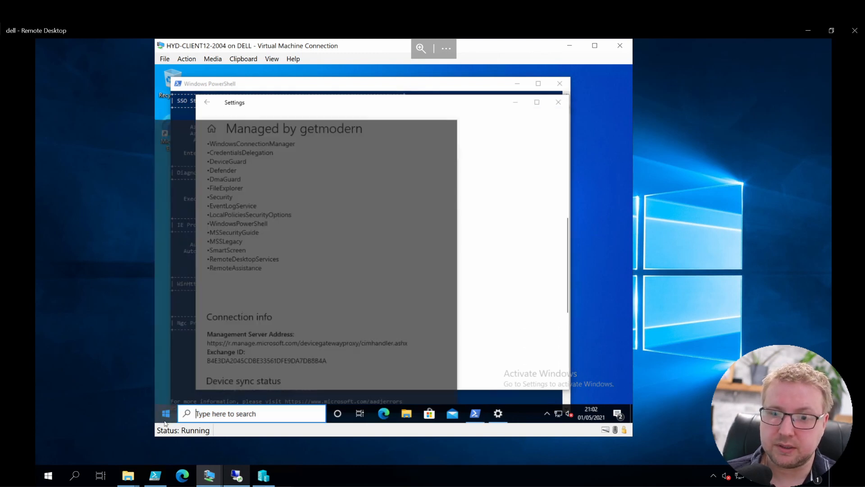
pyautogui.click(165, 414)
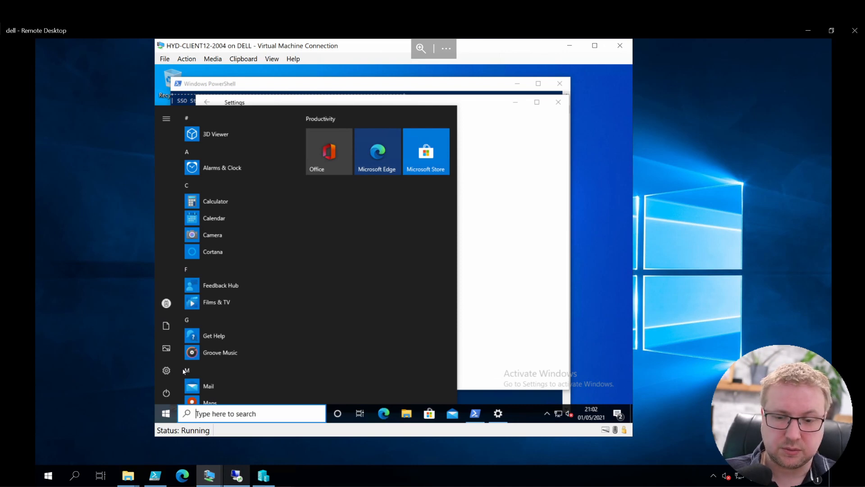
pyautogui.write('contron')
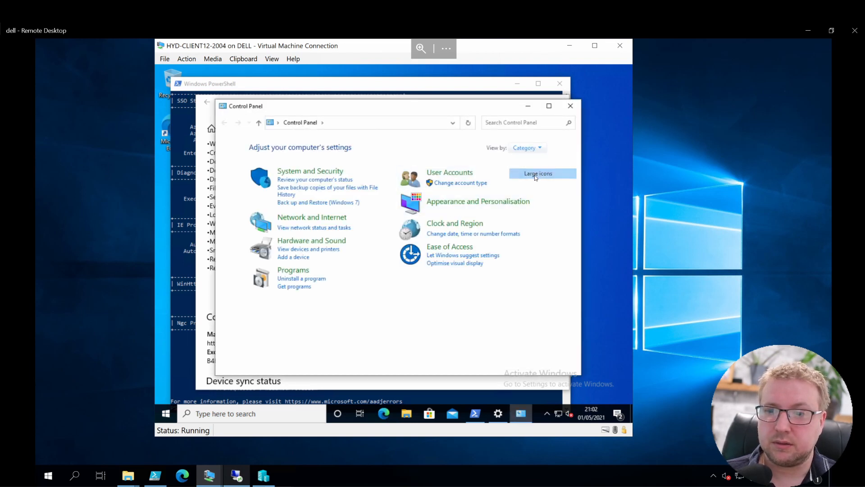
pyautogui.click(537, 173)
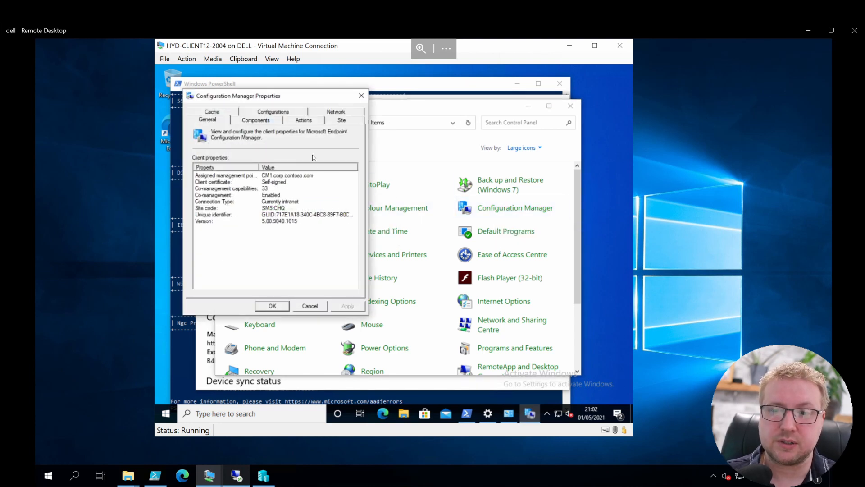
pyautogui.click(302, 119)
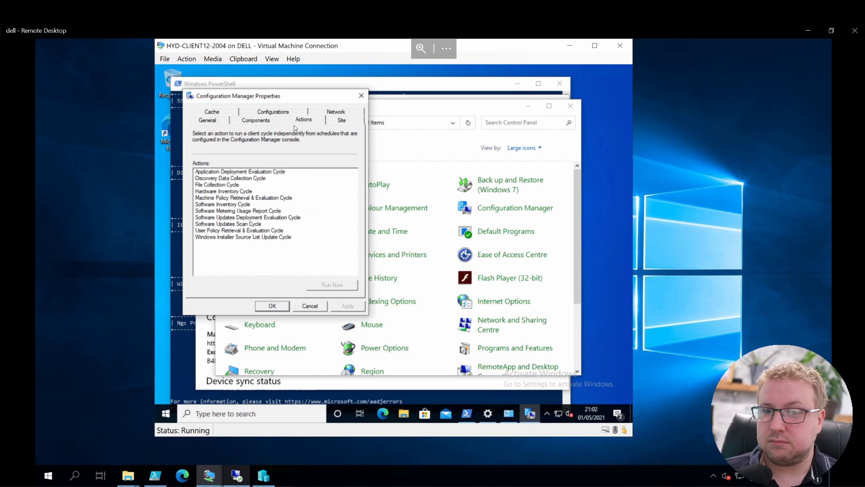
pyautogui.moveTo(271, 121)
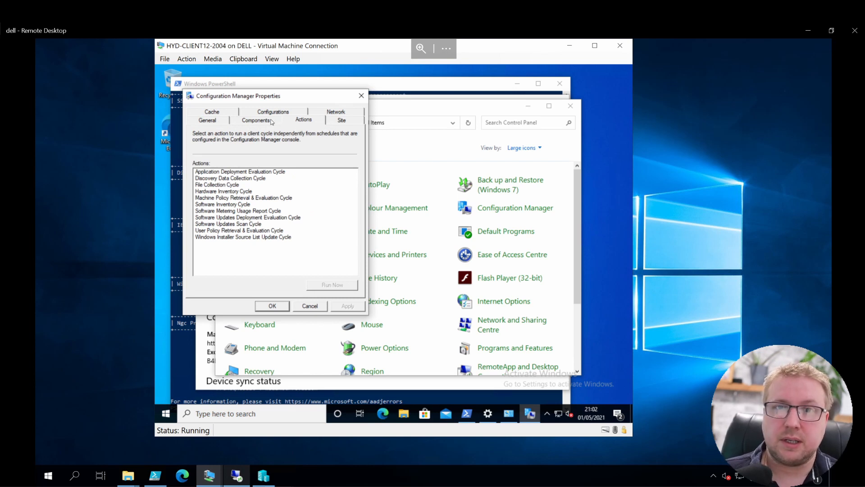
pyautogui.click(256, 120)
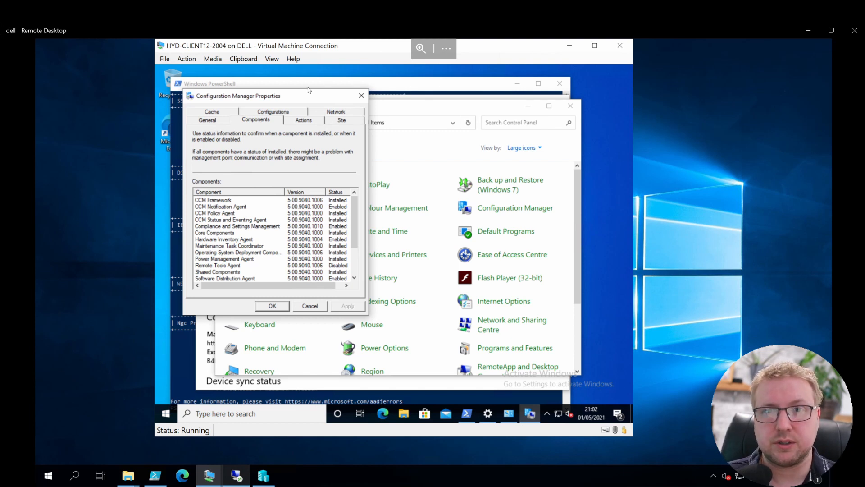
pyautogui.moveTo(347, 84)
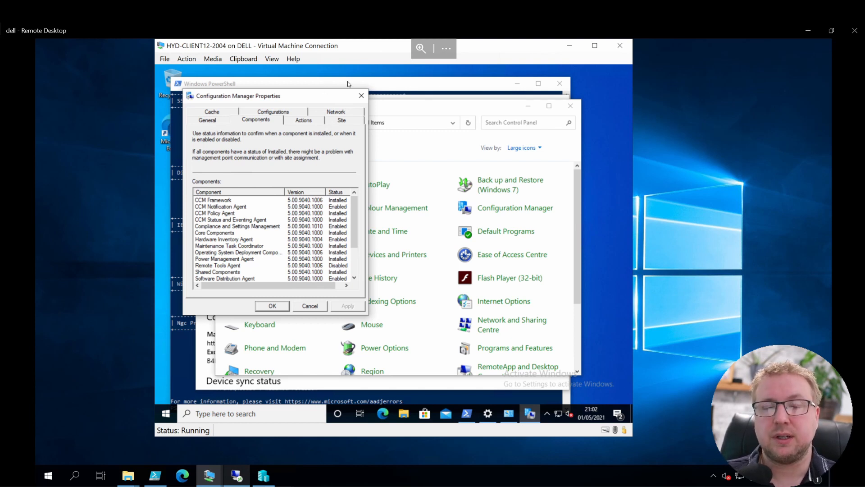
pyautogui.moveTo(361, 96)
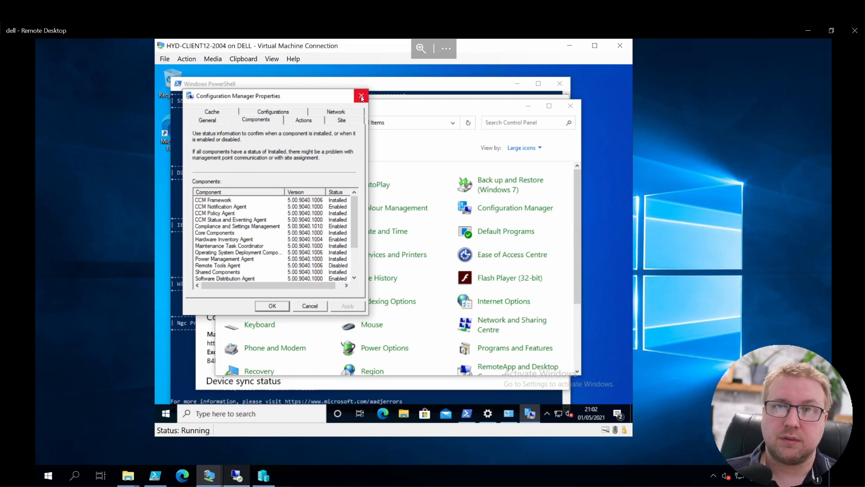
pyautogui.moveTo(361, 96)
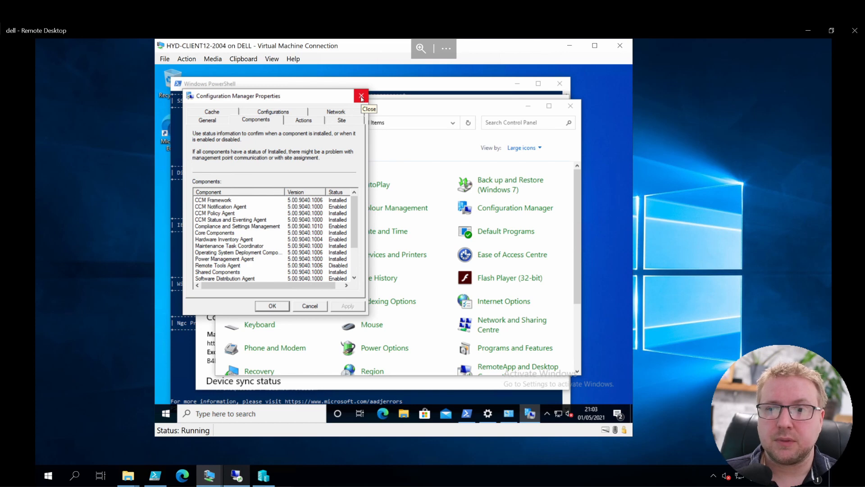
pyautogui.click(361, 96)
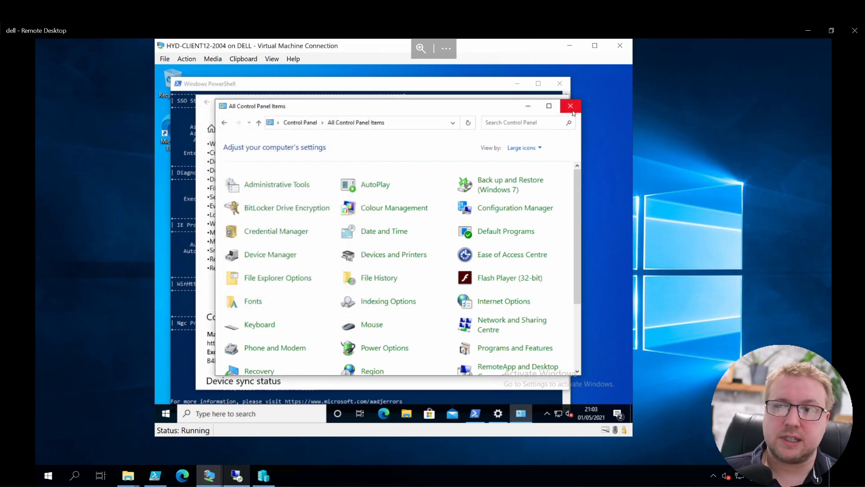
pyautogui.click(570, 105)
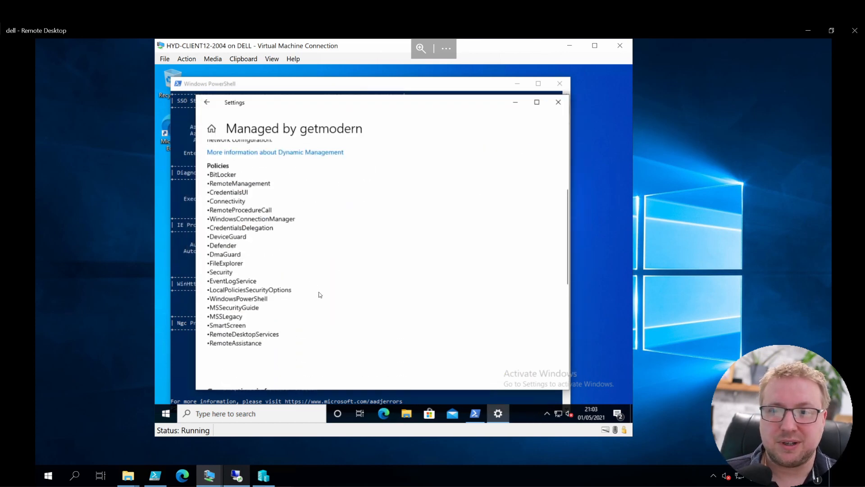
pyautogui.scroll(3)
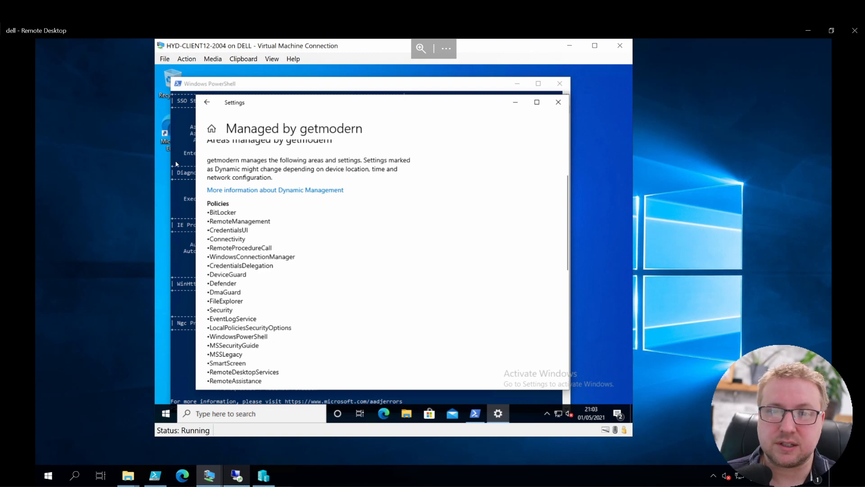
pyautogui.moveTo(269, 214)
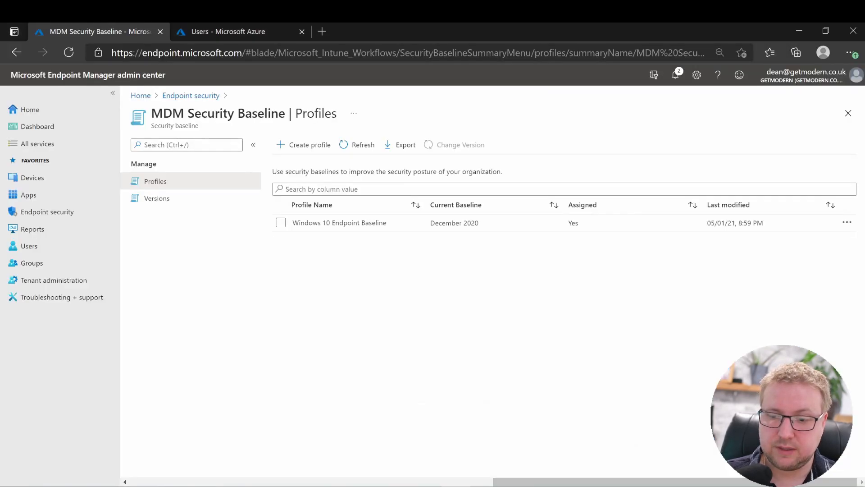
pyautogui.moveTo(172, 189)
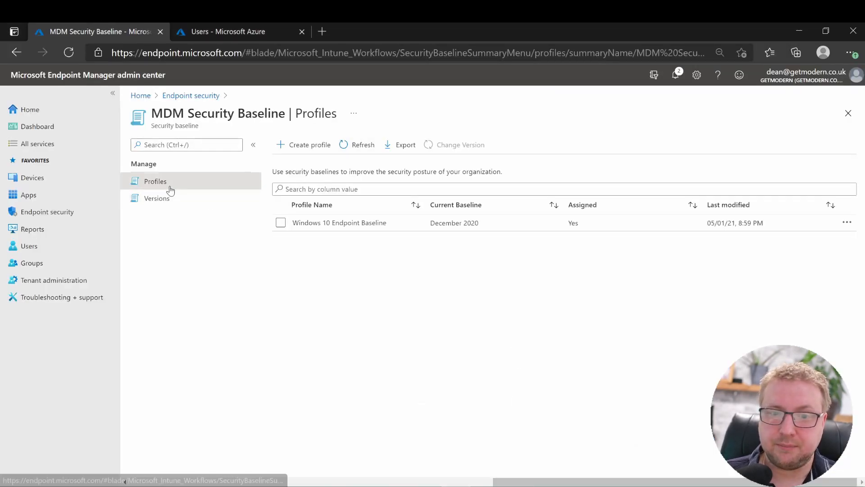
# Step: Open DESKTOP-7ME93SK from All devices and view its empty Endpoint security configuration
pyautogui.click(191, 95)
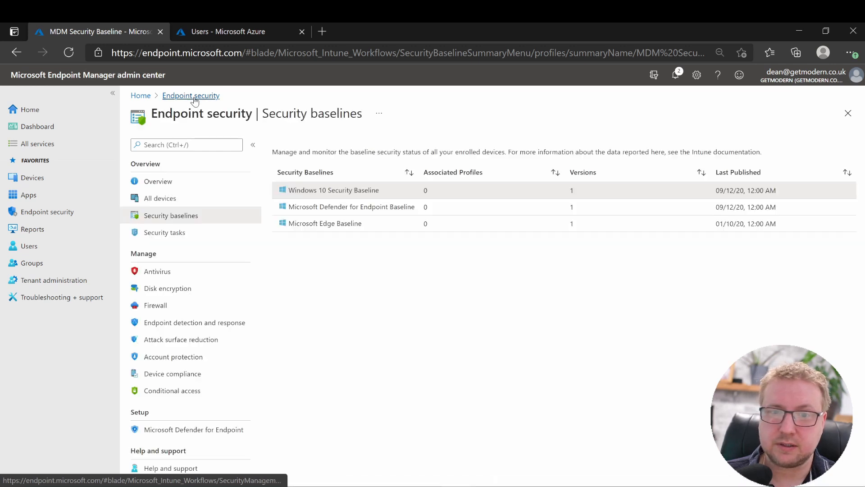
pyautogui.click(190, 95)
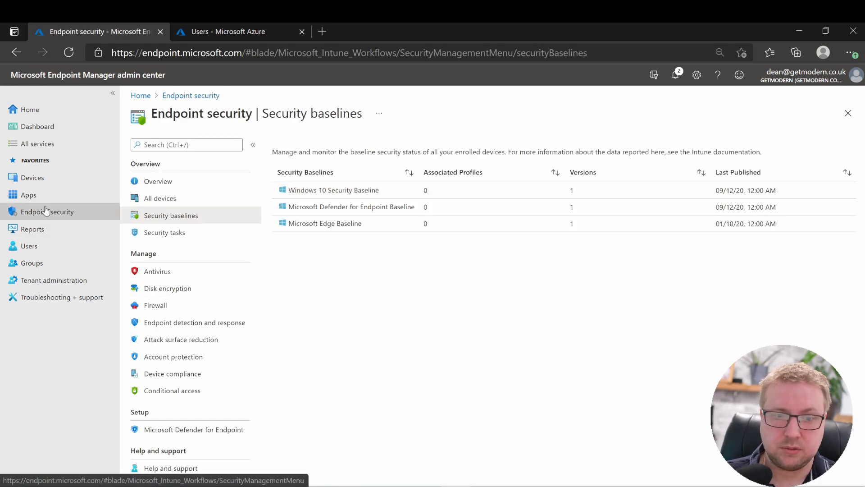
pyautogui.click(32, 177)
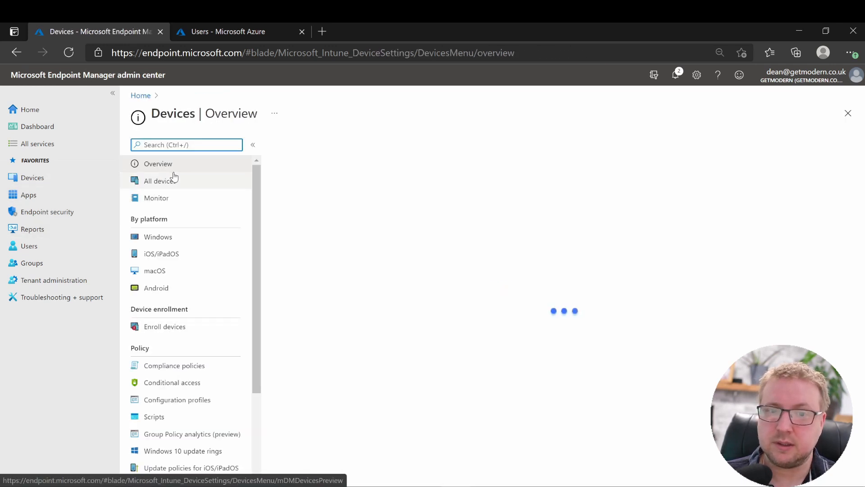
pyautogui.click(160, 180)
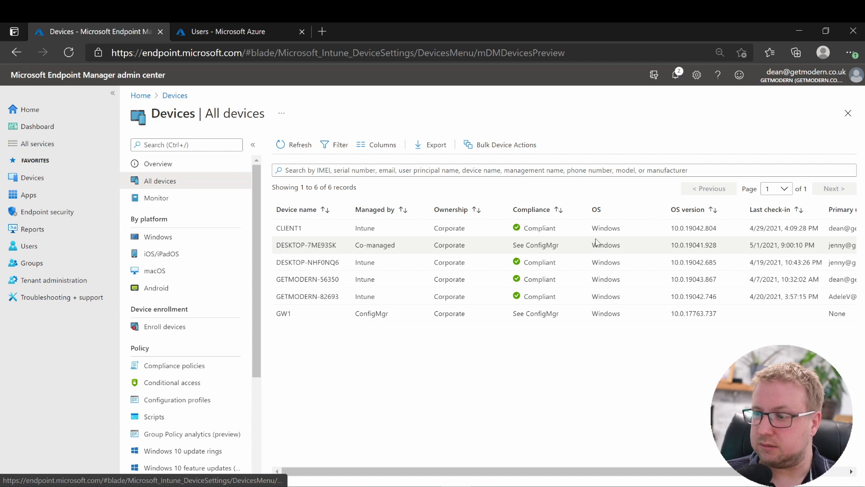
pyautogui.click(306, 244)
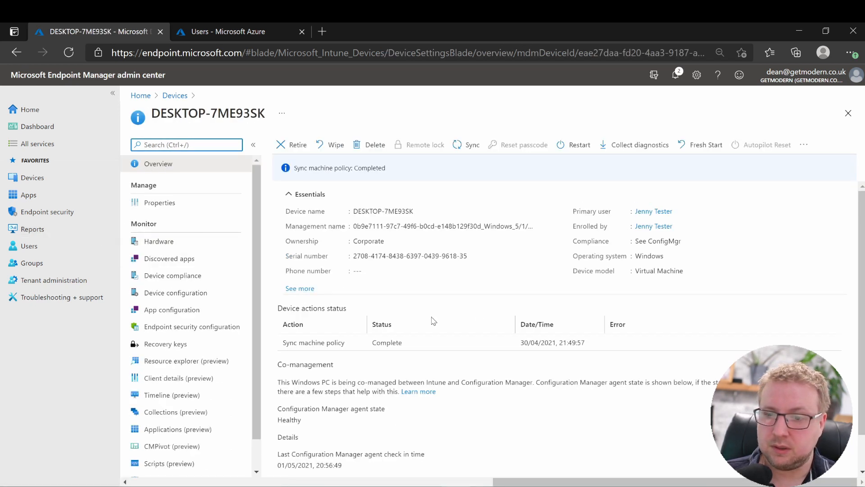
pyautogui.scroll(-3)
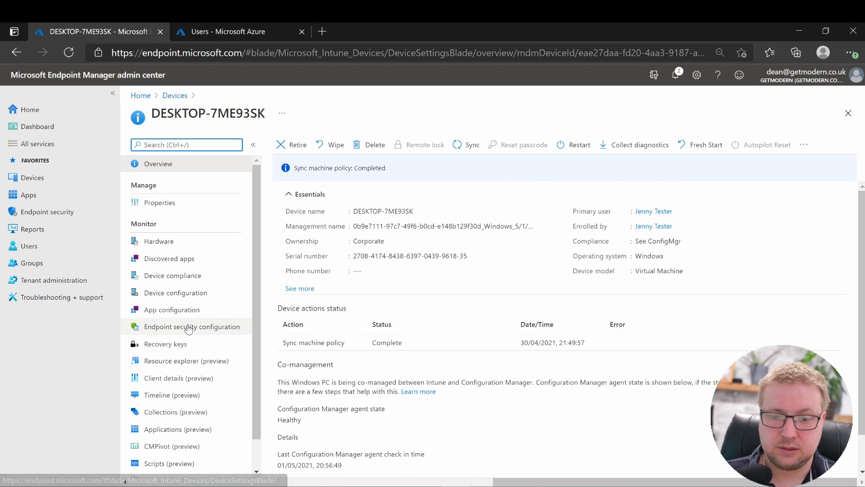
pyautogui.click(192, 326)
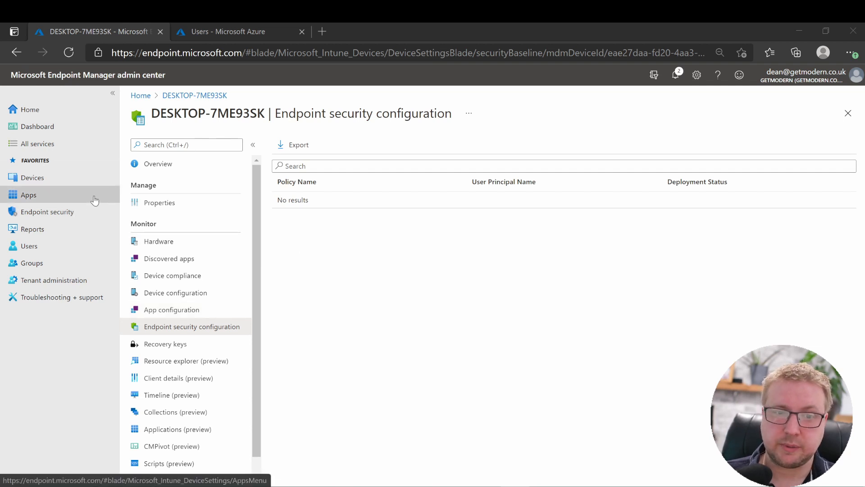
# Step: Open Microsoft 365 Apps for Windows 10 and scroll to its required All devices assignment
pyautogui.click(28, 194)
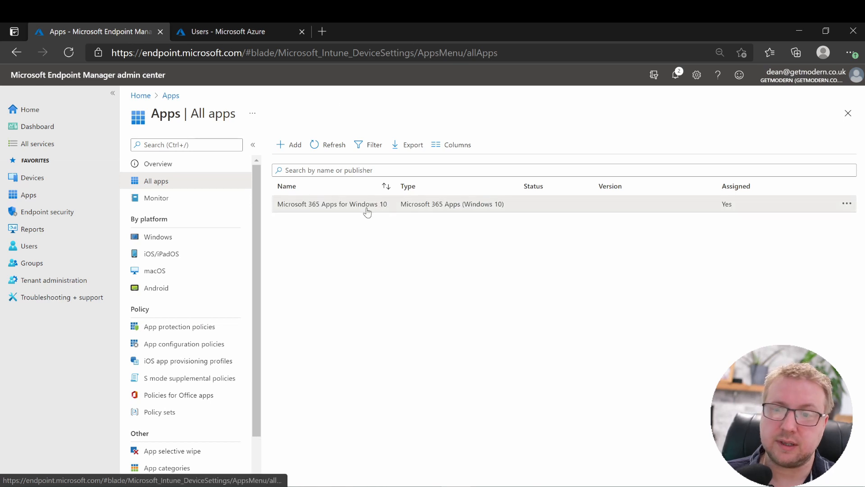
pyautogui.click(332, 203)
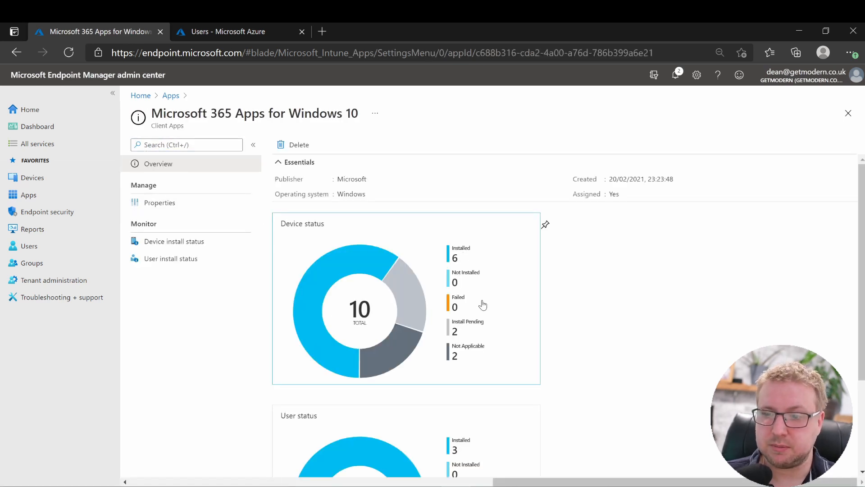
pyautogui.moveTo(295, 241)
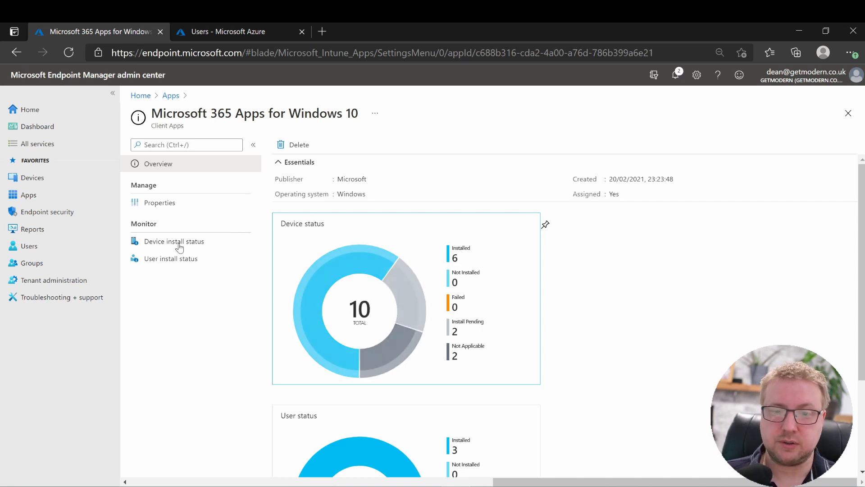
pyautogui.click(160, 202)
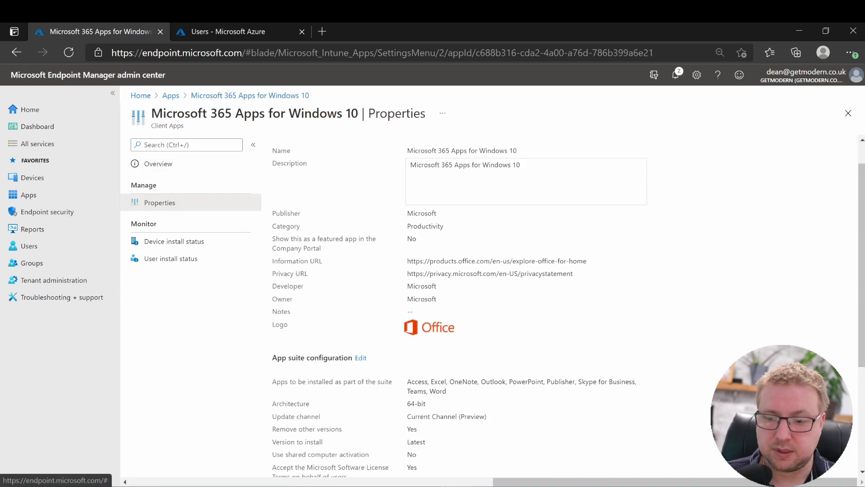
pyautogui.scroll(-3)
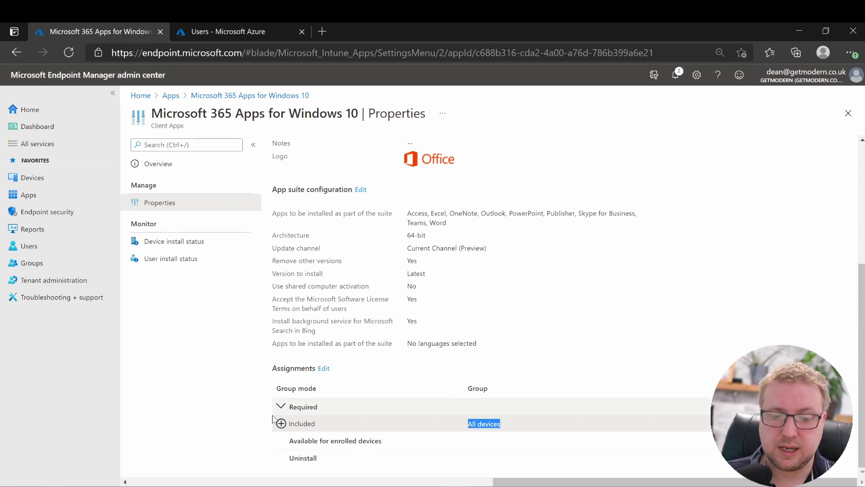
pyautogui.moveTo(275, 419)
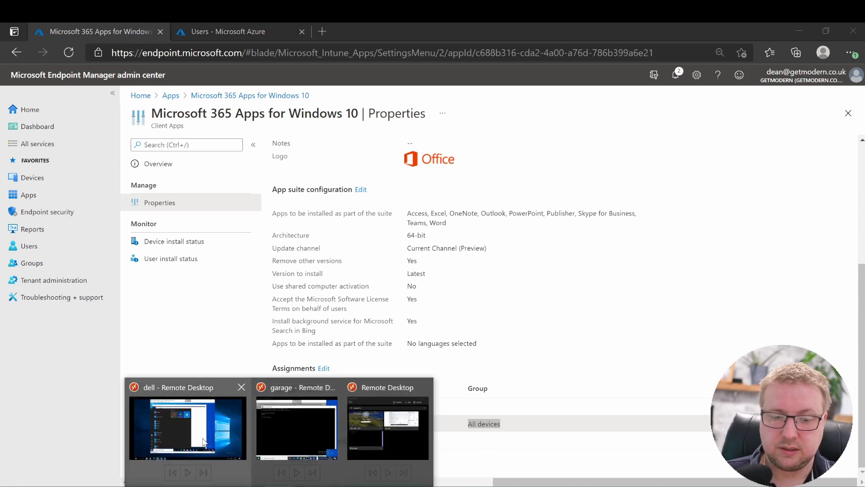
pyautogui.click(187, 428)
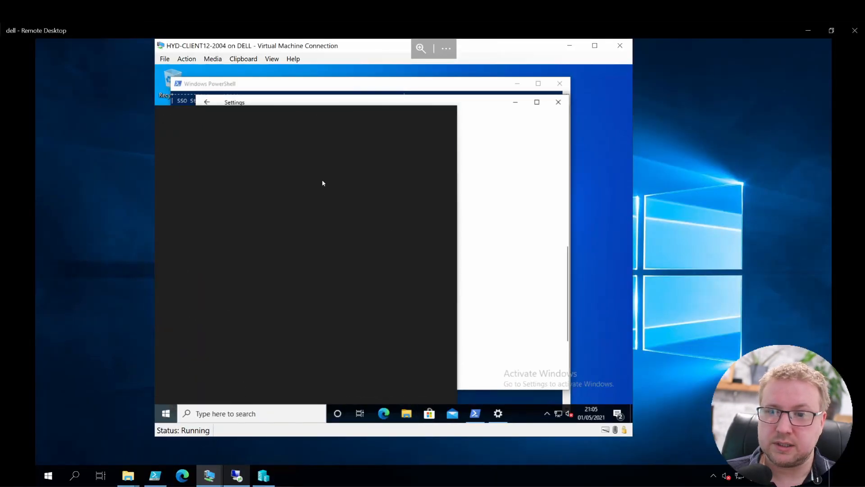
pyautogui.click(166, 413)
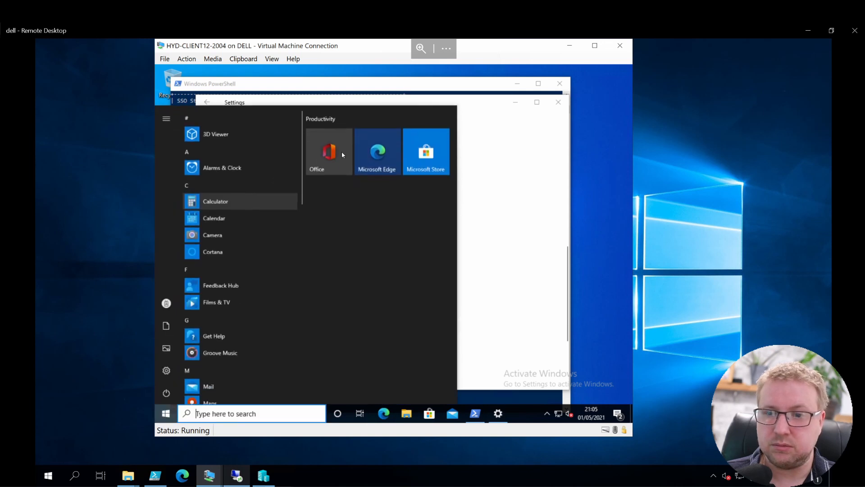
pyautogui.moveTo(213, 251)
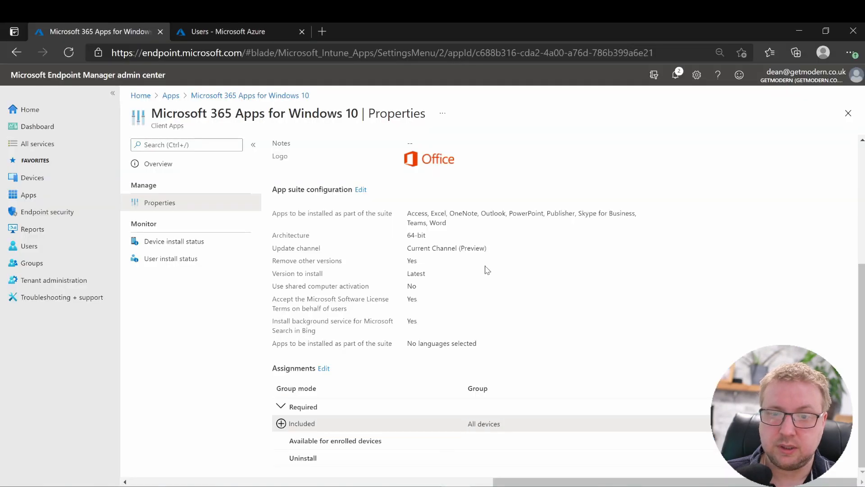
# Step: Show Device install status for Microsoft 365 Apps for Windows 10: Installed, Pending, Not applicable
pyautogui.click(173, 241)
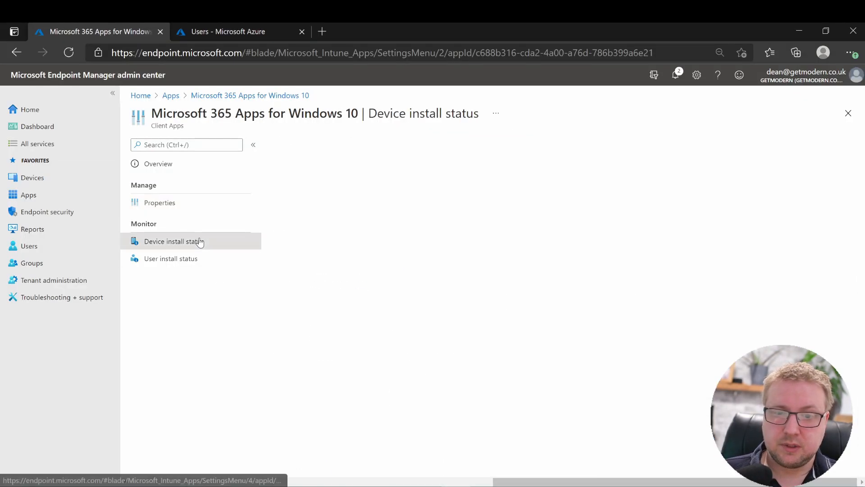
pyautogui.click(173, 241)
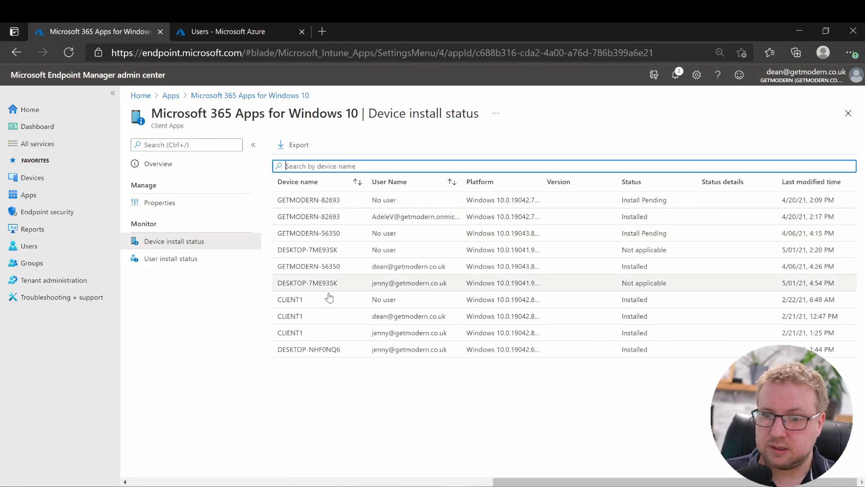
pyautogui.moveTo(622, 287)
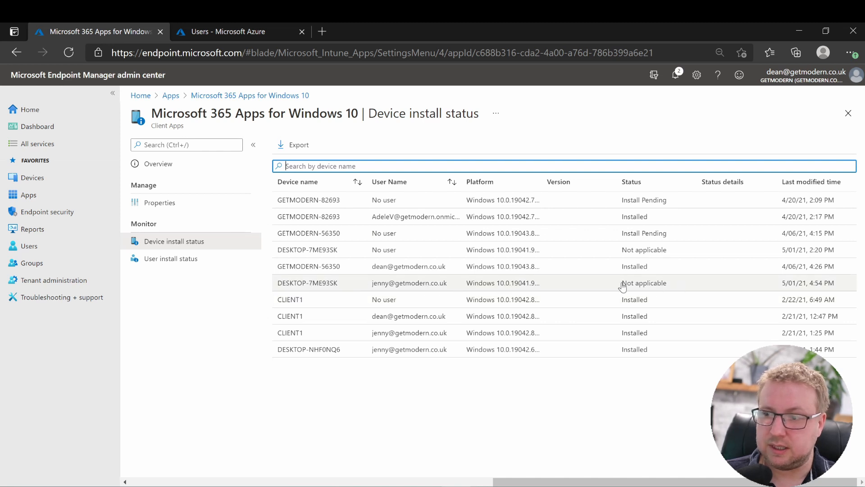
pyautogui.moveTo(639, 287)
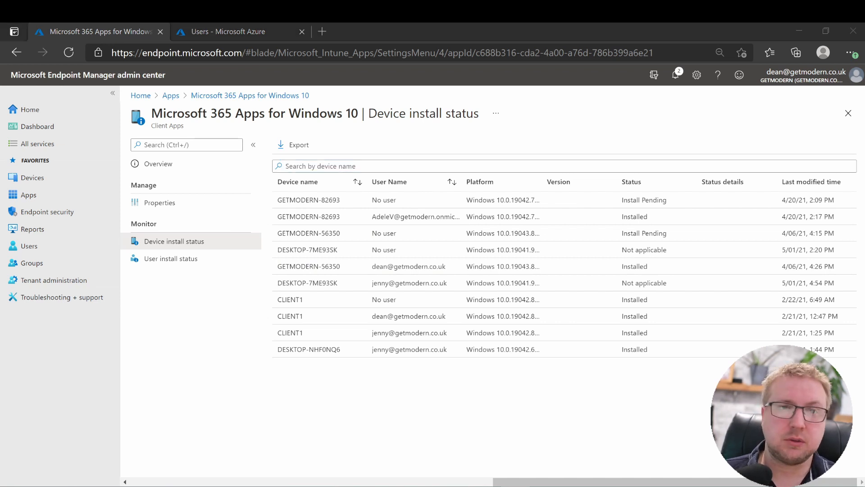
pyautogui.moveTo(310, 249)
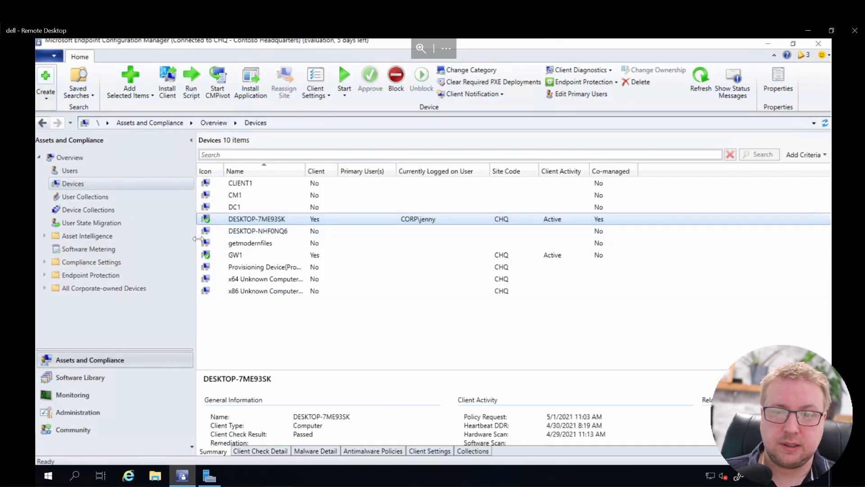
pyautogui.moveTo(270, 224)
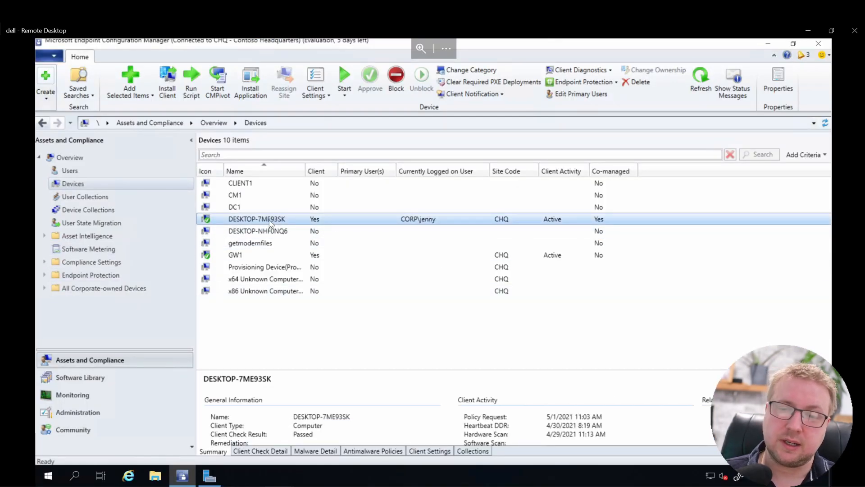
# Step: Add DESKTOP-7ME93SK to the existing CoMgmt-ClientApps device collection and confirm
pyautogui.rightClick(256, 219)
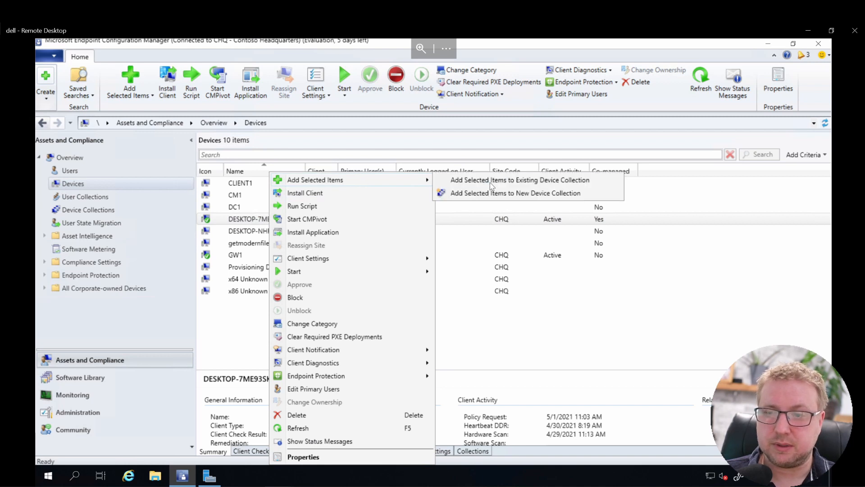
pyautogui.click(519, 179)
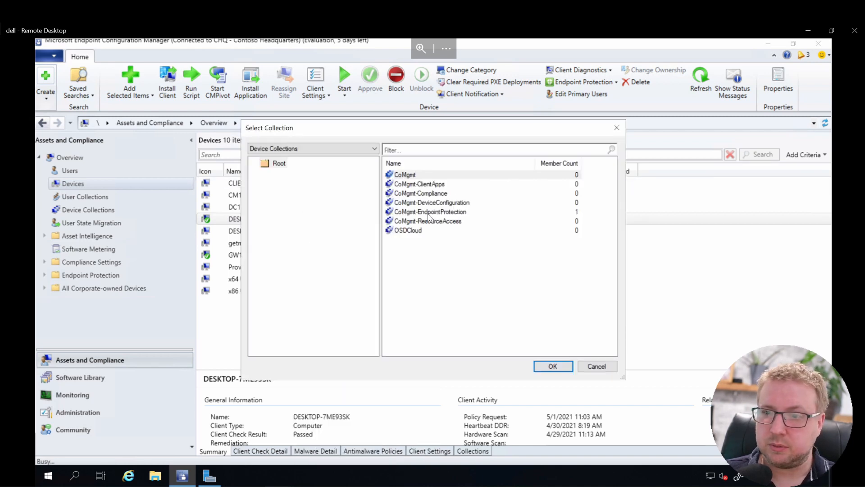
pyautogui.click(419, 183)
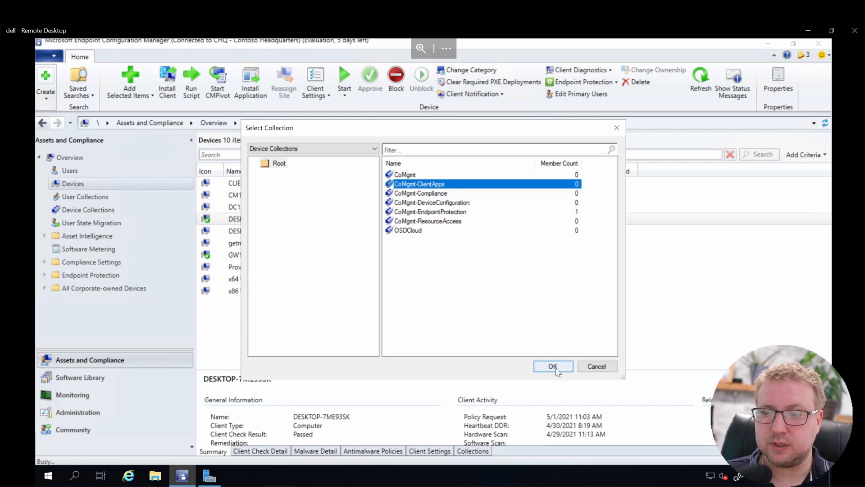
pyautogui.click(552, 366)
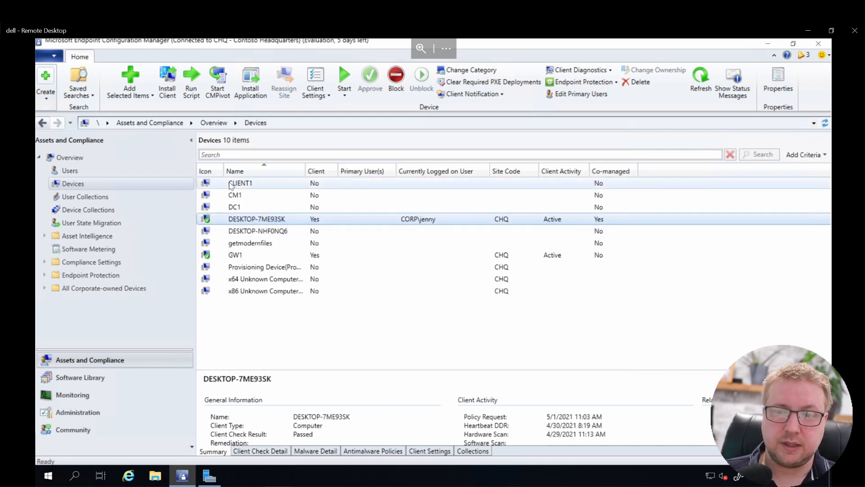
# Step: Refresh Device Collections and select CoMgmt-ClientApps to confirm a Member Count of one
pyautogui.click(88, 209)
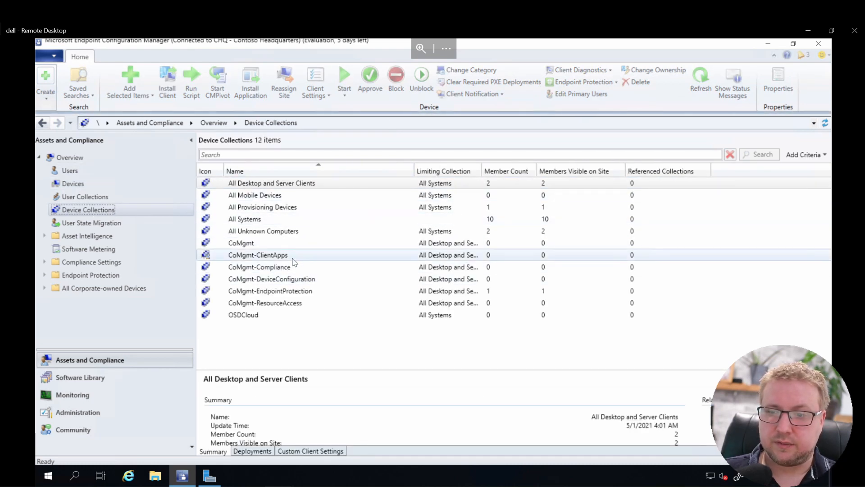
pyautogui.click(258, 254)
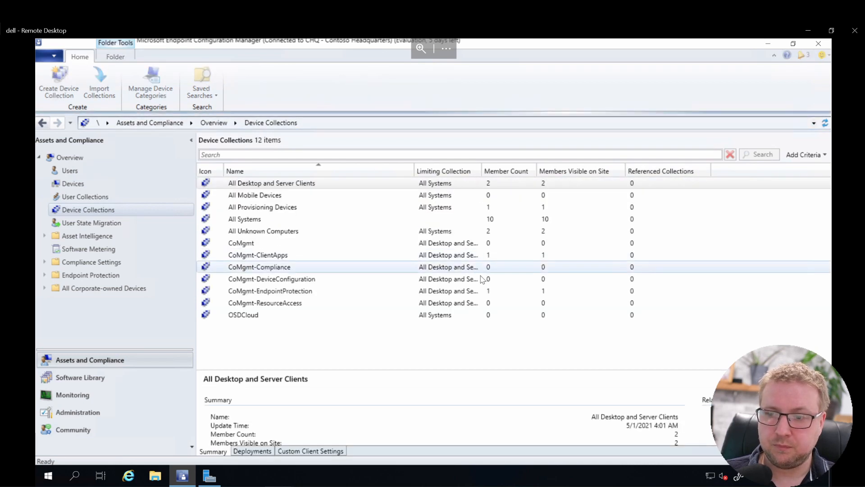
pyautogui.click(258, 255)
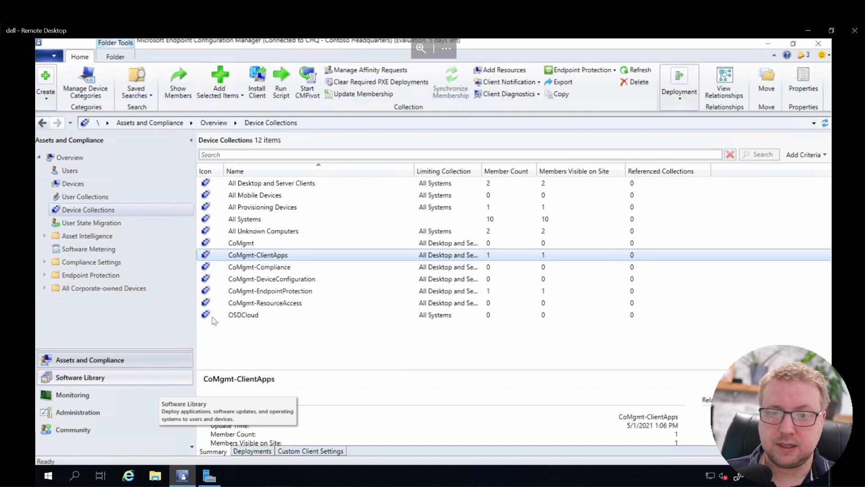
pyautogui.moveTo(303, 231)
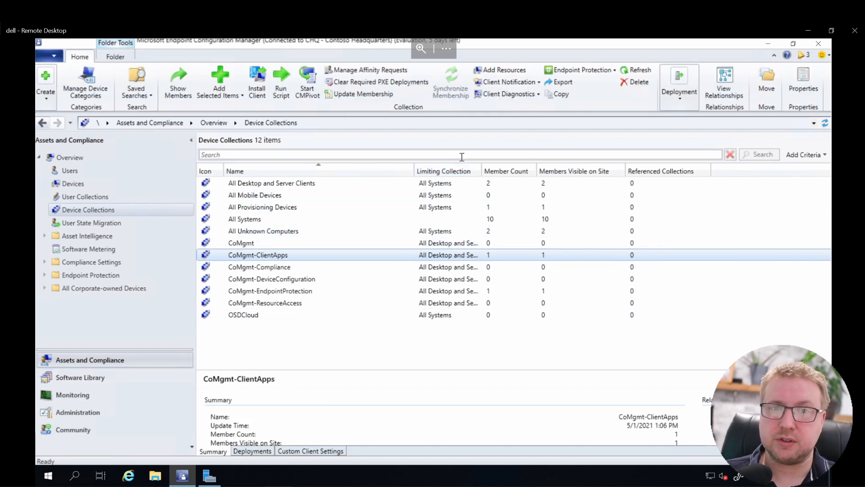
pyautogui.moveTo(386, 399)
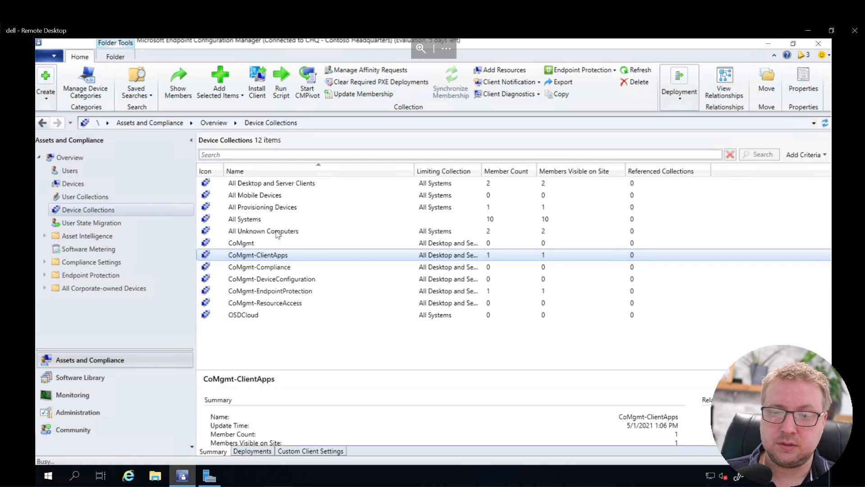
pyautogui.click(50, 184)
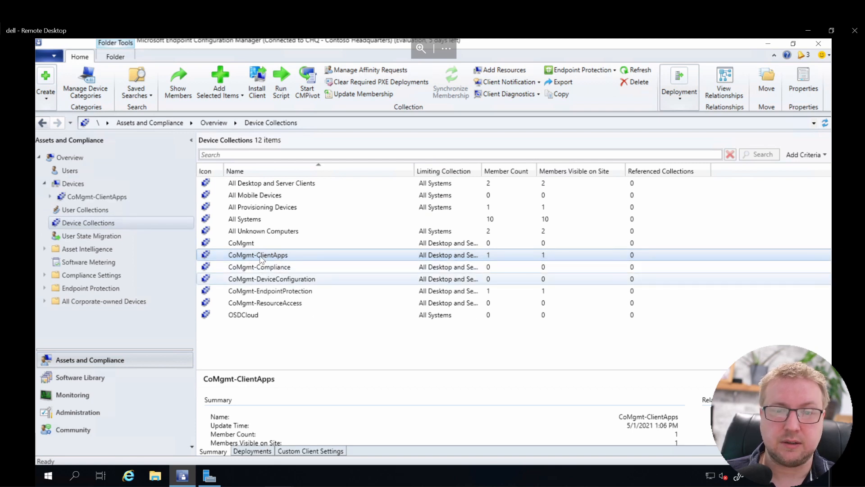
# Step: Send DESKTOP-7ME93SK a Download Computer Policy notification from the CoMgmt-ClientApps members
pyautogui.doubleClick(257, 254)
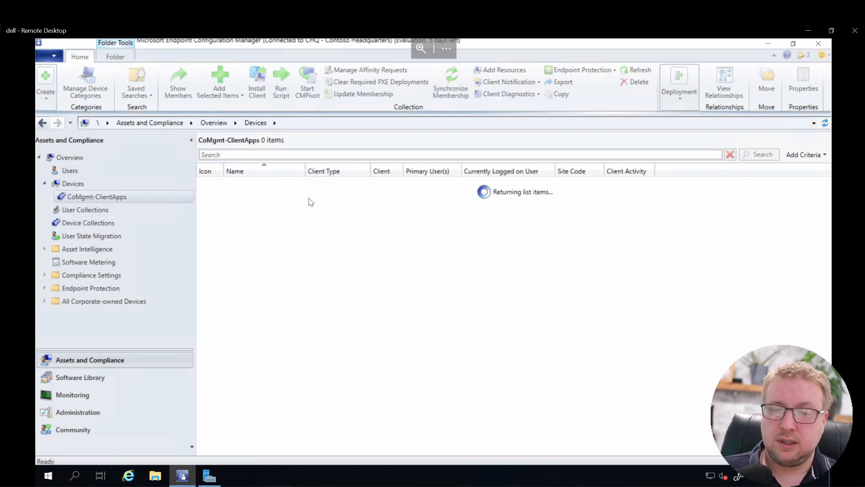
pyautogui.click(256, 183)
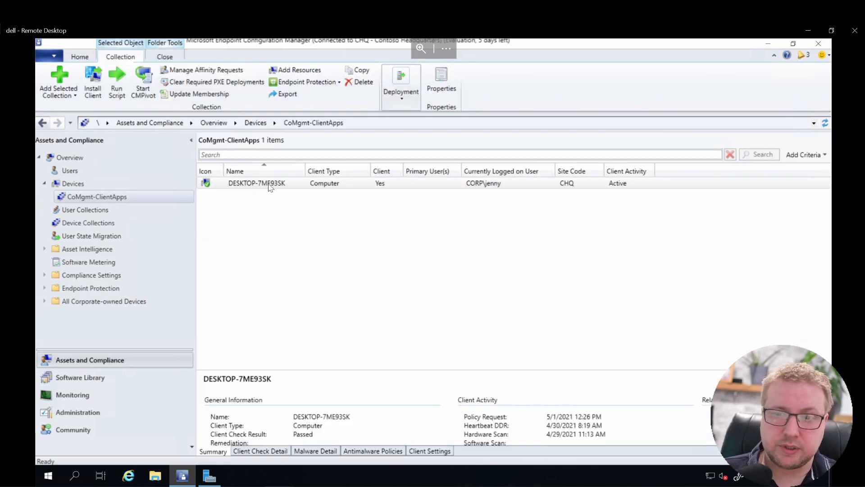
pyautogui.click(256, 183)
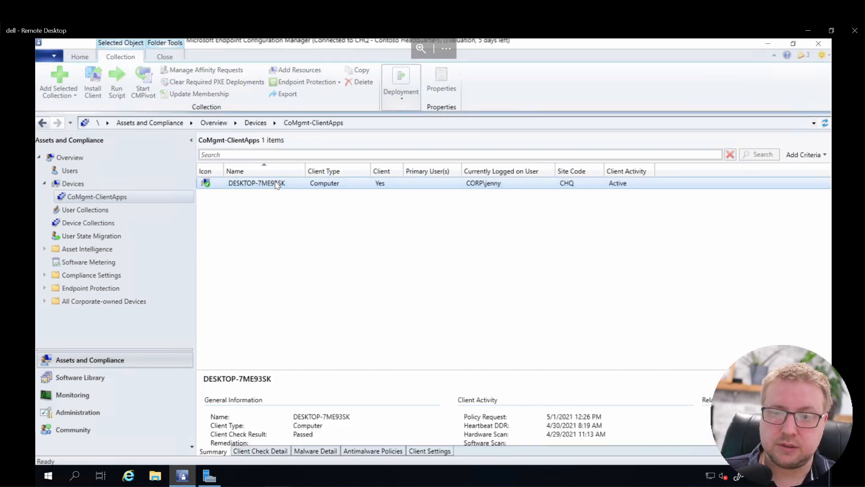
pyautogui.rightClick(256, 183)
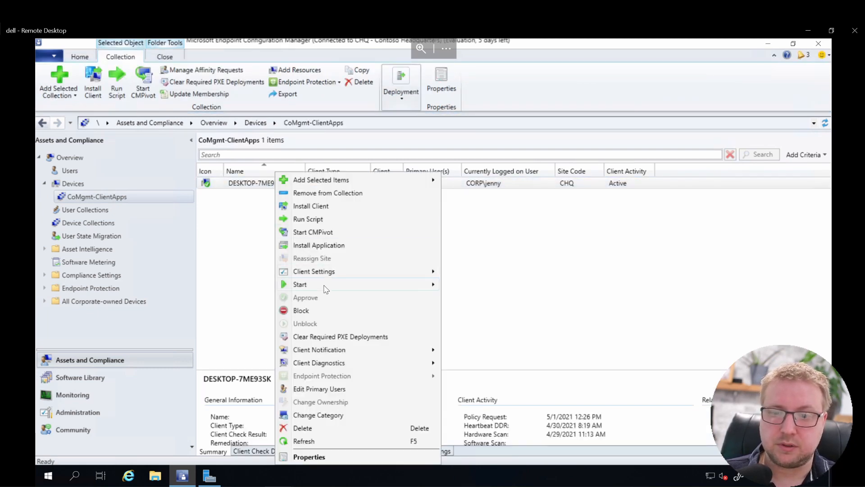
pyautogui.moveTo(335, 181)
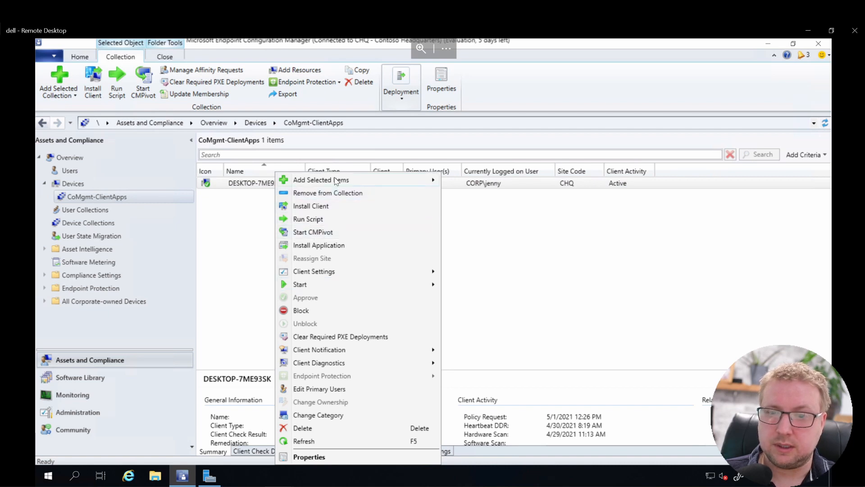
pyautogui.moveTo(358, 294)
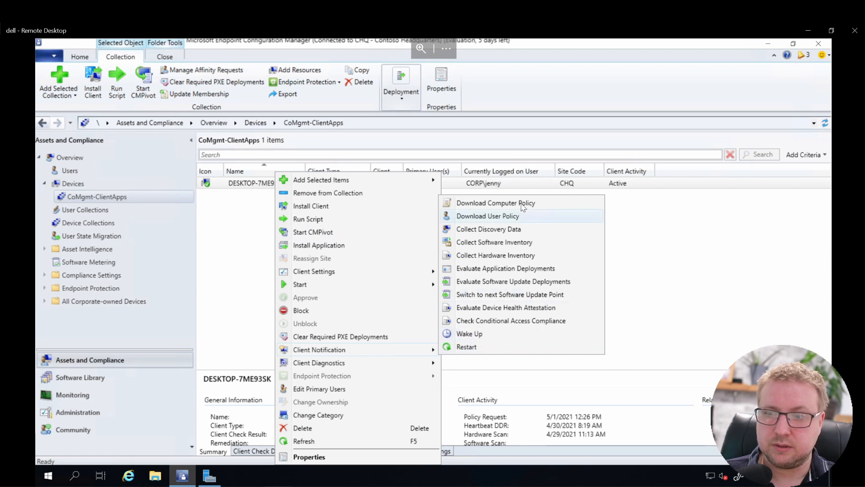
pyautogui.click(495, 203)
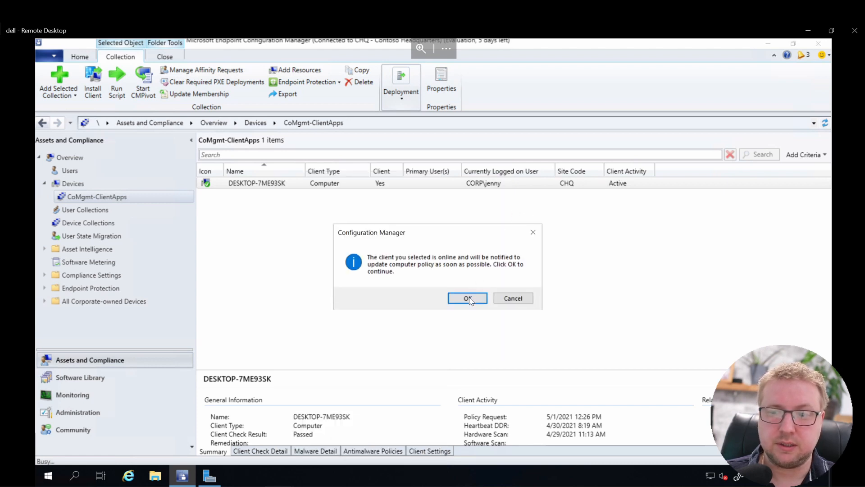
pyautogui.click(467, 298)
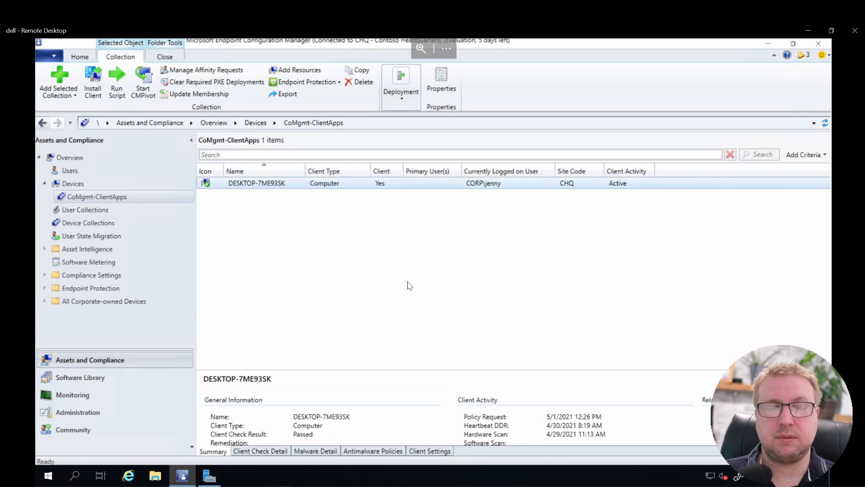
pyautogui.moveTo(302, 272)
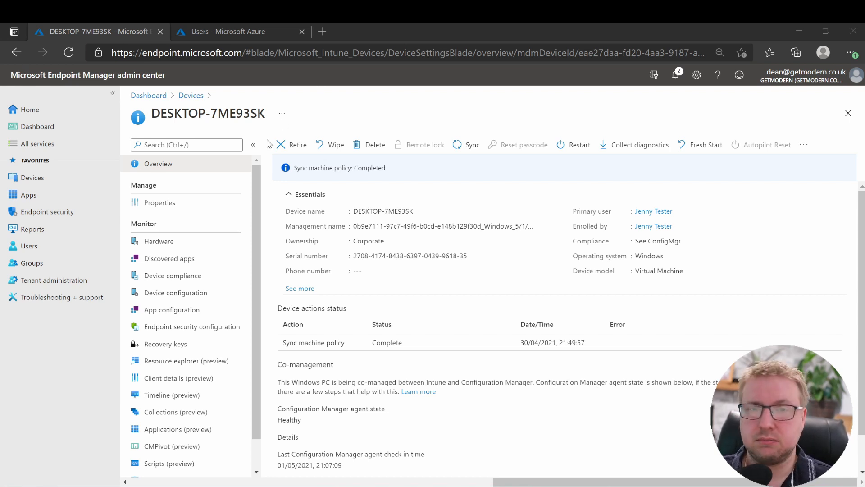
pyautogui.moveTo(489, 136)
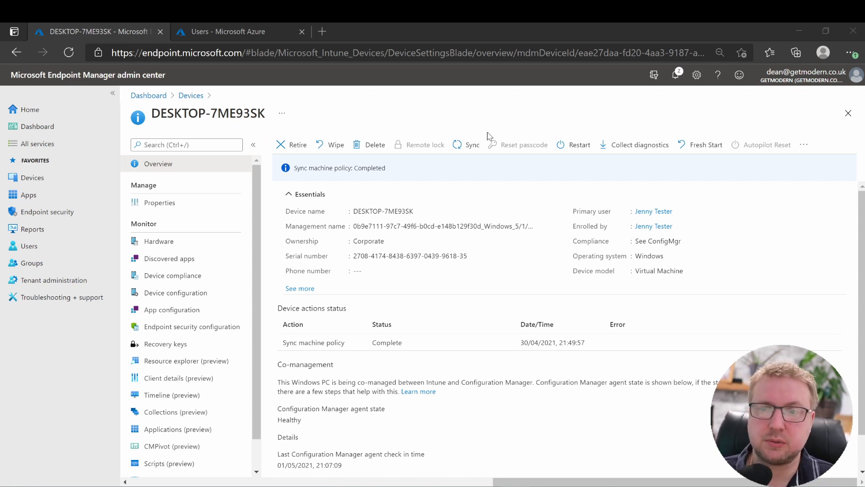
pyautogui.moveTo(230, 159)
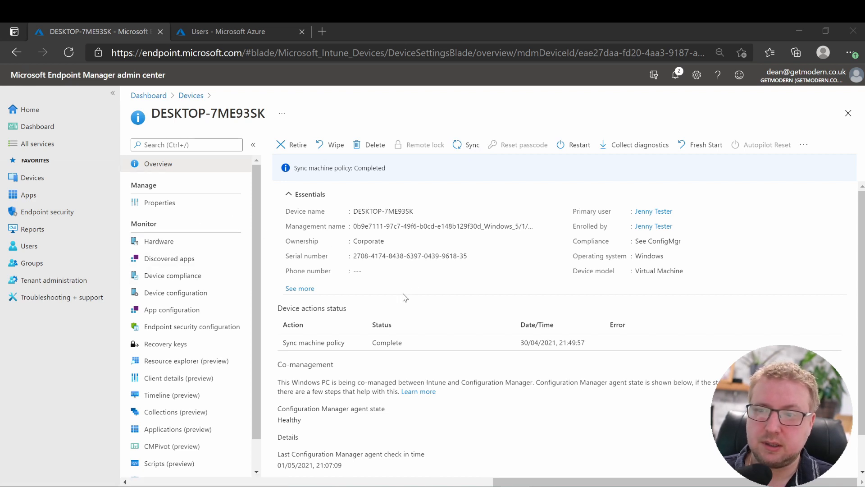
pyautogui.moveTo(317, 295)
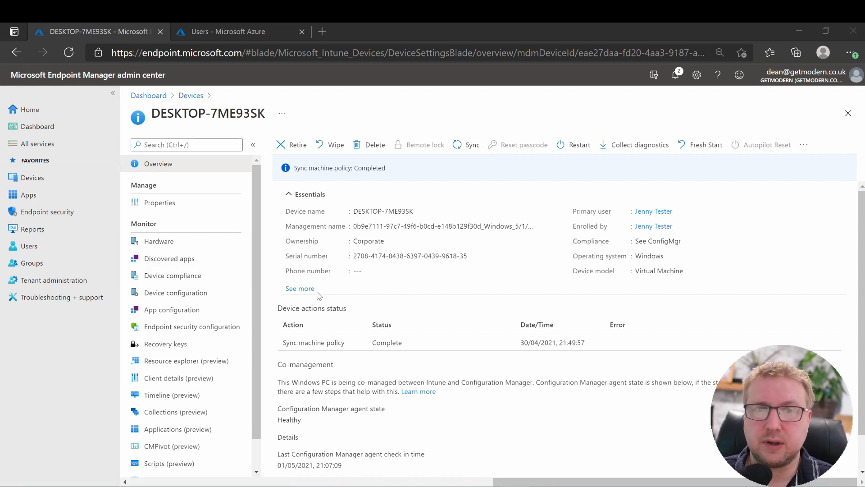
pyautogui.moveTo(171, 258)
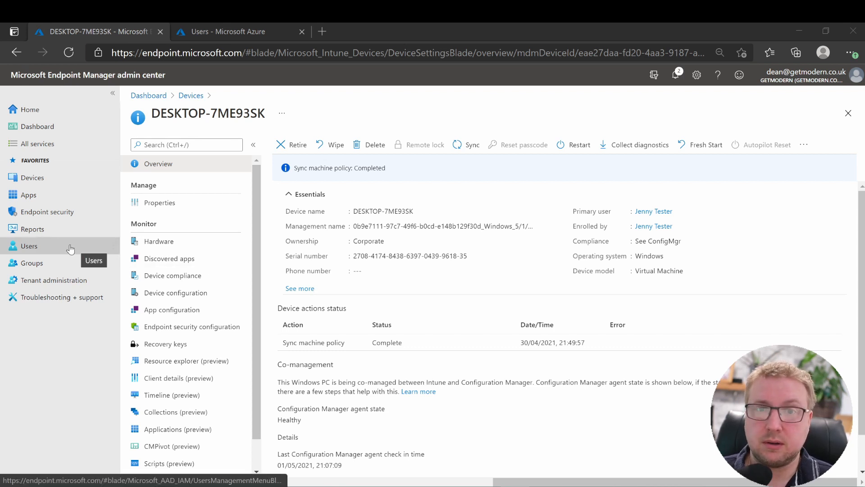
# Step: Open the Cloud attached devices (preview) report showing Intune versus ConfigMgr workloads
pyautogui.click(32, 228)
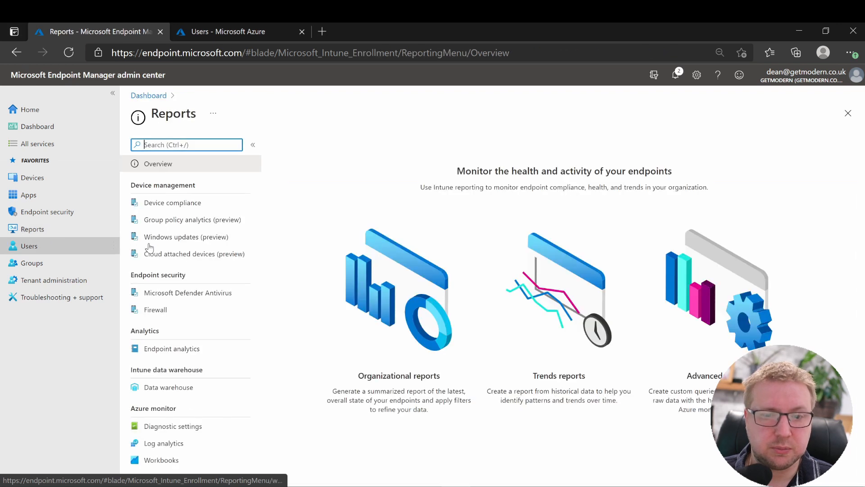
pyautogui.click(194, 254)
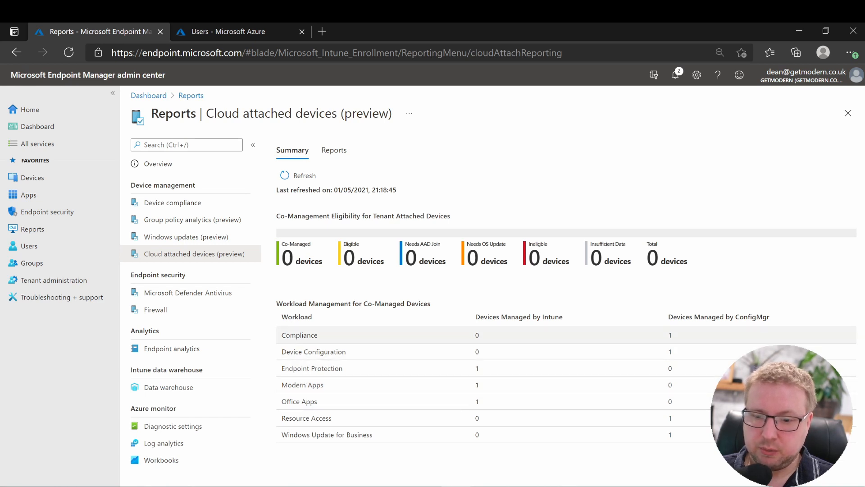
pyautogui.moveTo(354, 368)
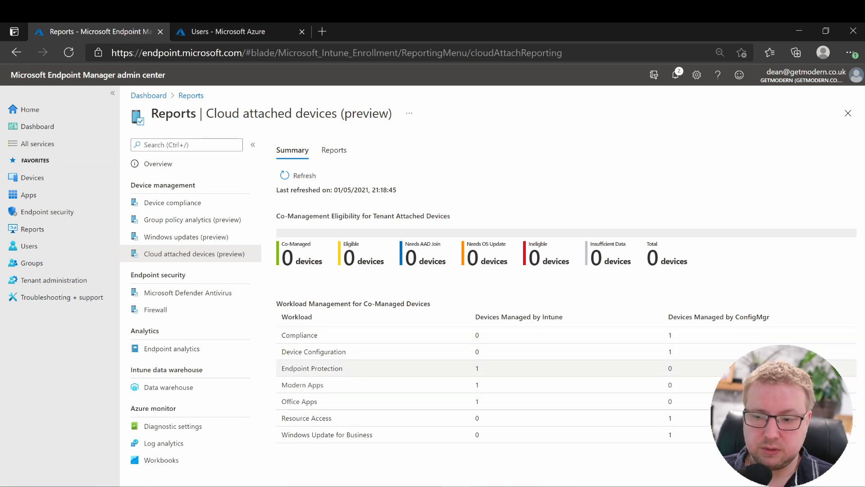
pyautogui.moveTo(374, 374)
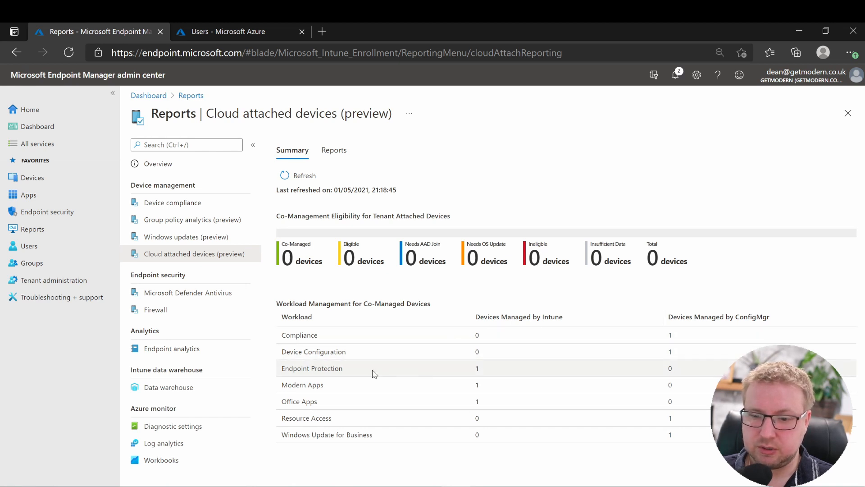
pyautogui.moveTo(425, 381)
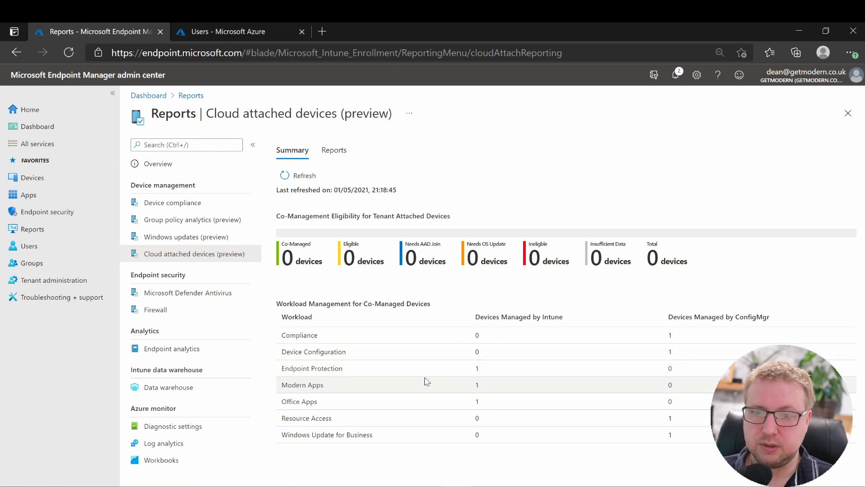
pyautogui.moveTo(357, 375)
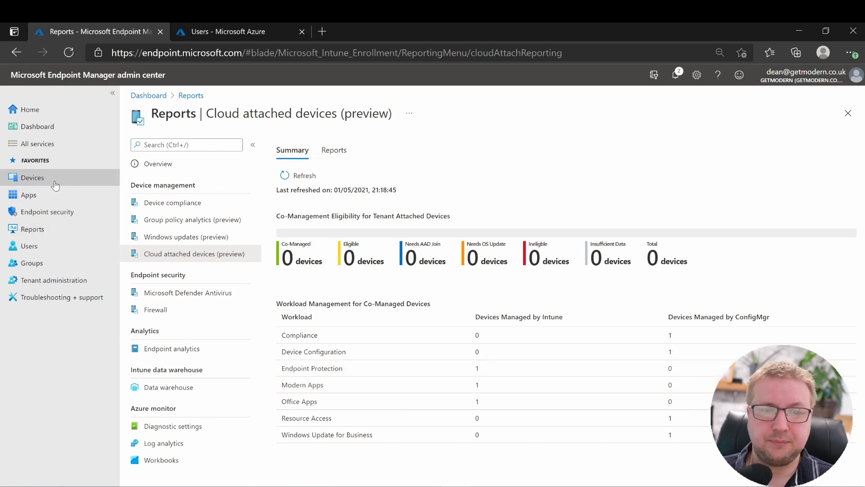
# Step: Sync DESKTOP-7ME93SK with Intune, confirming with Yes
pyautogui.click(32, 177)
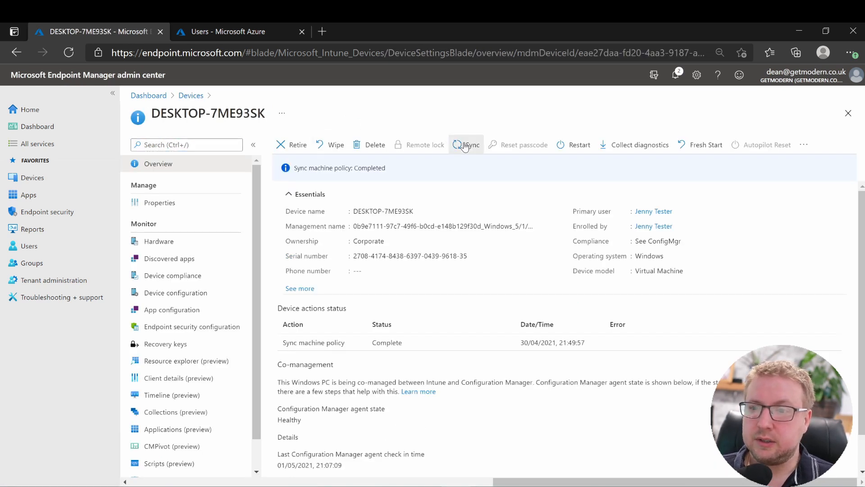
pyautogui.click(465, 145)
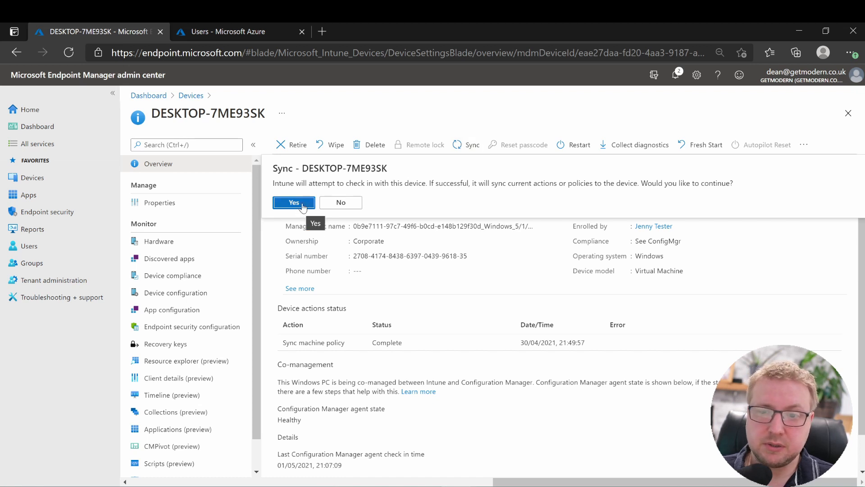
pyautogui.click(293, 202)
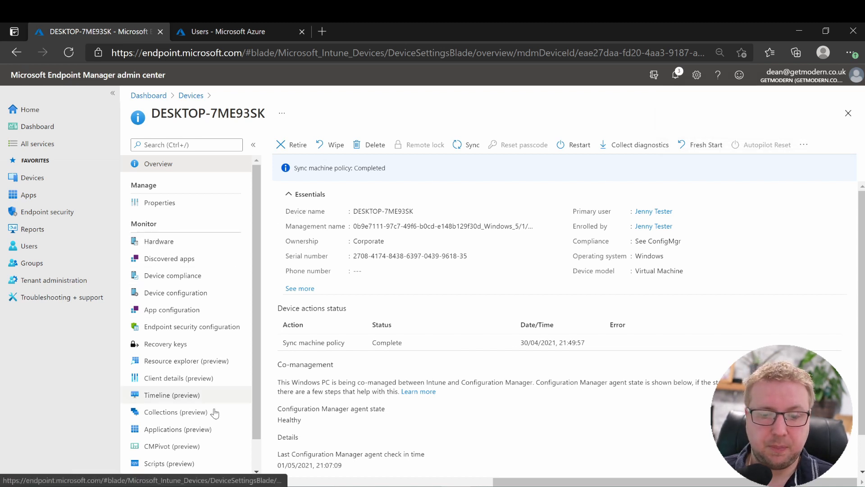
pyautogui.click(167, 464)
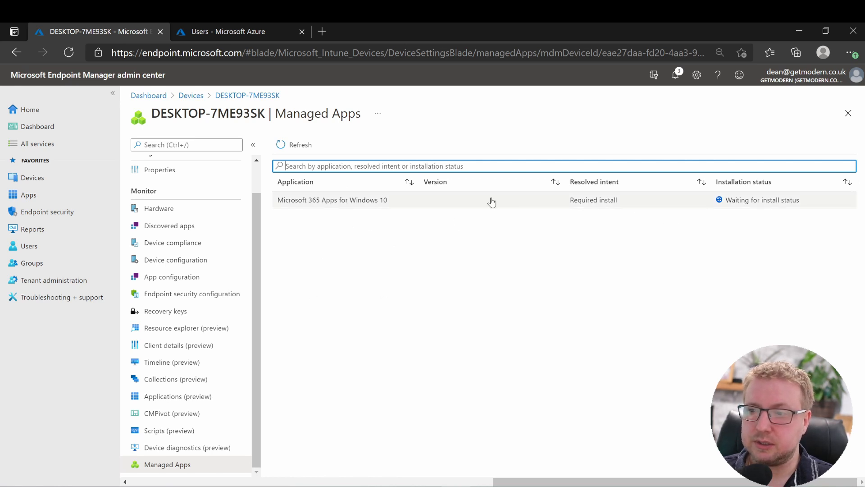
pyautogui.moveTo(322, 203)
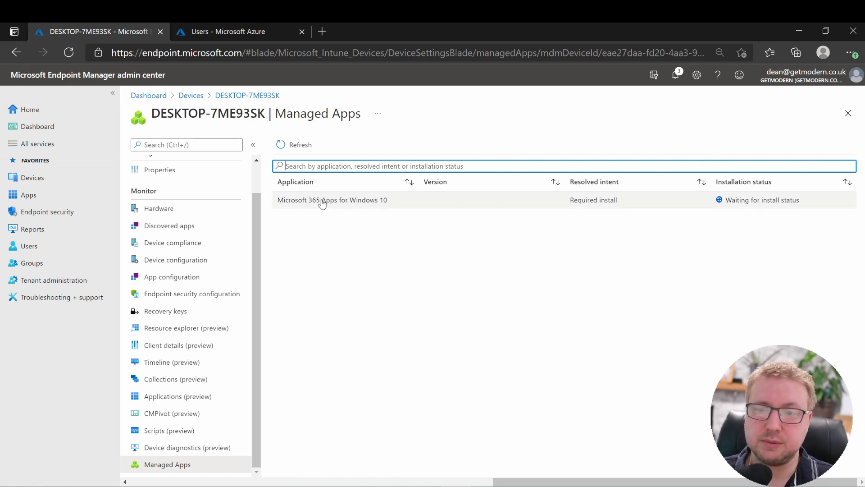
pyautogui.moveTo(688, 218)
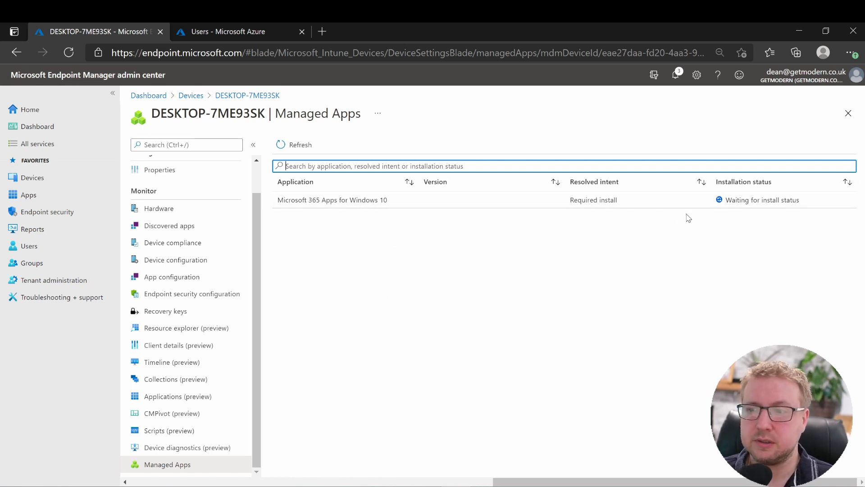
# Step: Check Managed Apps, where Microsoft 365 Apps for Windows 10 awaits install status
pyautogui.click(332, 199)
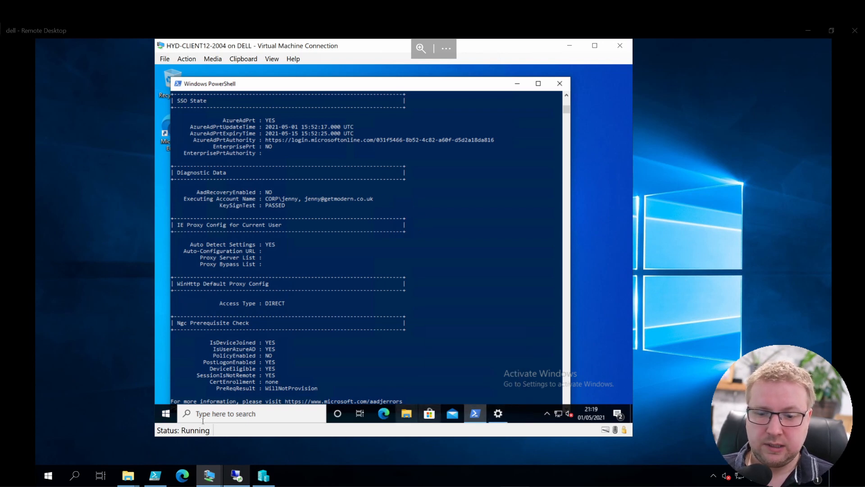
# Step: Open Task Manager on the VM and view Ethernet performance on the Performance tab
pyautogui.rightClick(524, 413)
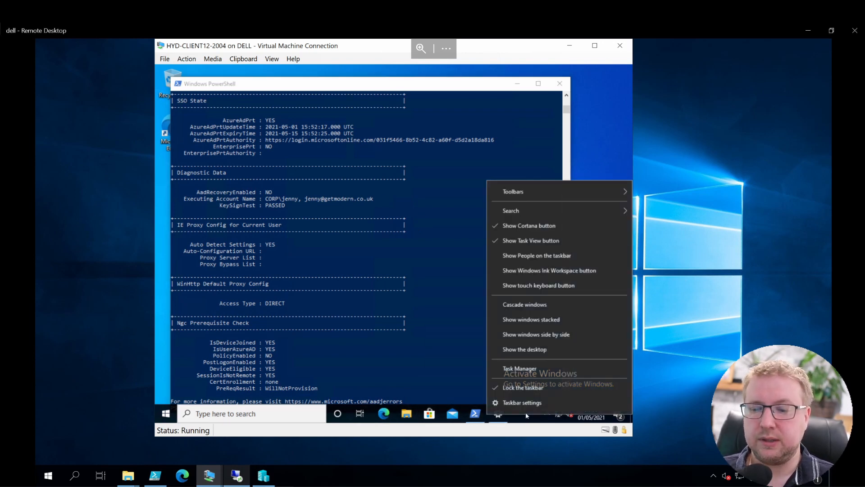
pyautogui.click(519, 368)
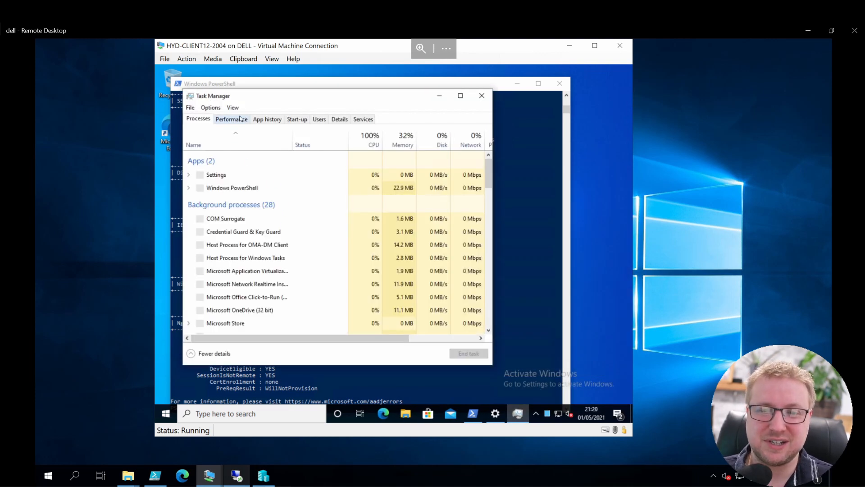
pyautogui.click(231, 118)
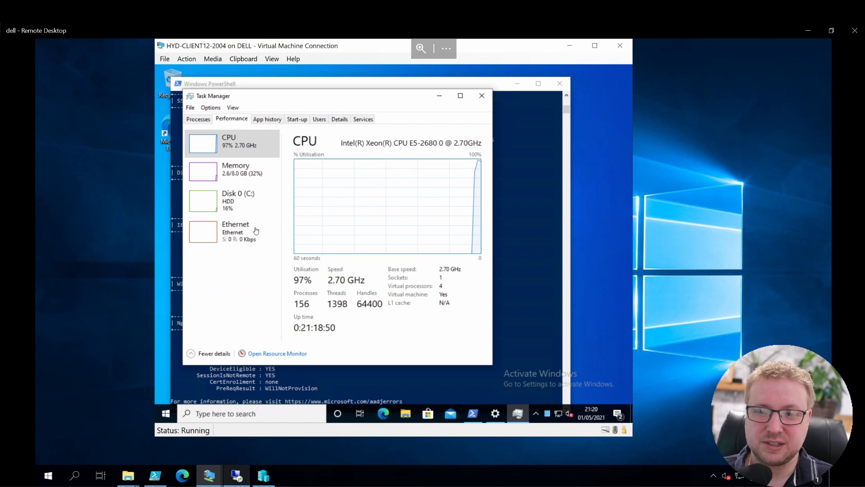
pyautogui.click(231, 230)
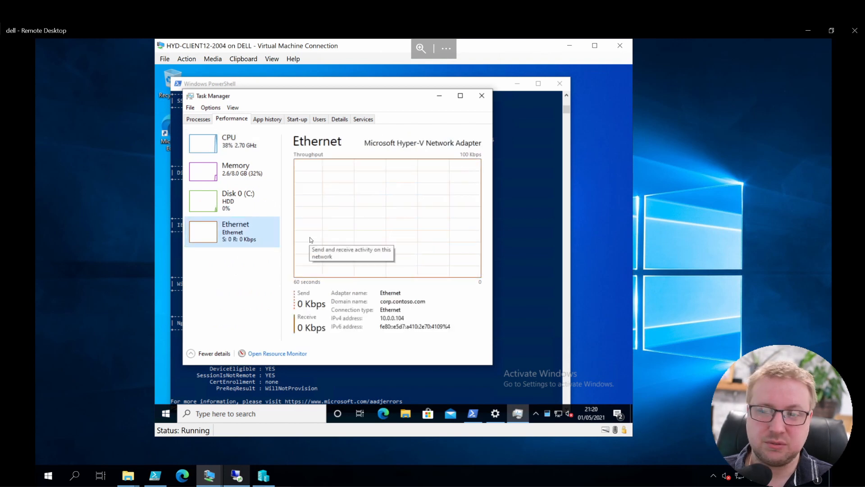
pyautogui.moveTo(288, 244)
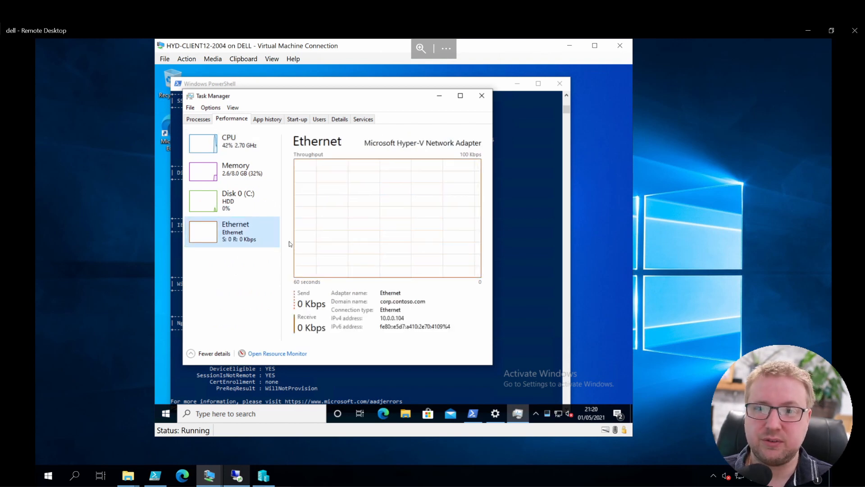
pyautogui.moveTo(287, 289)
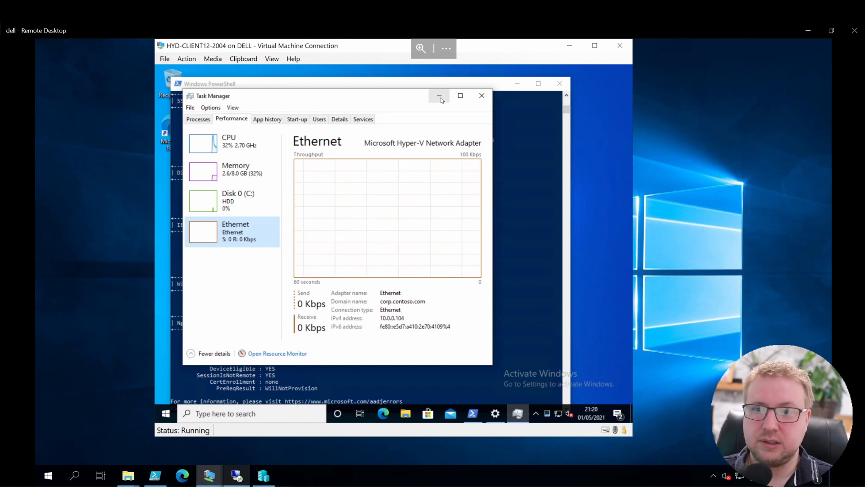
# Step: Launch Word on HYD-CLIENT12-2004, closing the privacy notice and accepting Office Open XML file types
pyautogui.click(165, 413)
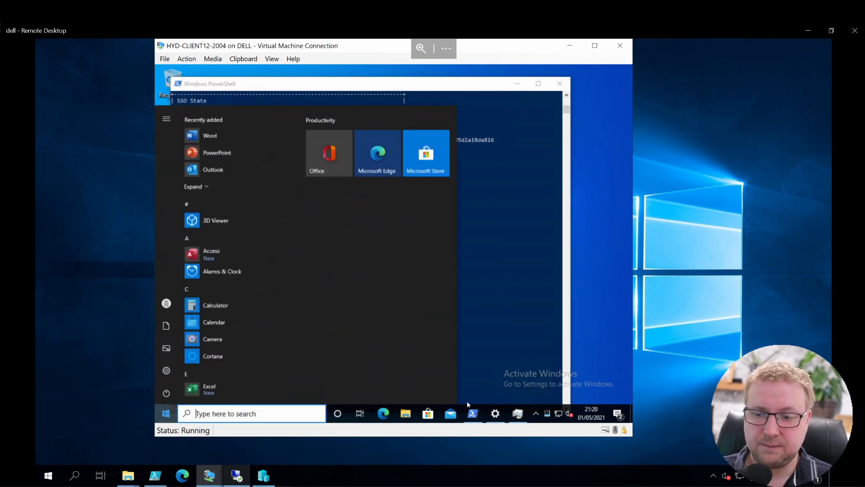
pyautogui.moveTo(495, 413)
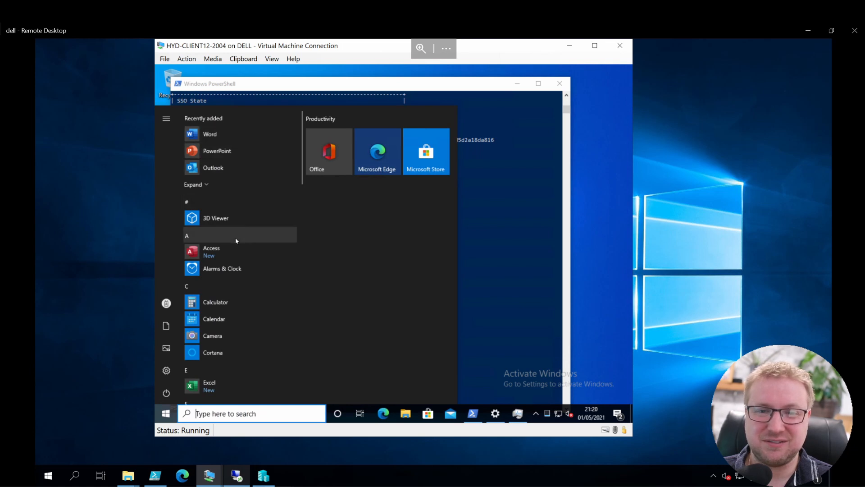
pyautogui.moveTo(238, 161)
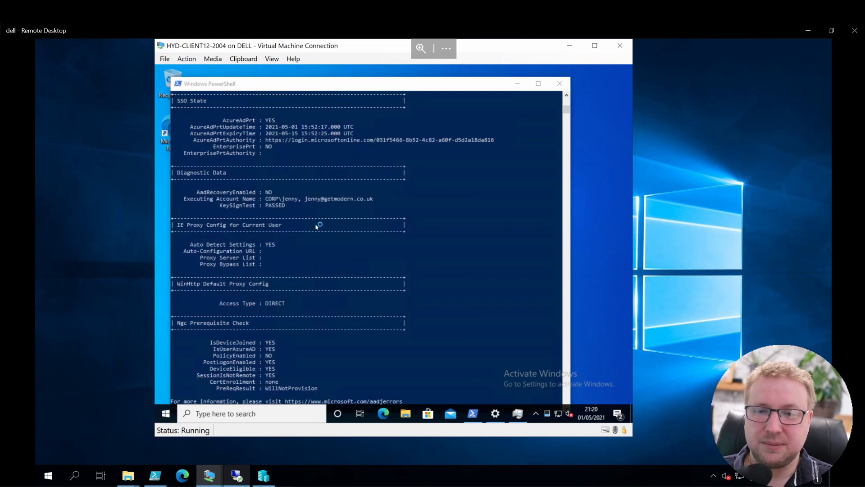
pyautogui.moveTo(238, 204)
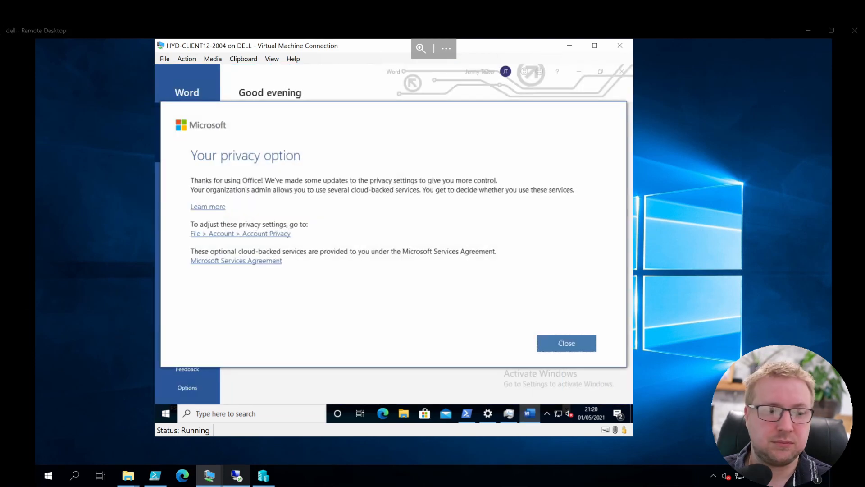
pyautogui.click(566, 342)
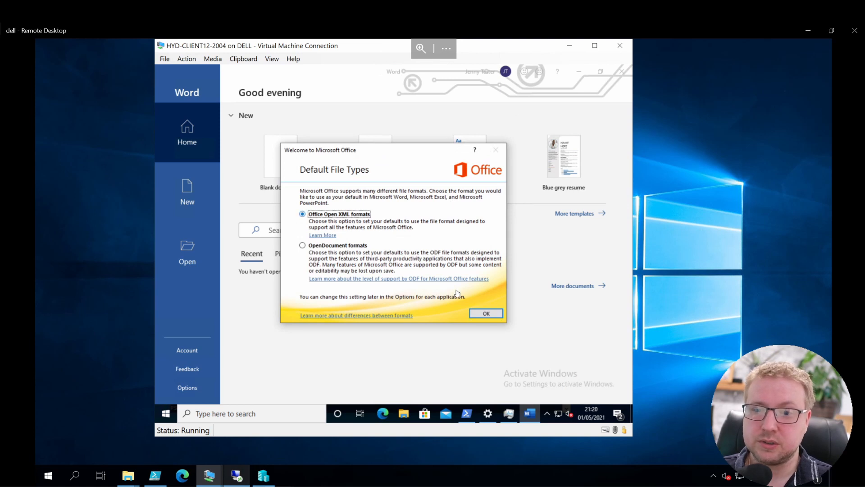
pyautogui.click(485, 313)
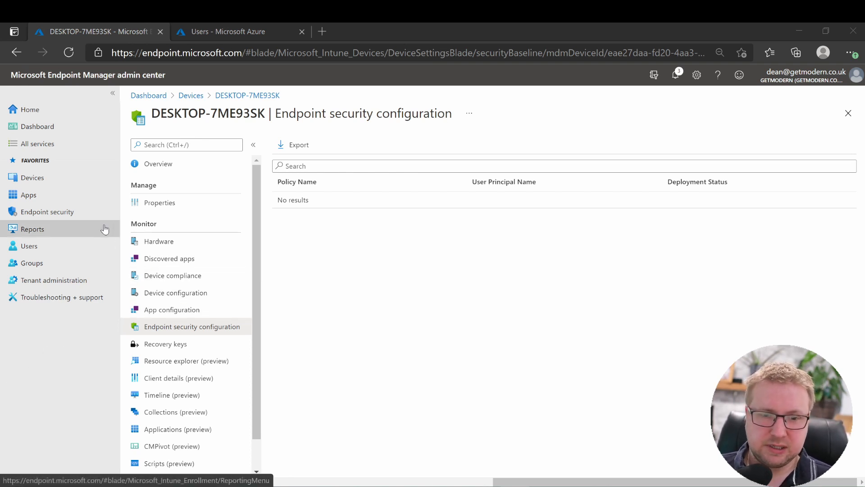
# Step: Open Reports > Cloud attached devices (preview) and show its Reports tab
pyautogui.click(32, 228)
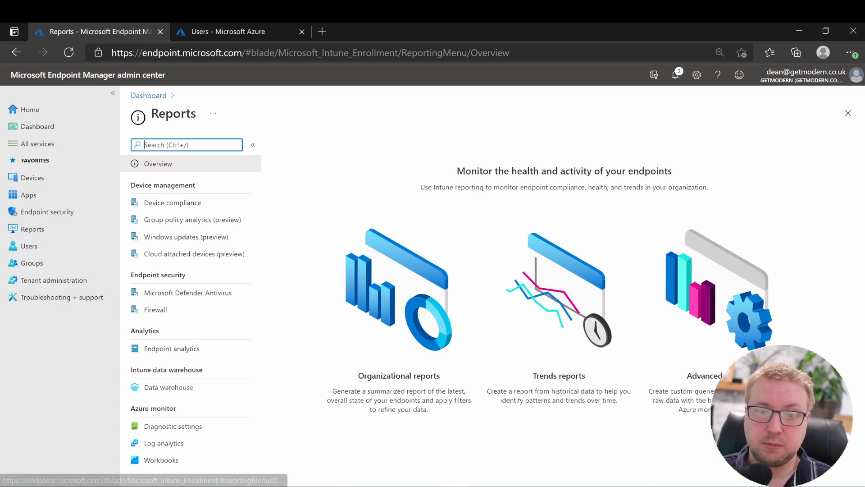
pyautogui.click(195, 253)
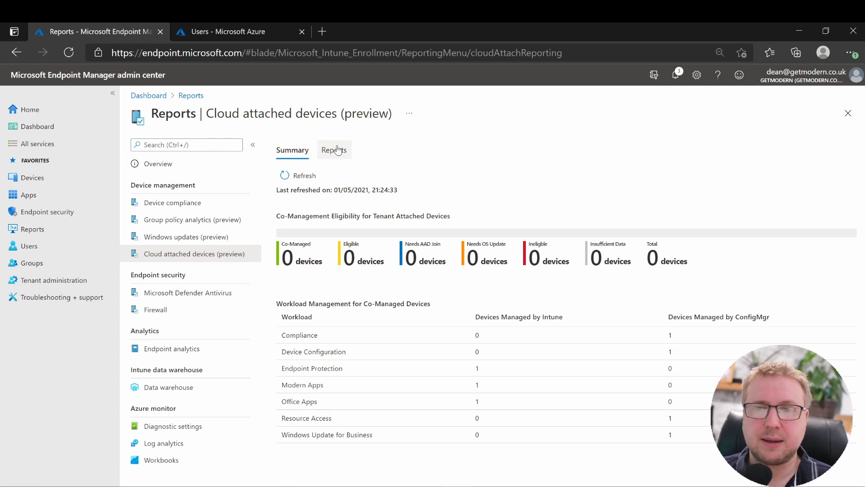
pyautogui.click(334, 150)
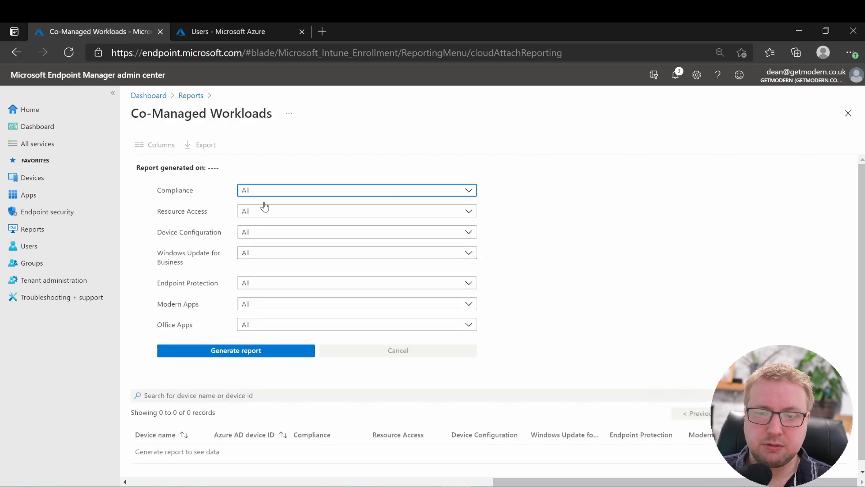
pyautogui.moveTo(214, 183)
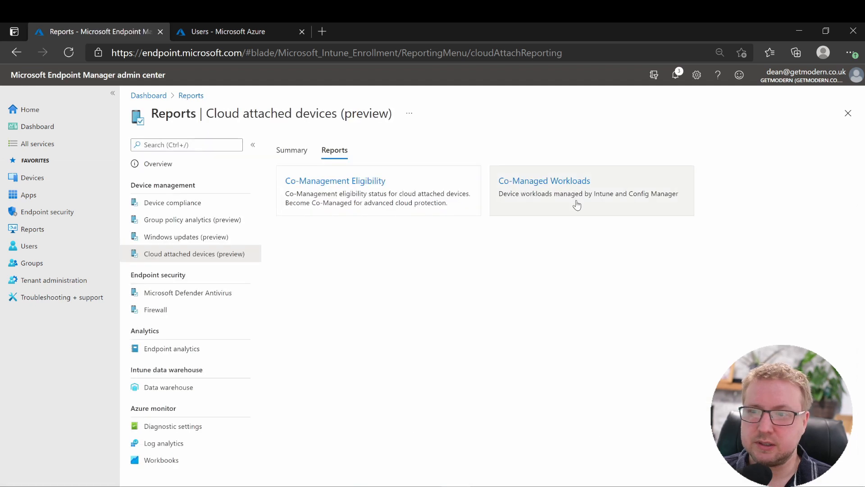
pyautogui.moveTo(556, 183)
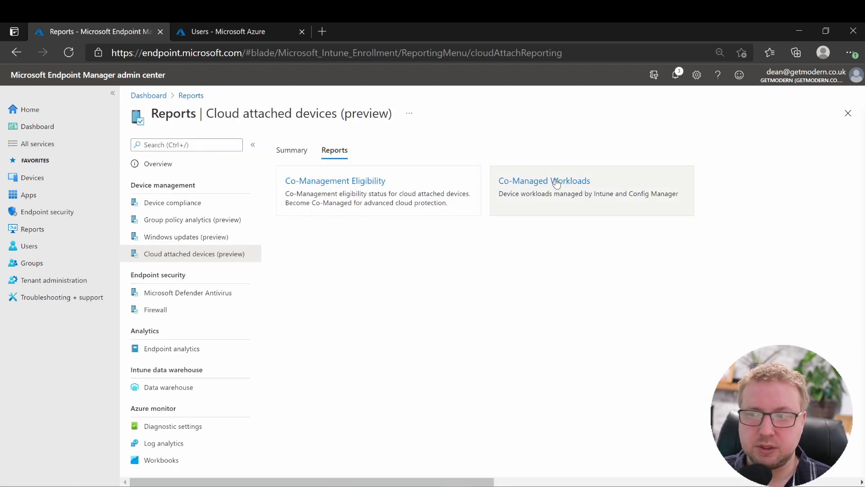
# Step: Generate the Co-Managed Workloads report listing DESKTOP-7ME93SK's ConfigMgr and Intune workloads
pyautogui.click(543, 180)
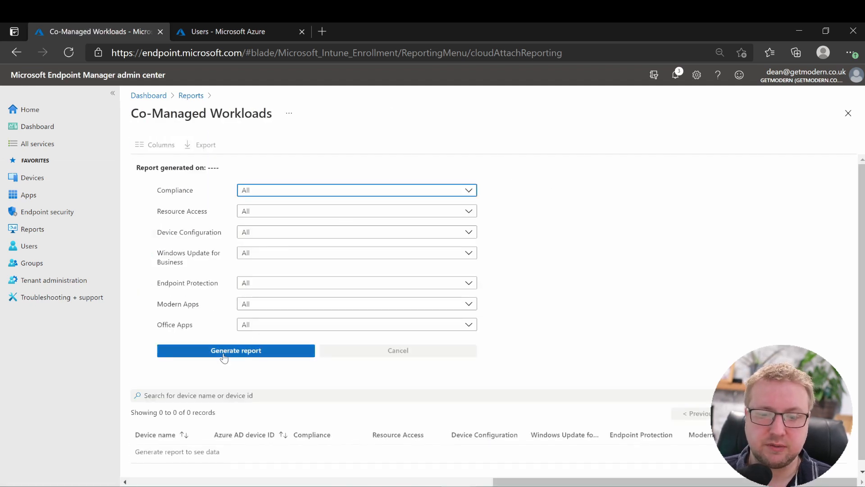
pyautogui.click(235, 349)
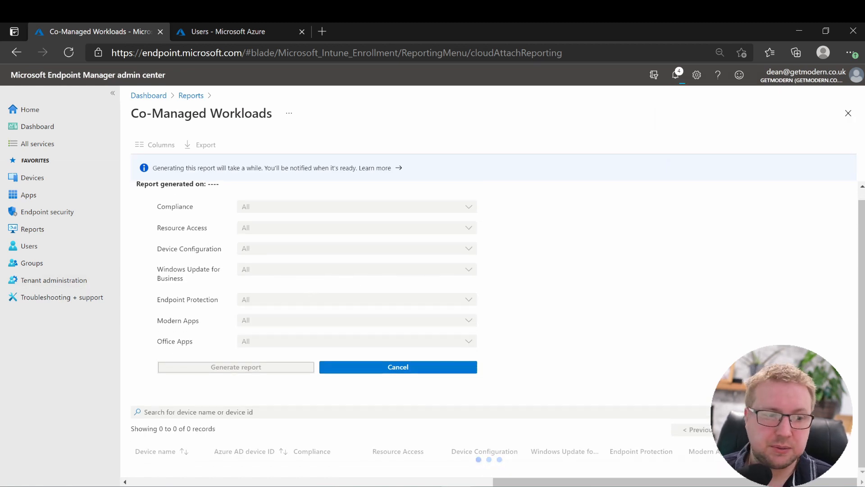
pyautogui.click(236, 366)
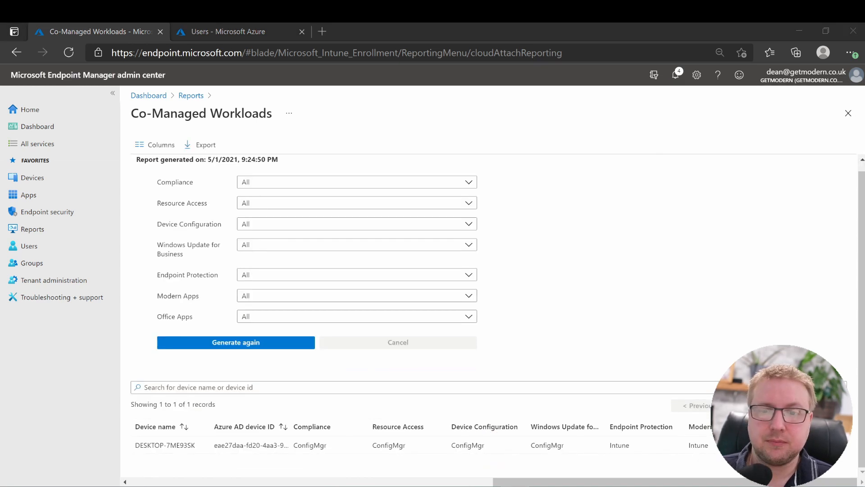
pyautogui.moveTo(334, 240)
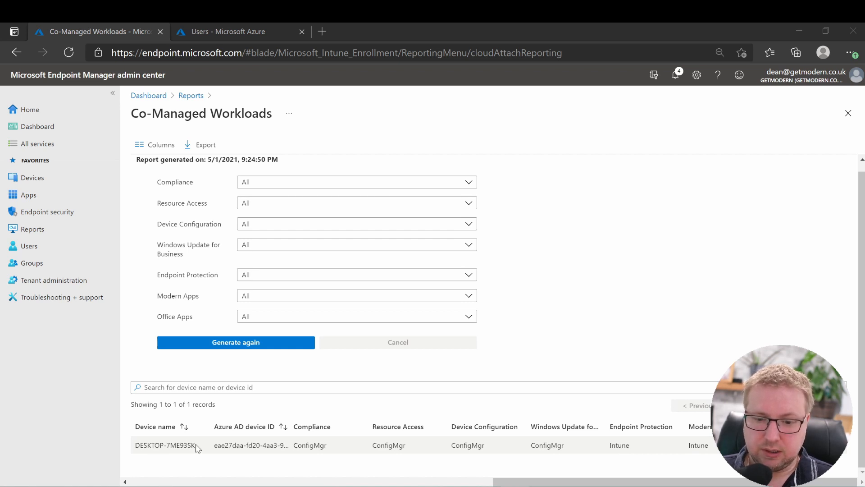
pyautogui.moveTo(308, 440)
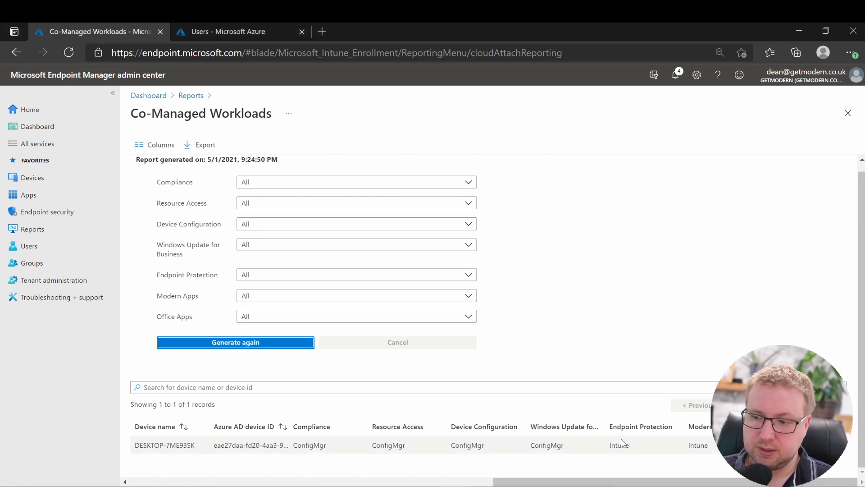
pyautogui.moveTo(712, 442)
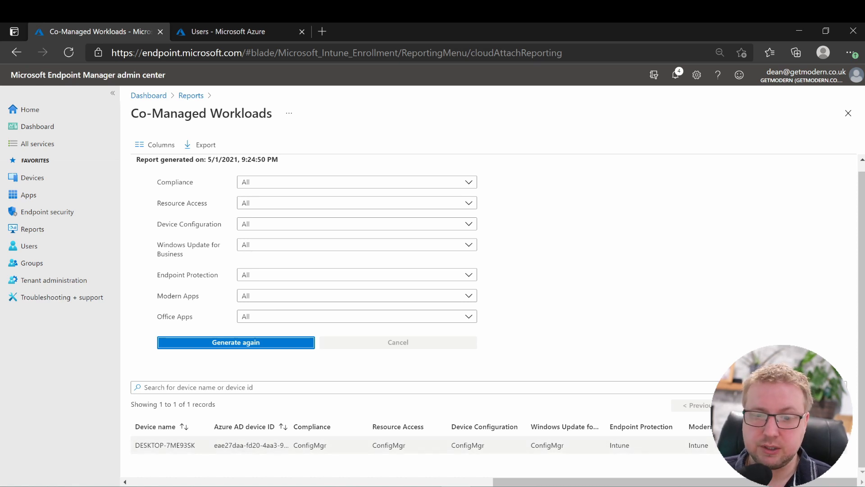
# Step: Generate the Co-Management Eligibility report: DESKTOP-7ME93SK co-managed, GW1 ineligible
pyautogui.click(191, 95)
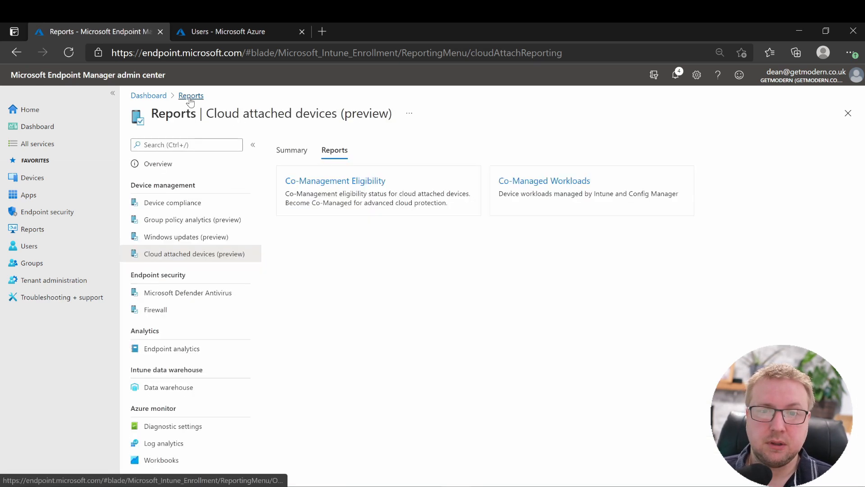
pyautogui.click(334, 180)
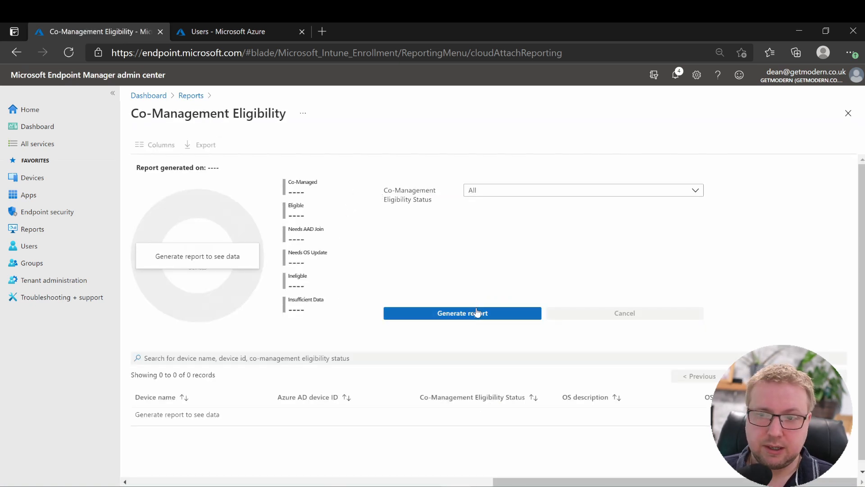
pyautogui.click(462, 313)
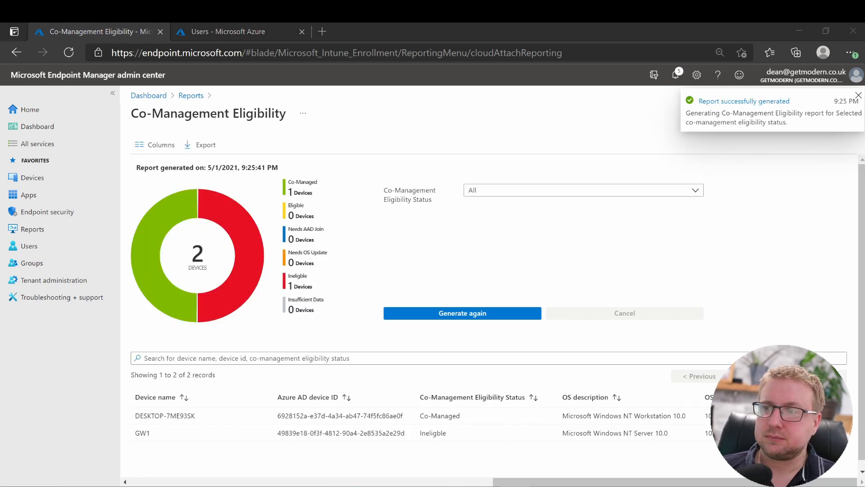
pyautogui.click(859, 95)
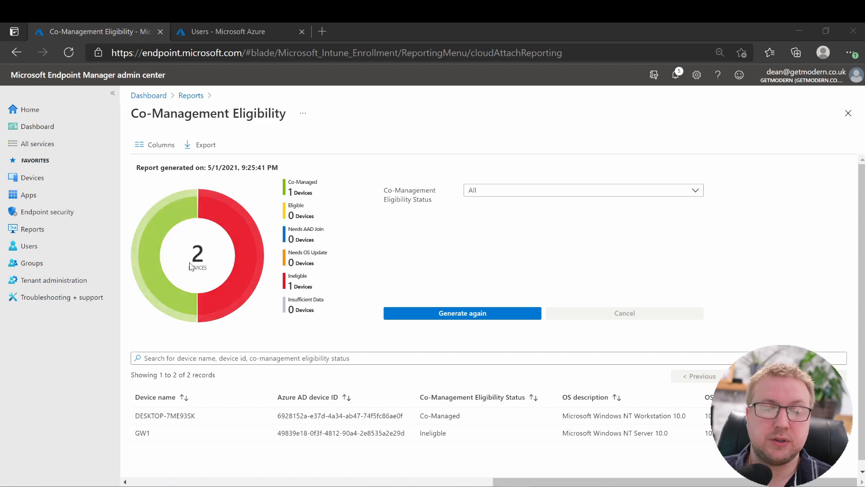
pyautogui.moveTo(319, 187)
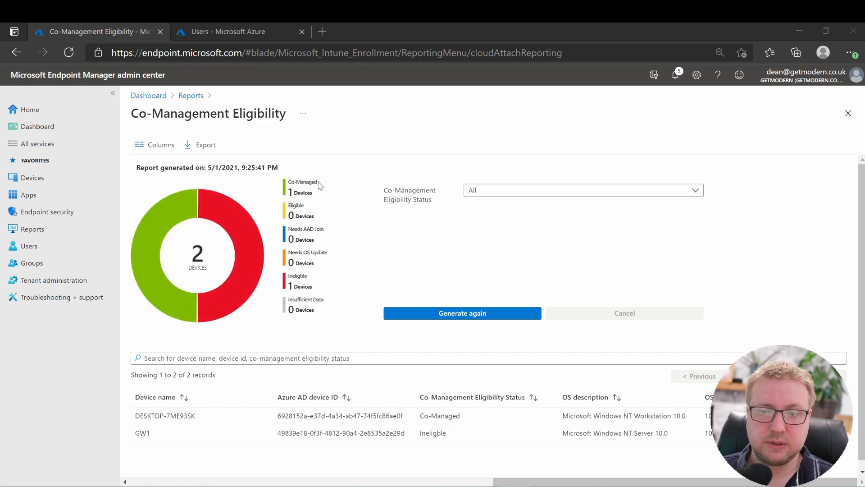
pyautogui.moveTo(256, 257)
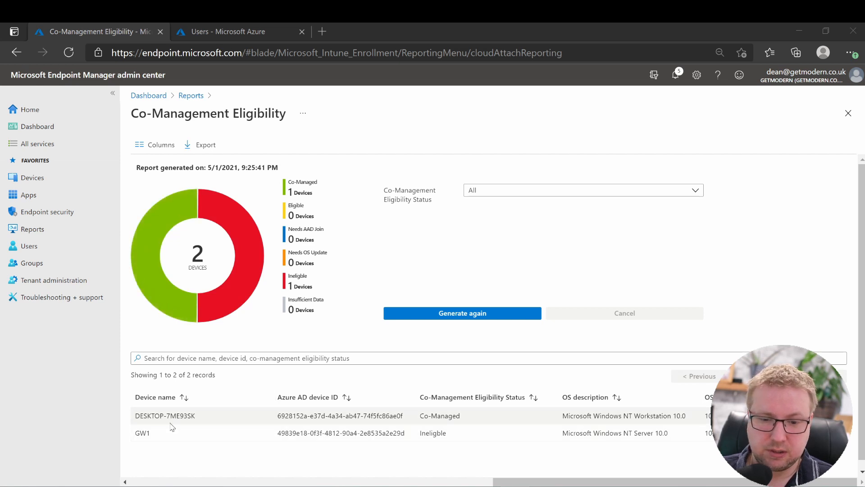
pyautogui.doubleClick(141, 433)
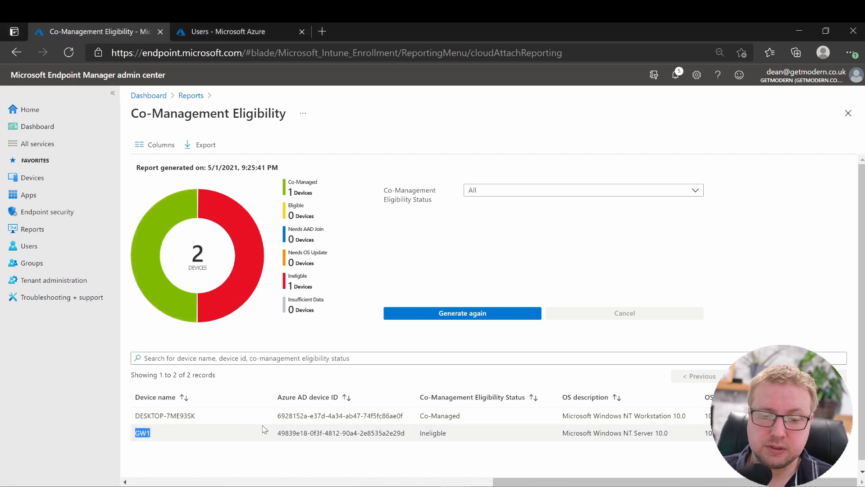
pyautogui.moveTo(365, 427)
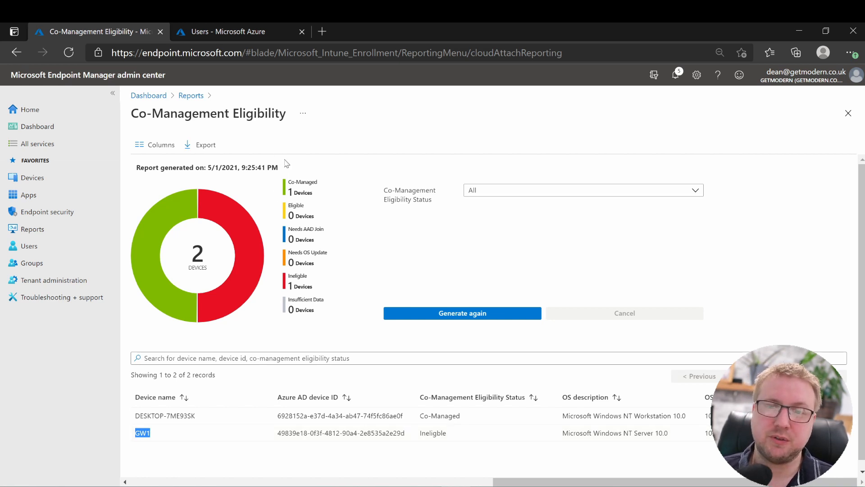
pyautogui.moveTo(194, 352)
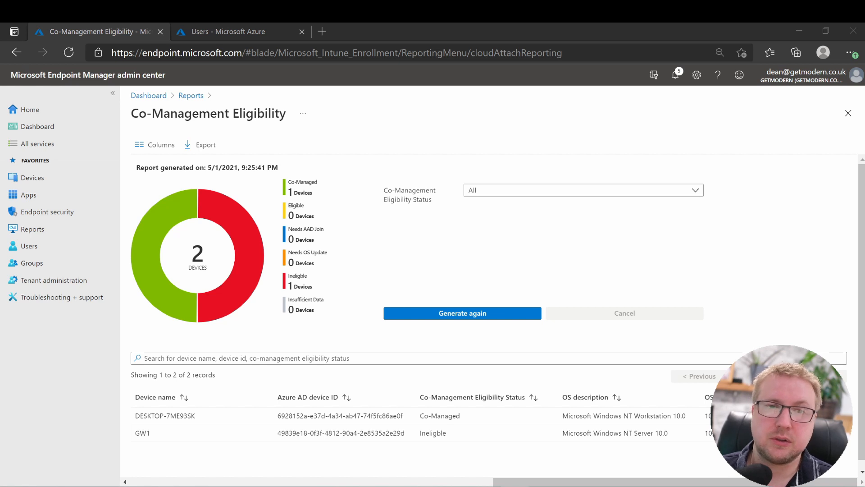
pyautogui.moveTo(191, 96)
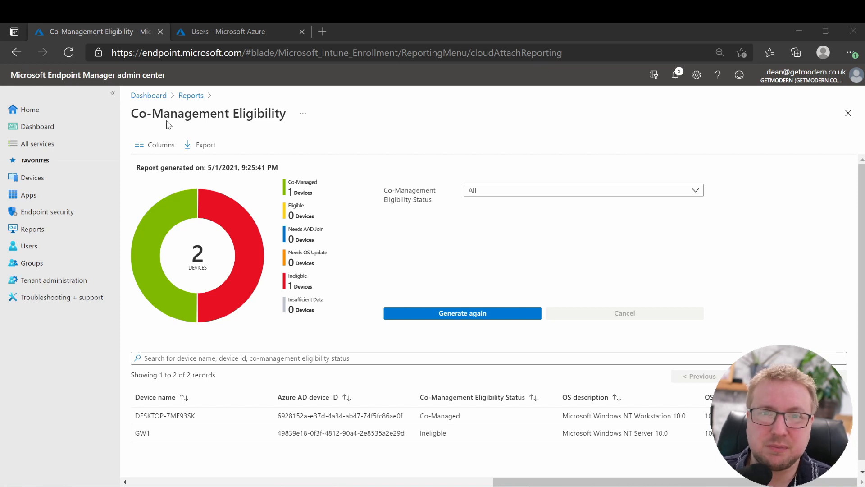
pyautogui.moveTo(196, 131)
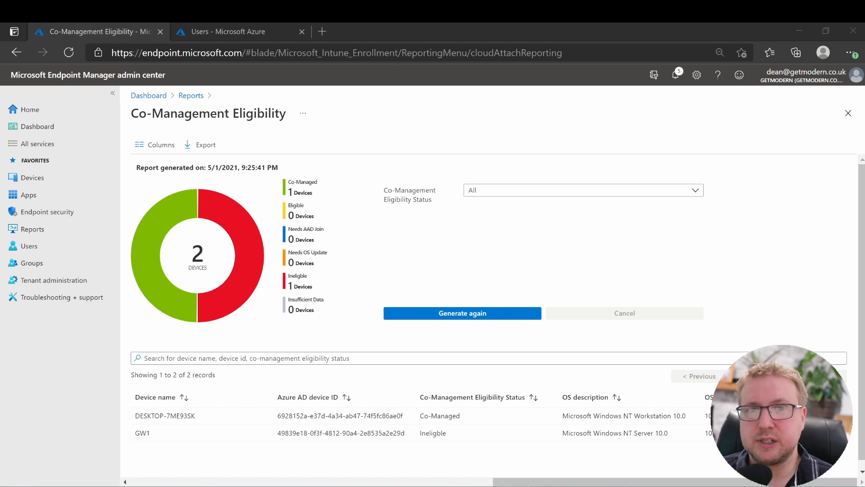
pyautogui.moveTo(159, 108)
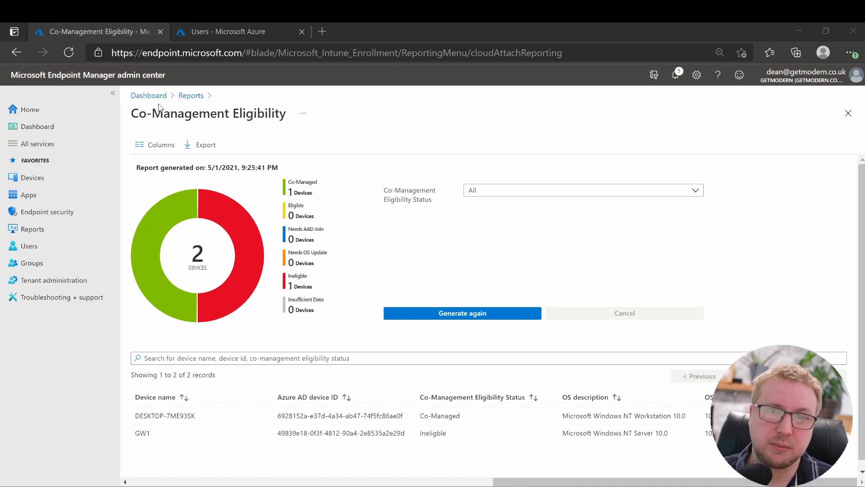
pyautogui.moveTo(185, 132)
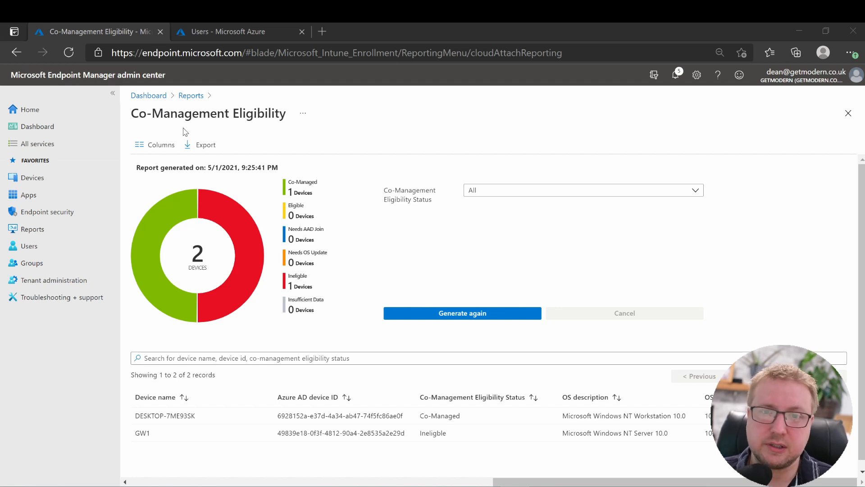